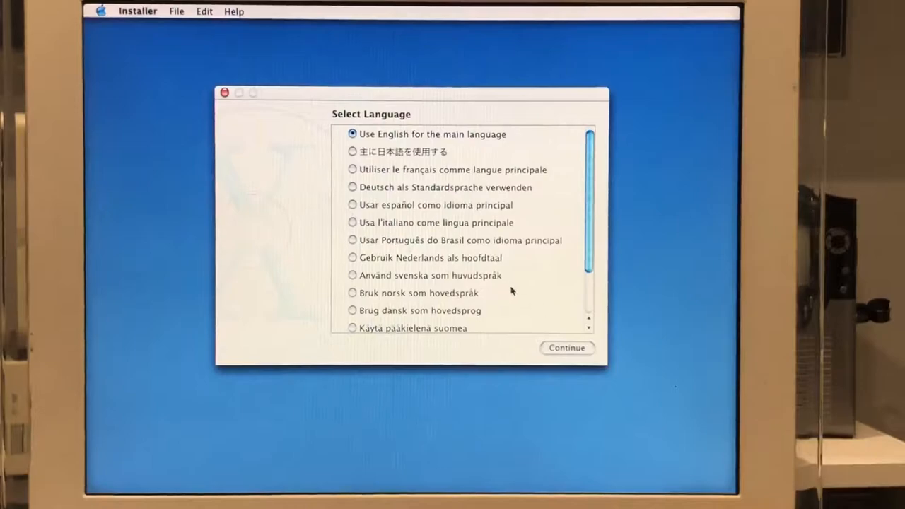
# Confirm English as the main language and advance past the welcome to the Read Me
pyautogui.click(567, 347)
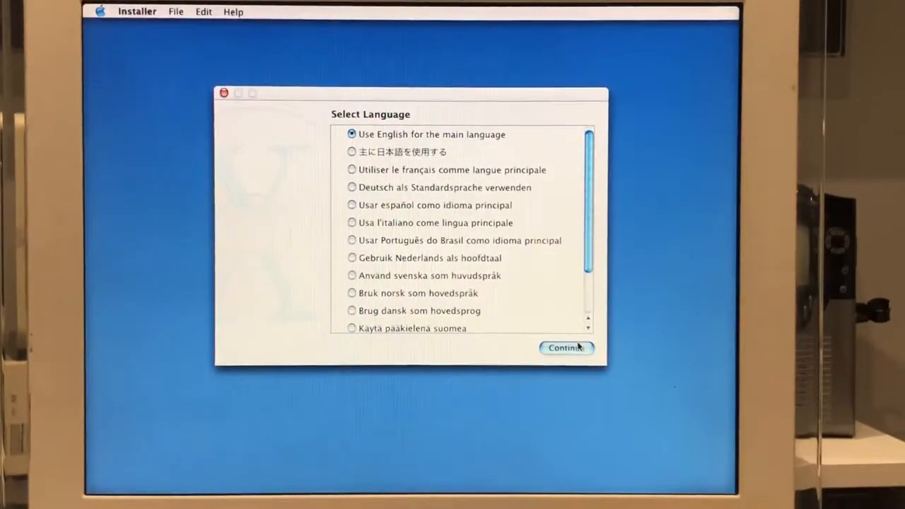
pyautogui.click(566, 347)
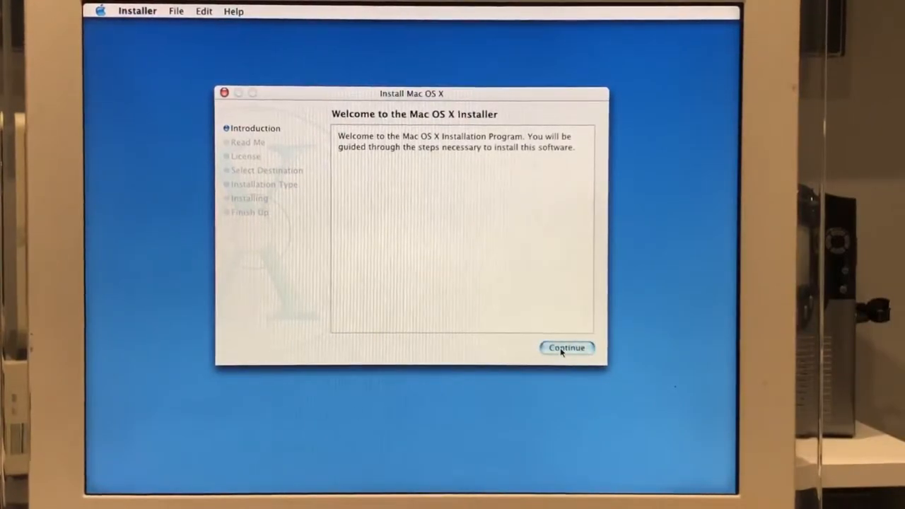
pyautogui.click(566, 347)
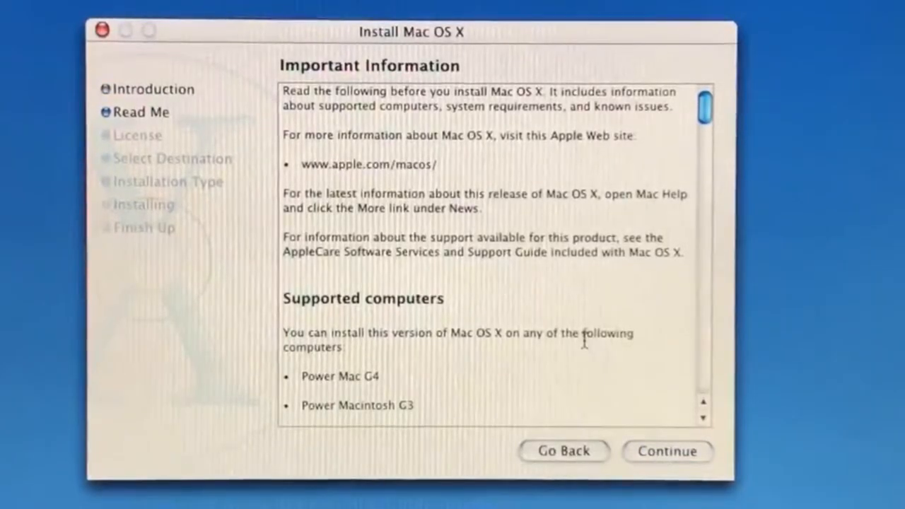
pyautogui.scroll(-3)
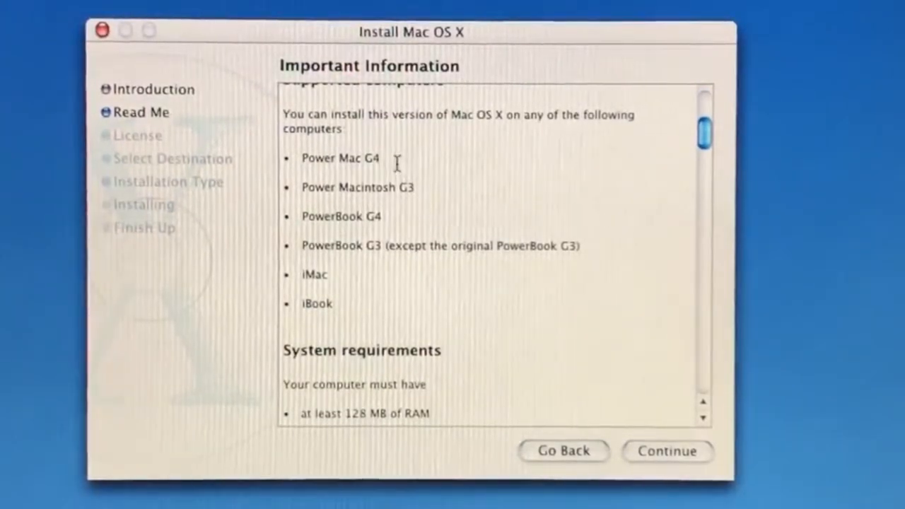
pyautogui.moveTo(467, 294)
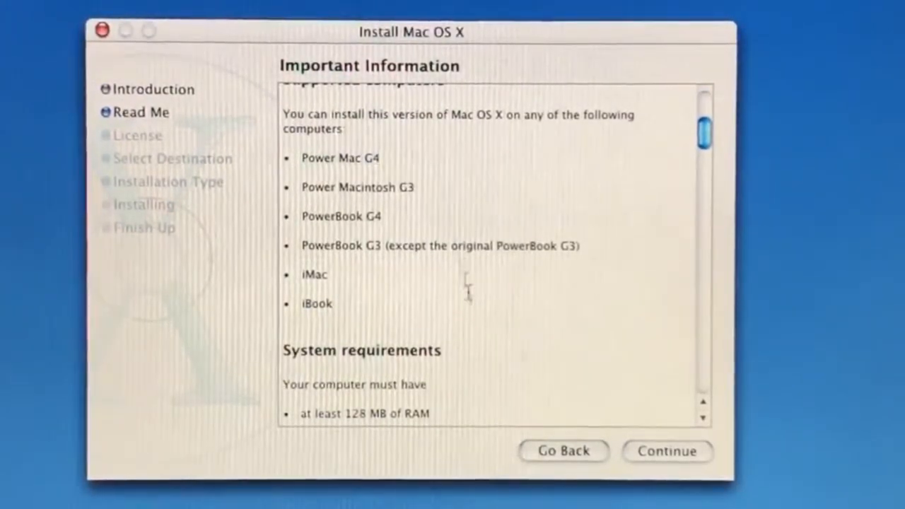
pyautogui.scroll(-3)
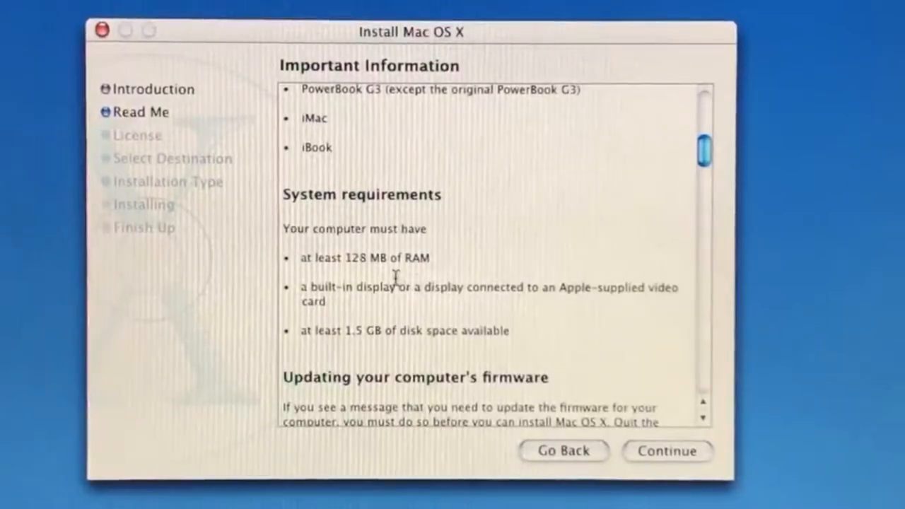
pyautogui.moveTo(460, 300)
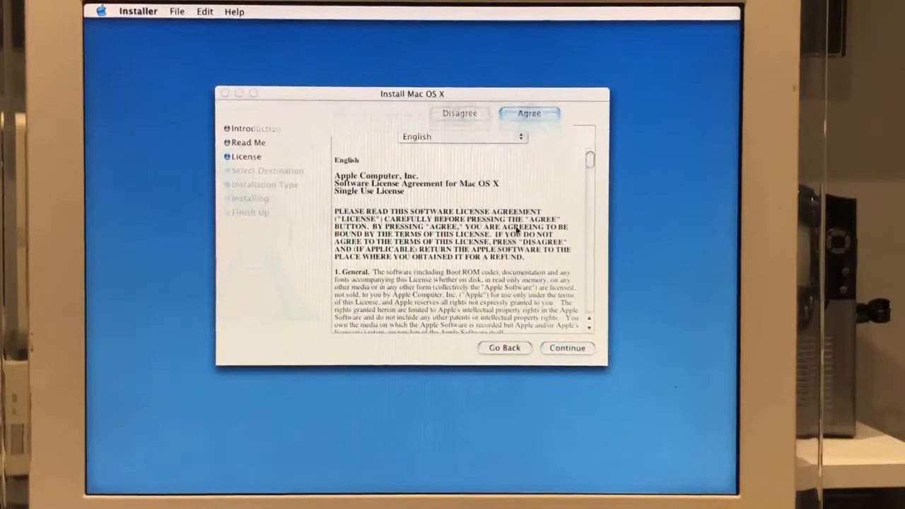
# Agree to the license and choose Tiger, erased as Mac OS Extended, as destination
pyautogui.click(529, 114)
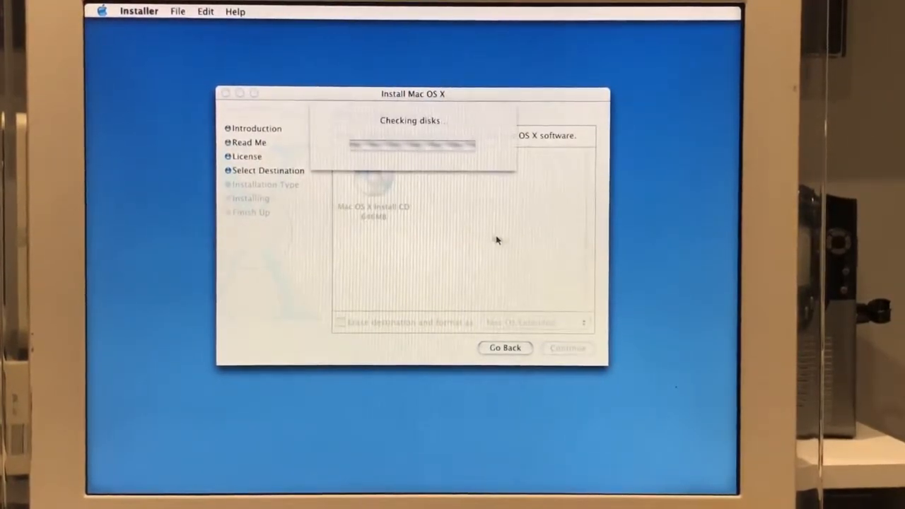
pyautogui.moveTo(427, 139)
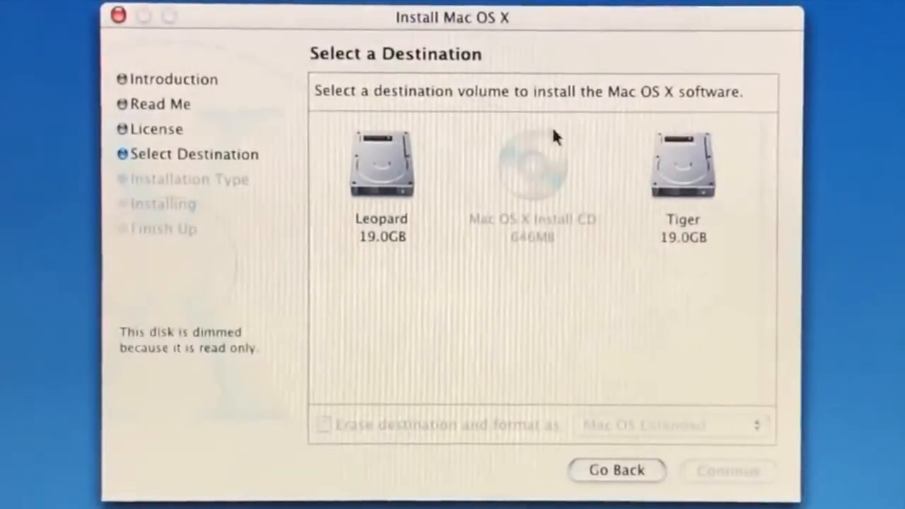
pyautogui.click(681, 166)
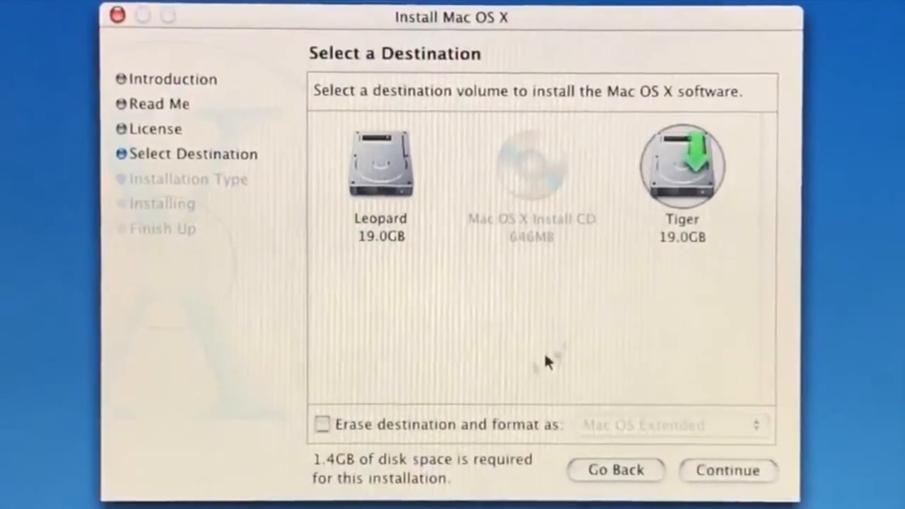
pyautogui.click(672, 425)
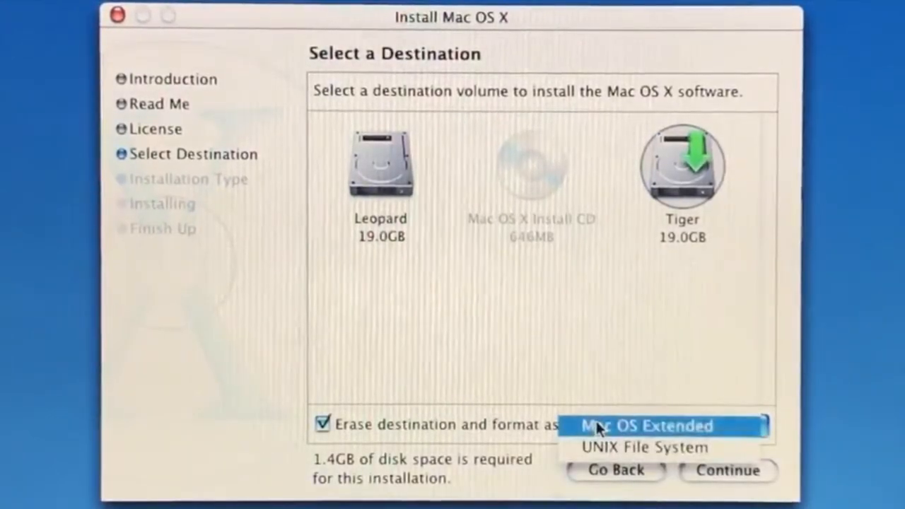
pyautogui.click(646, 425)
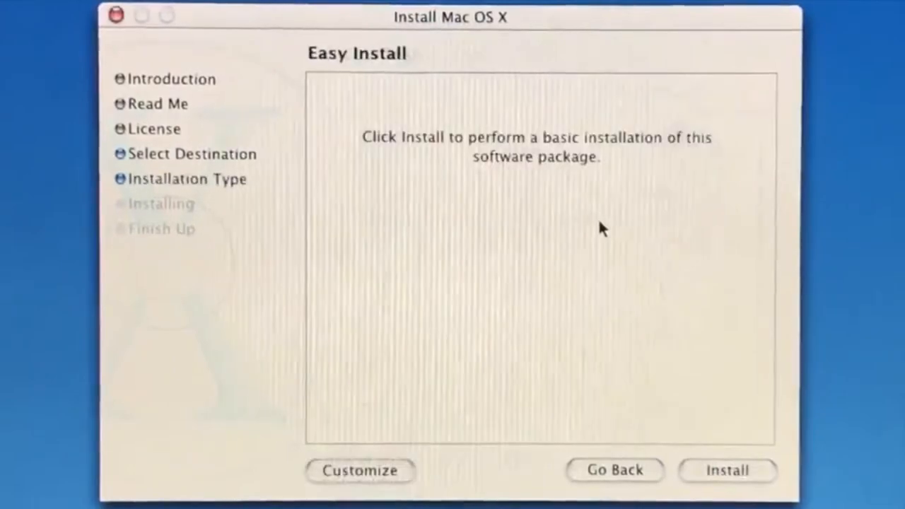
# Open Customize and scroll through the full package list
pyautogui.click(360, 470)
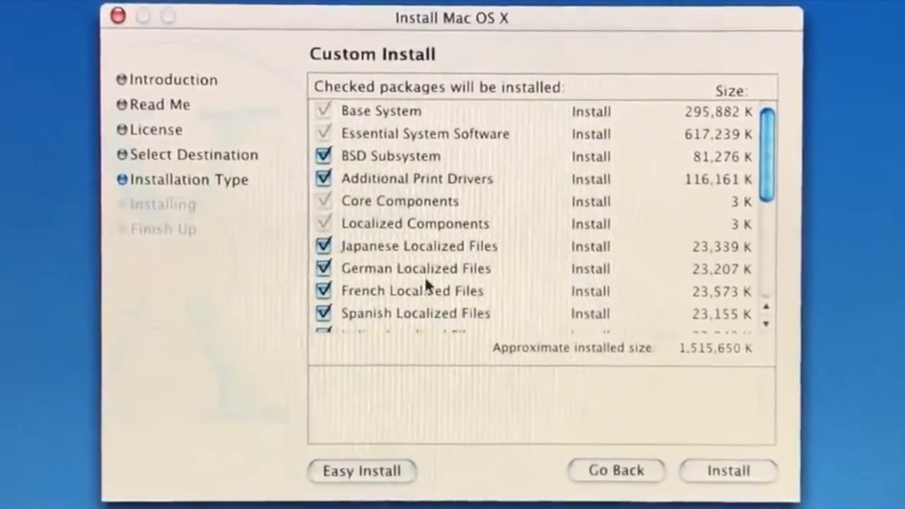
pyautogui.scroll(-3)
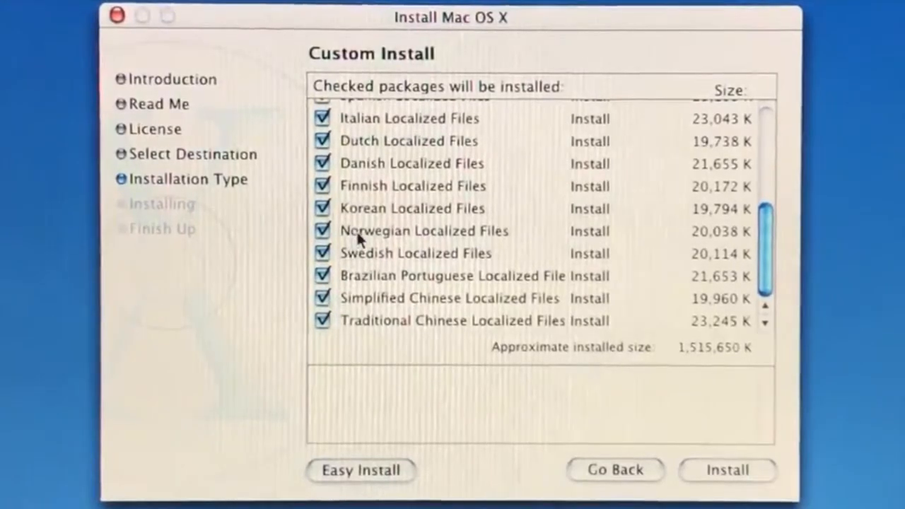
pyautogui.scroll(3)
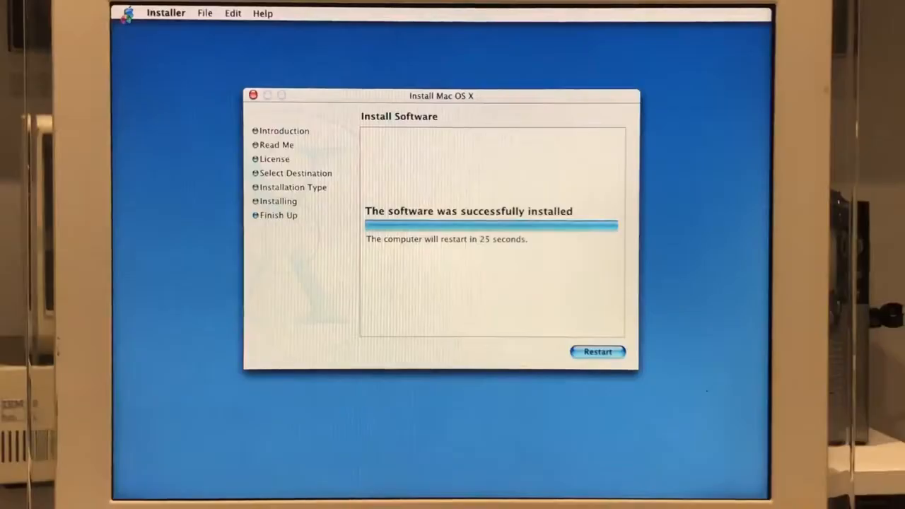
# Restart the computer once installation completes
pyautogui.click(597, 352)
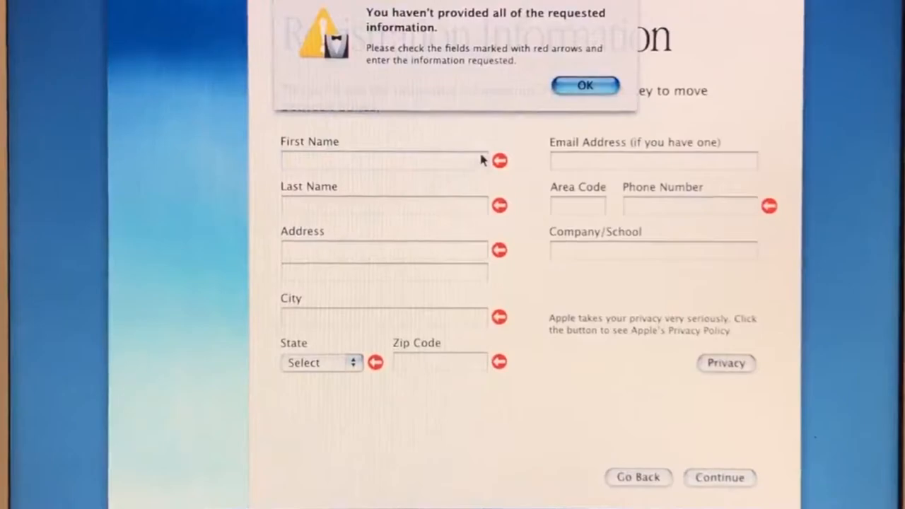
# Dismiss the missing-information warning and enter the name Nick Creek
pyautogui.click(585, 86)
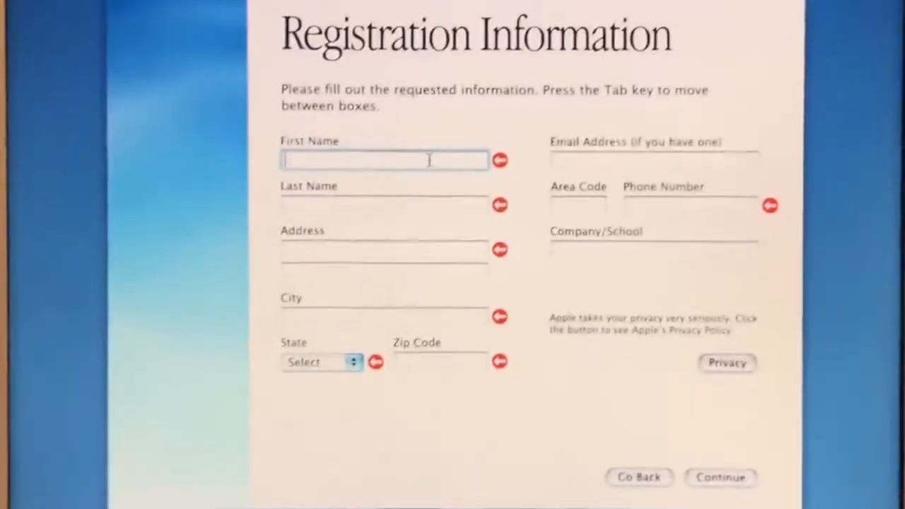
pyautogui.write('Nick')
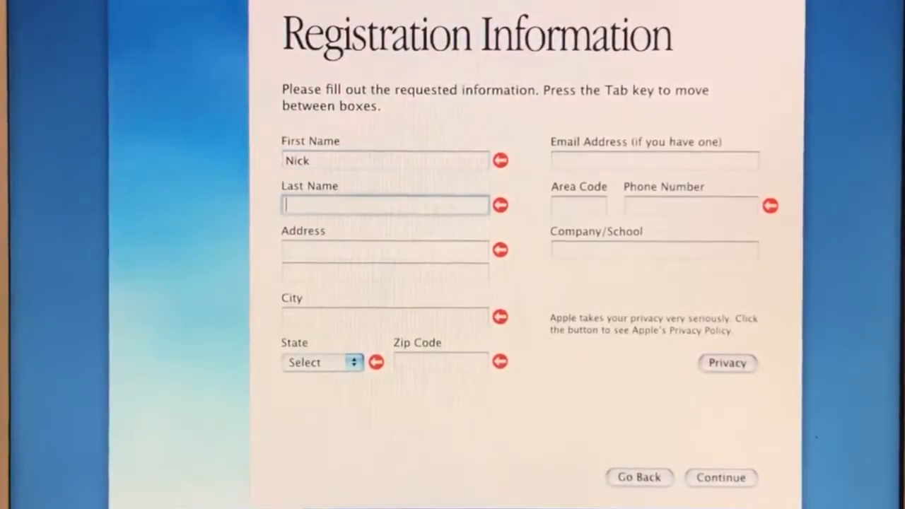
pyautogui.write('Creeks')
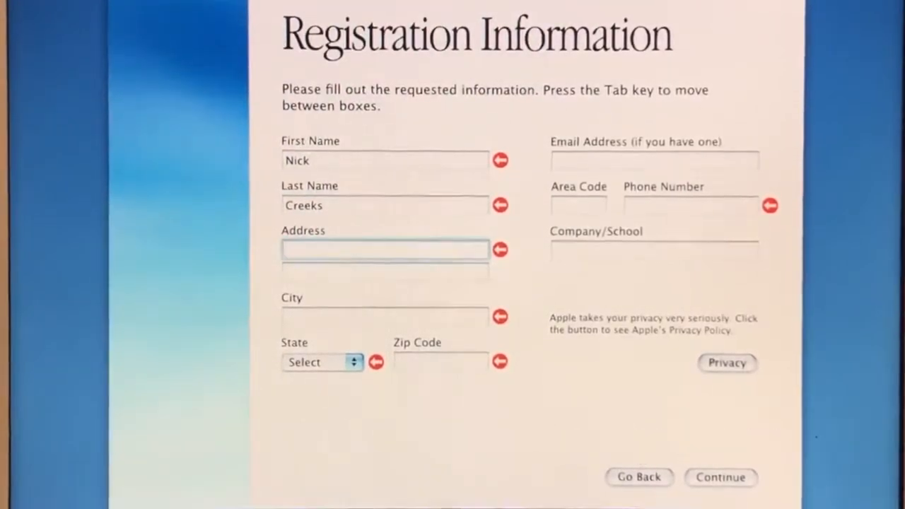
# Set computer use to Home, decline Apple news, and continue to account creation
pyautogui.click(719, 477)
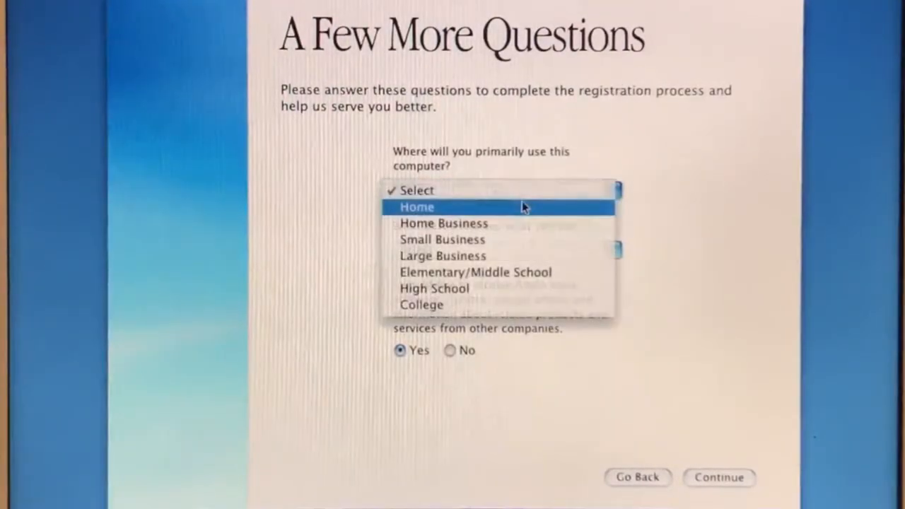
pyautogui.click(416, 206)
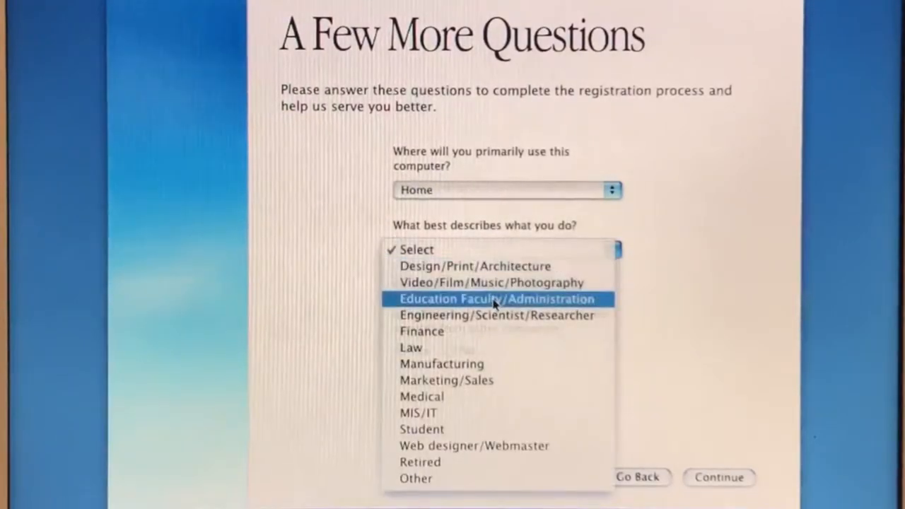
pyautogui.moveTo(513, 315)
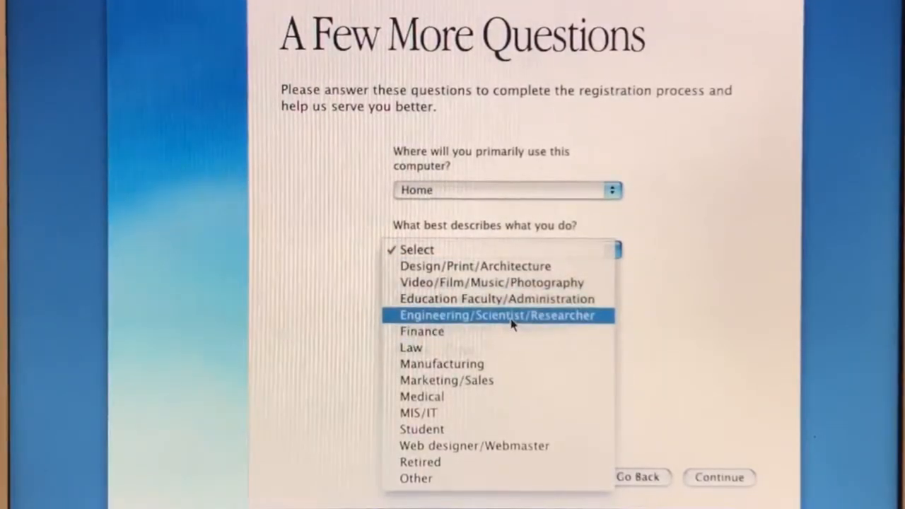
pyautogui.moveTo(486, 413)
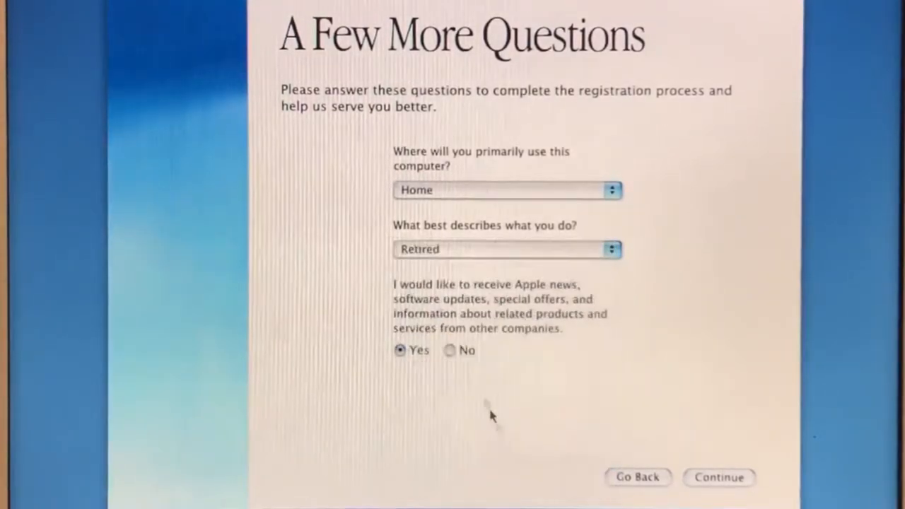
pyautogui.click(450, 351)
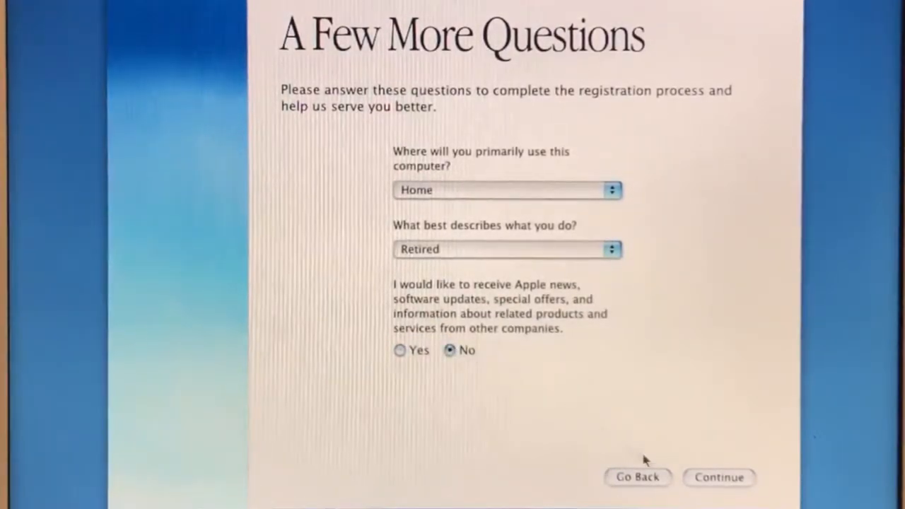
pyautogui.click(719, 477)
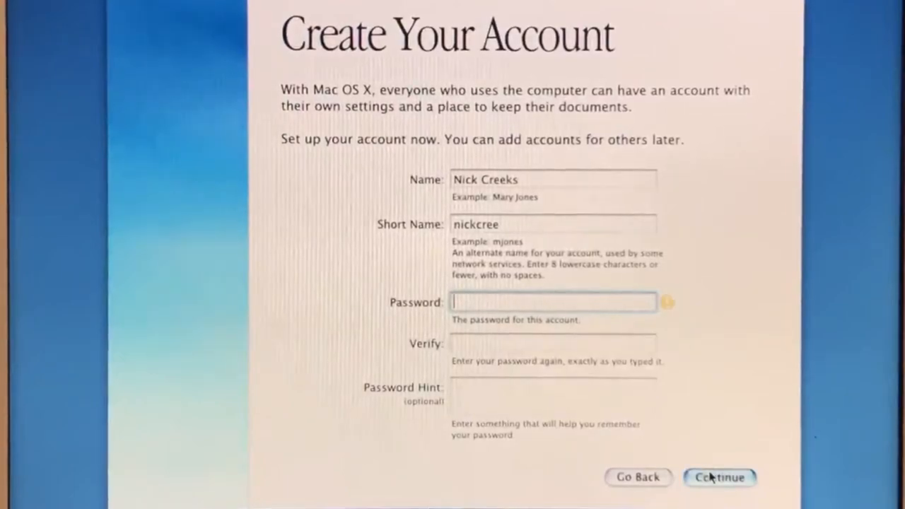
# Submit the account, pick Local area network, and continue past iTools to send registration
pyautogui.click(719, 476)
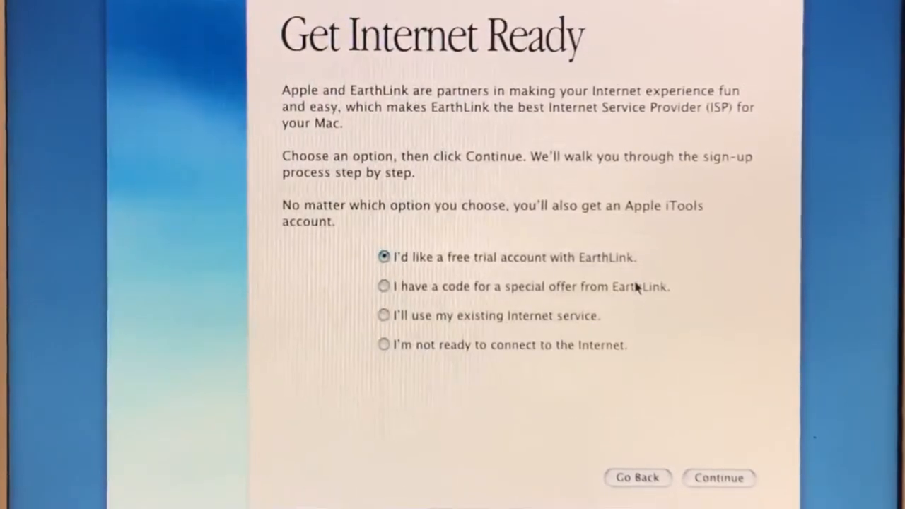
pyautogui.moveTo(633, 262)
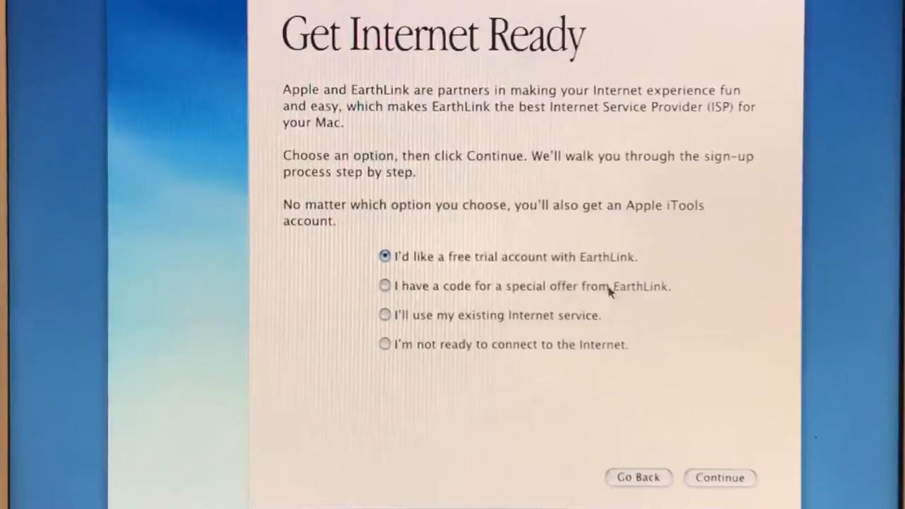
pyautogui.moveTo(531, 318)
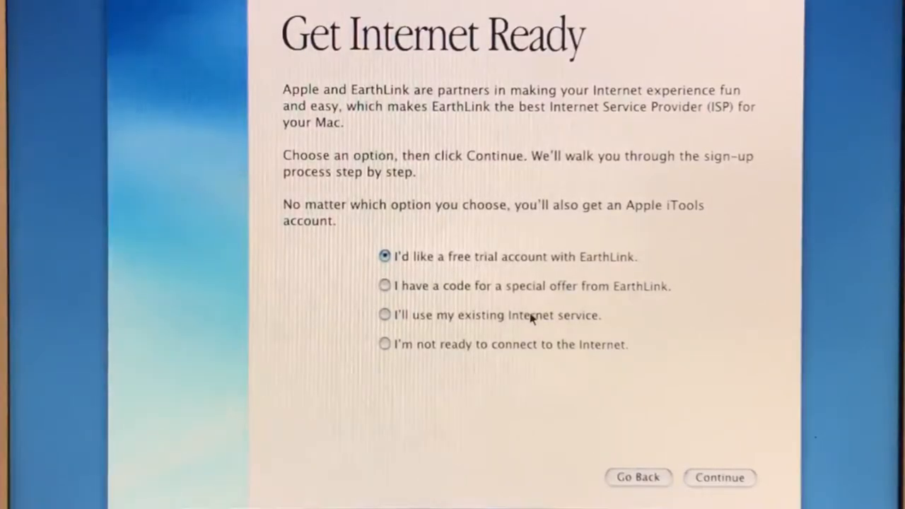
pyautogui.click(719, 476)
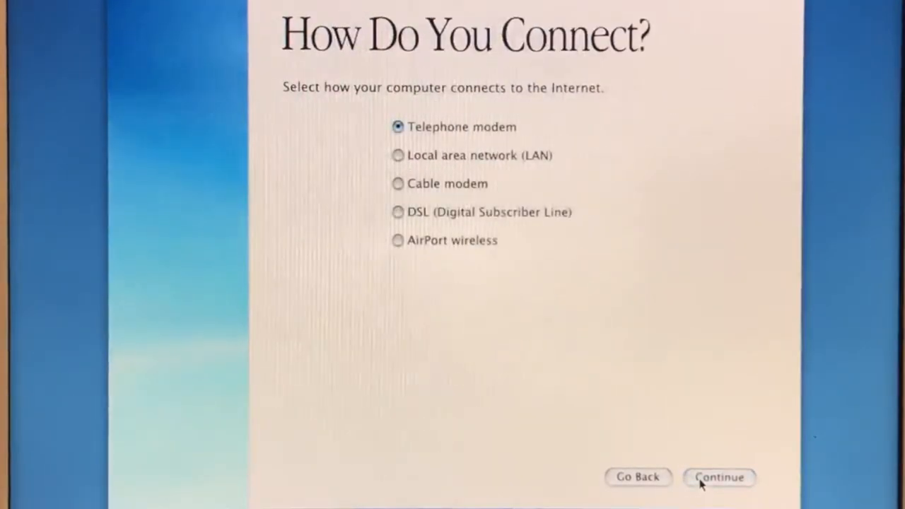
pyautogui.moveTo(473, 159)
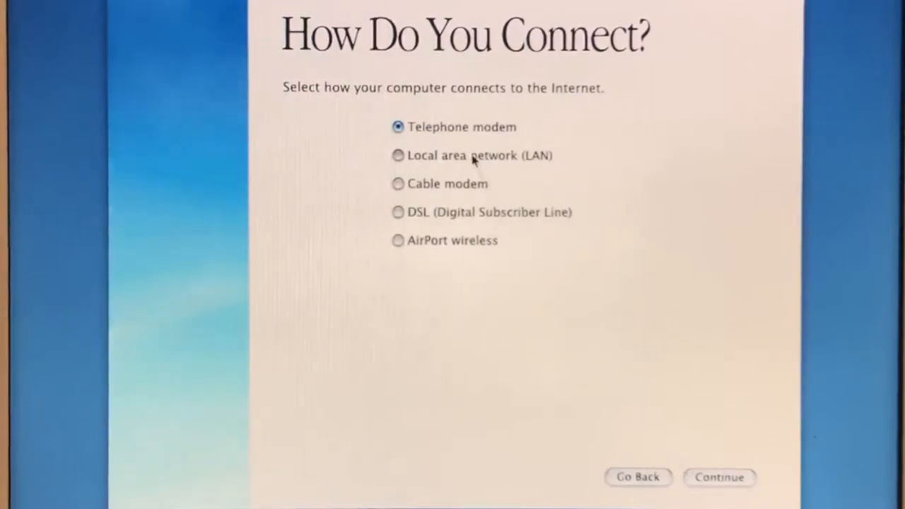
pyautogui.click(397, 154)
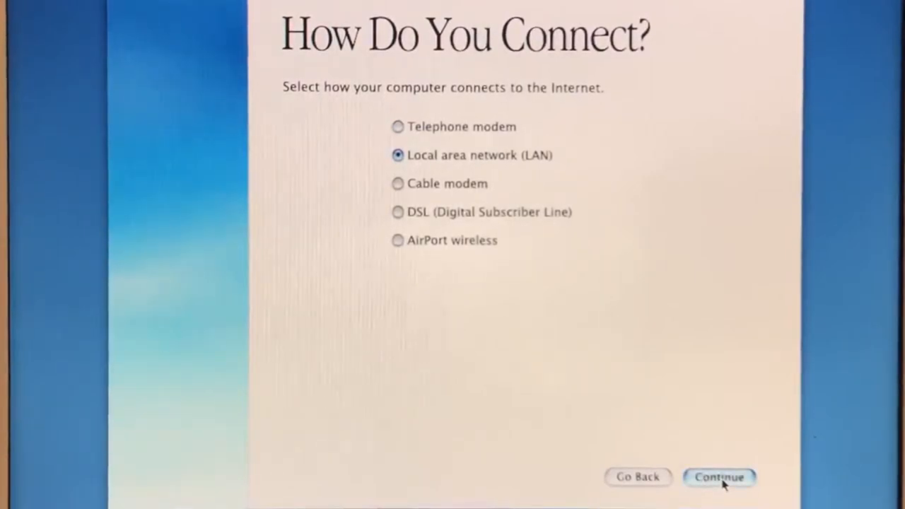
pyautogui.click(719, 476)
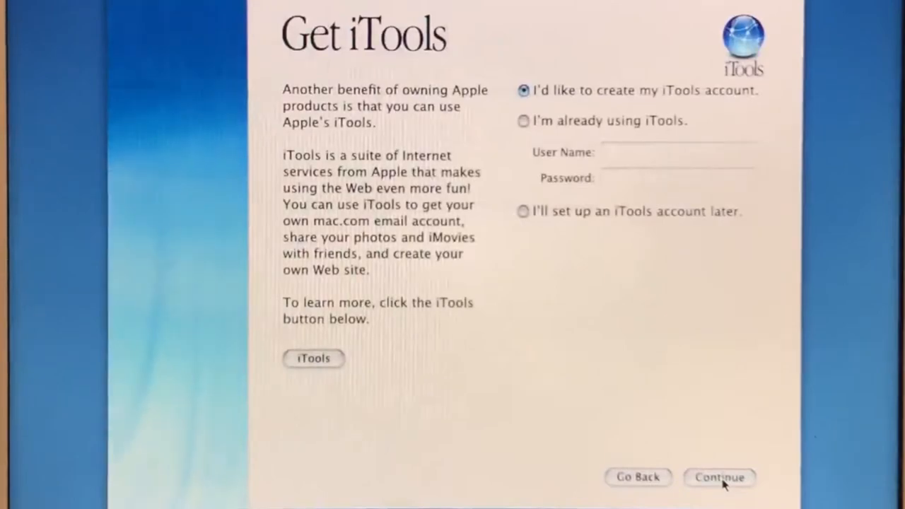
pyautogui.click(719, 477)
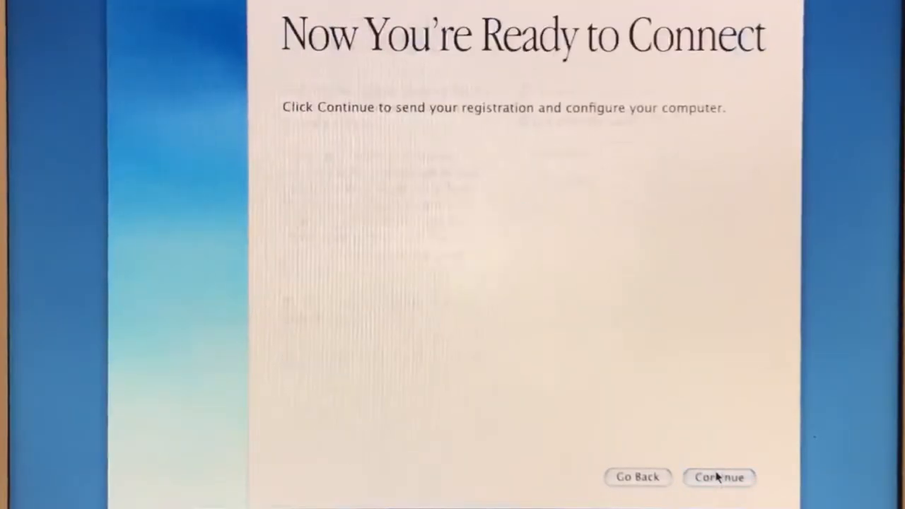
pyautogui.click(718, 477)
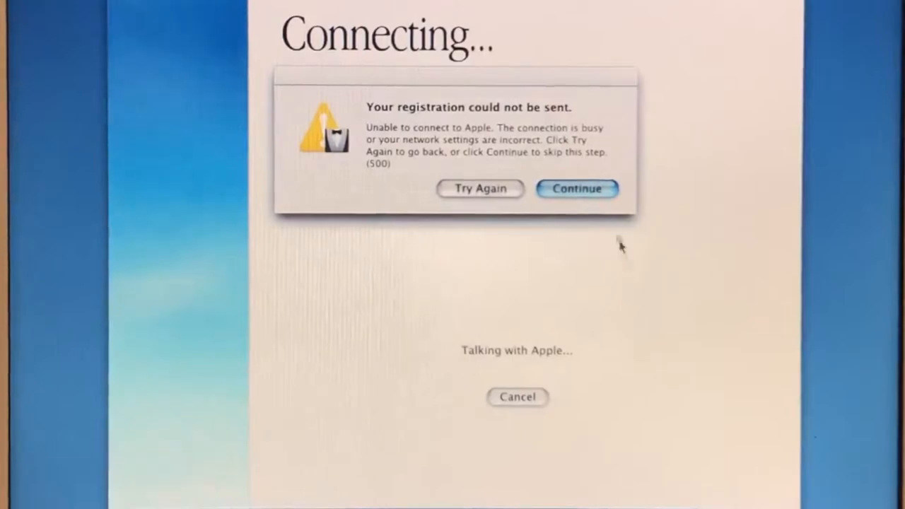
# Skip the failed registration, set the hour to 09 and the date to September 2020
pyautogui.click(576, 188)
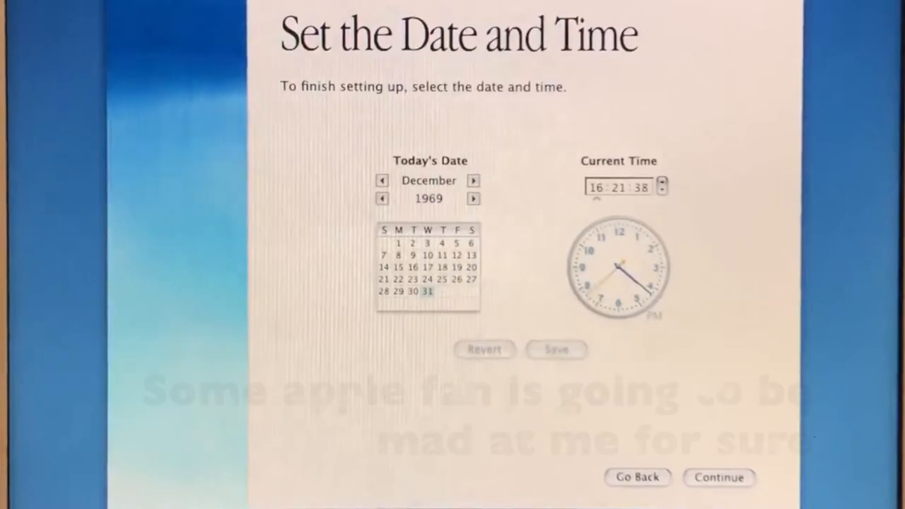
pyautogui.click(718, 476)
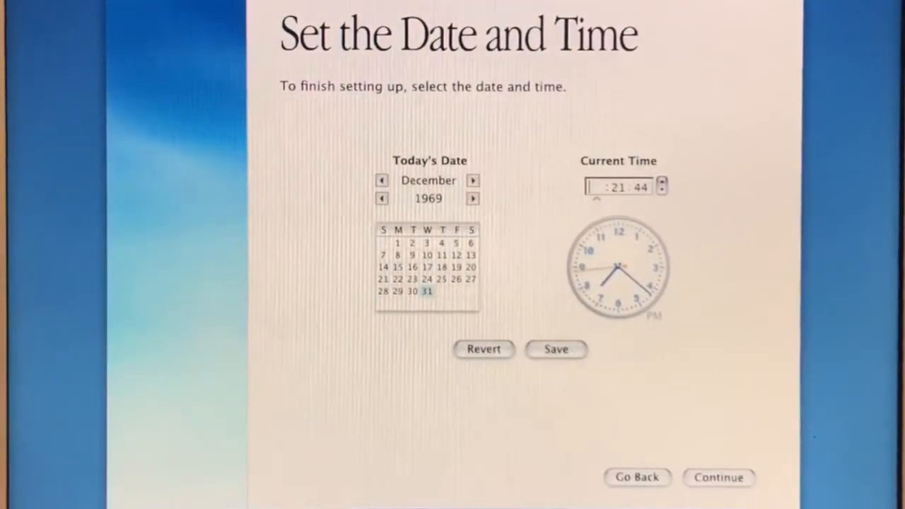
pyautogui.write('09')
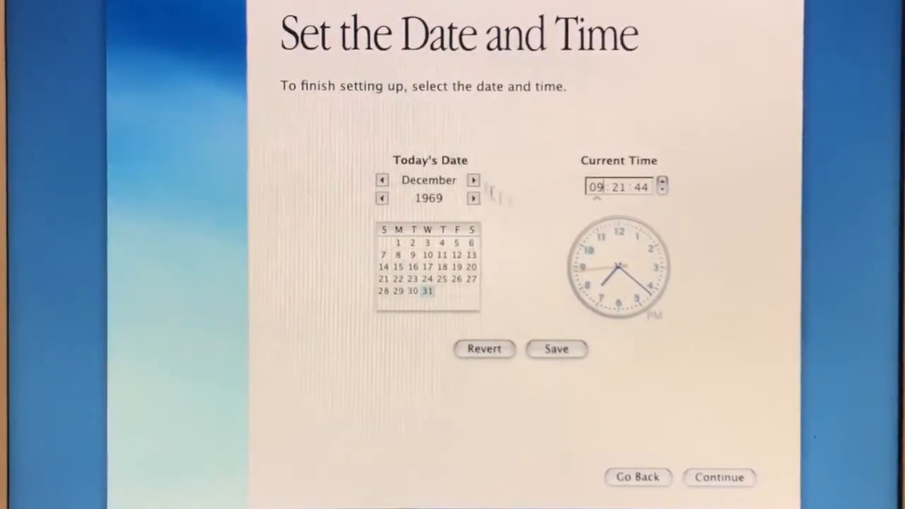
pyautogui.click(473, 198)
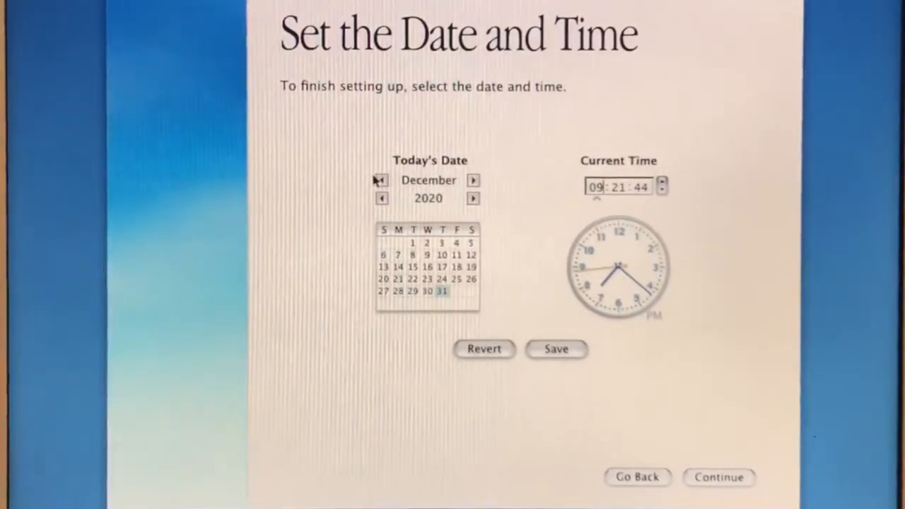
pyautogui.click(380, 180)
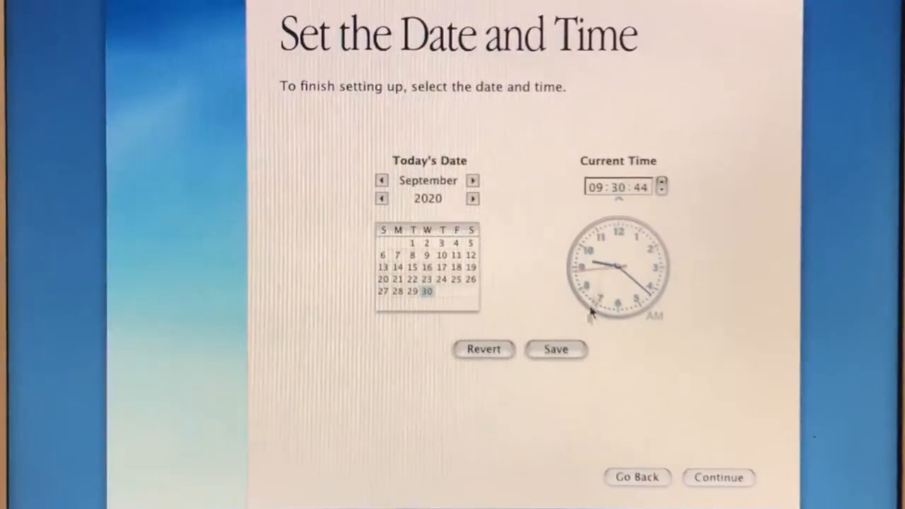
pyautogui.click(717, 477)
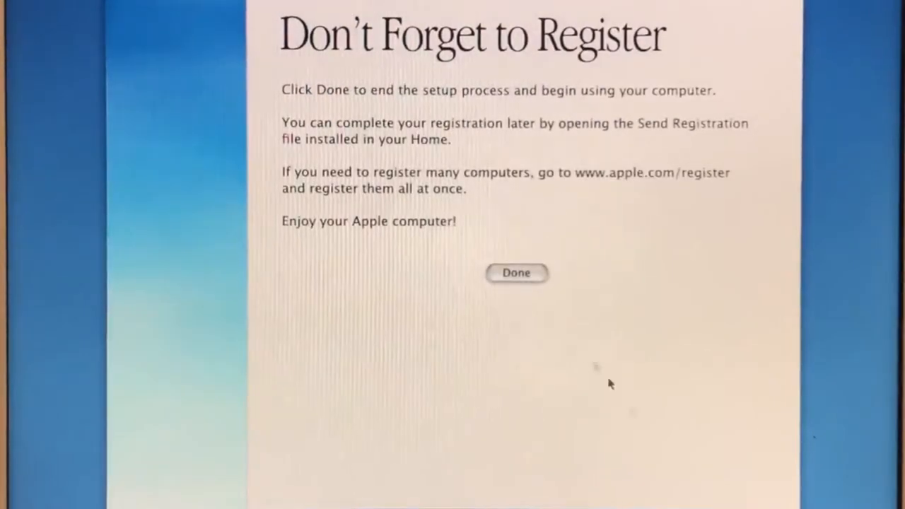
# Click Done to end setup, then select the Tiger disk in the Computer window
pyautogui.click(517, 273)
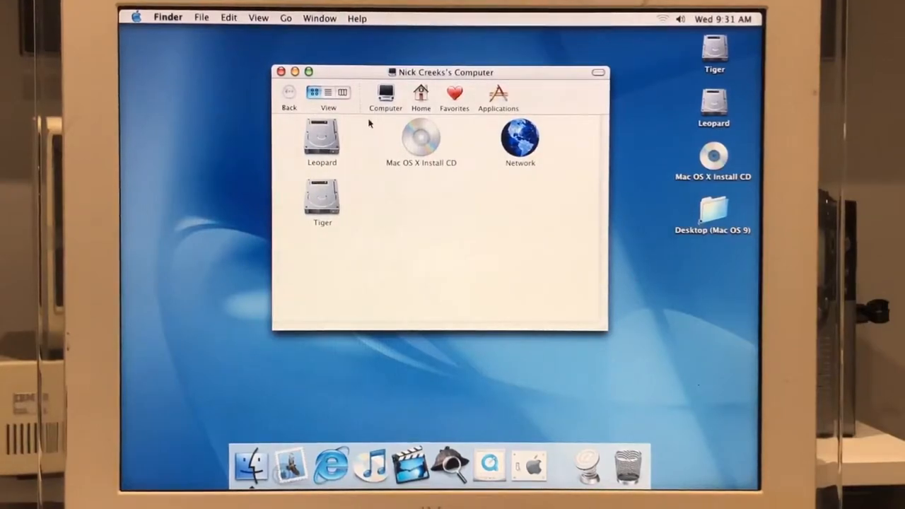
pyautogui.click(322, 198)
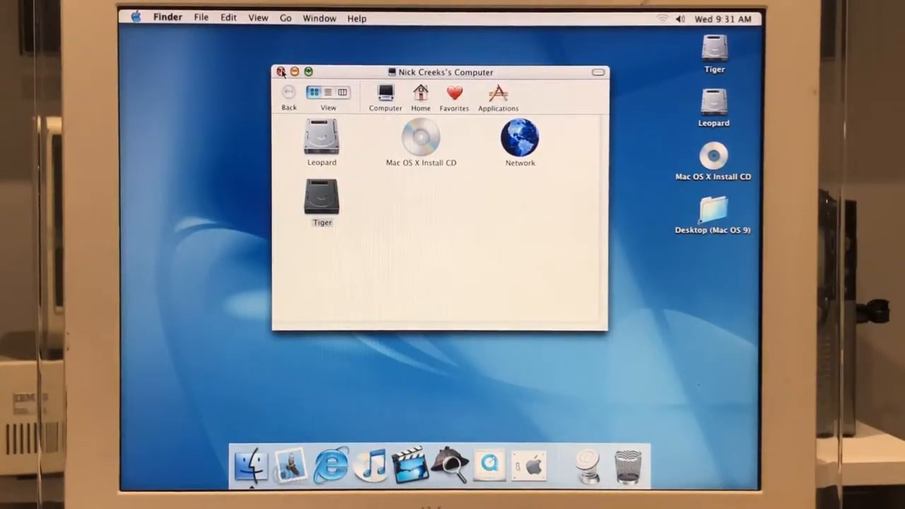
# Close the Computer window and try the broken Desktop (Mac OS 9) alias, dismissing its warning
pyautogui.click(282, 72)
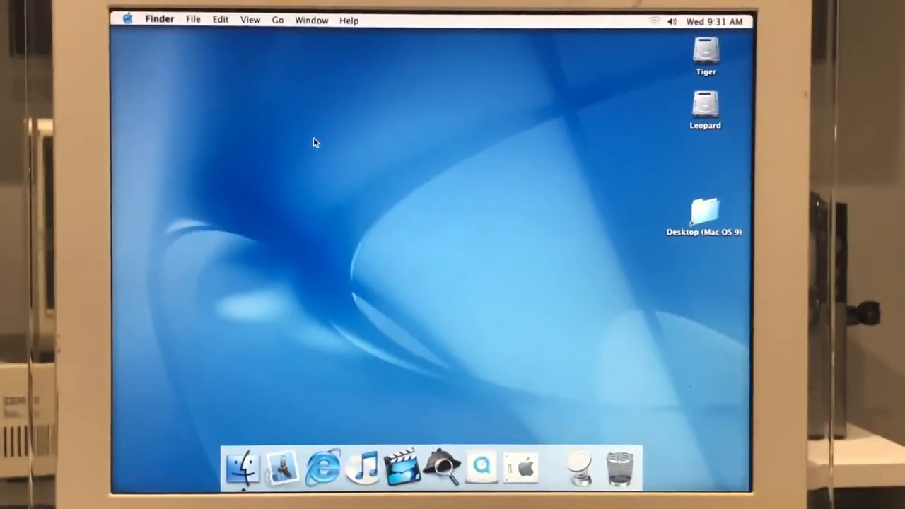
pyautogui.doubleClick(705, 212)
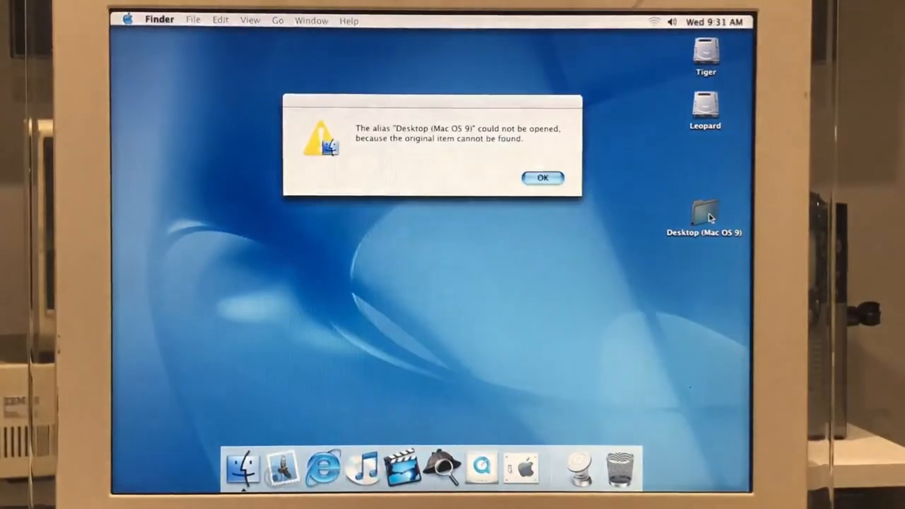
pyautogui.click(543, 178)
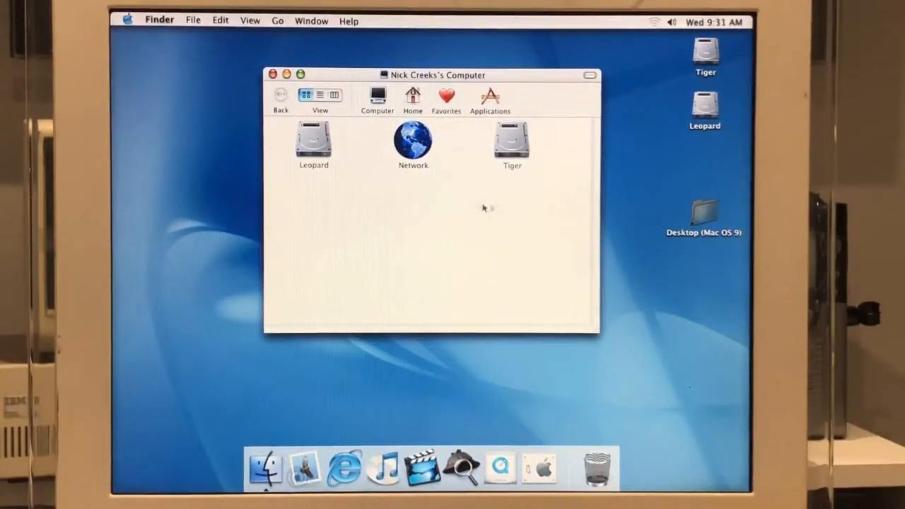
# Browse Home, Favorites and Applications, and look inside the AppleScript folder
pyautogui.click(412, 97)
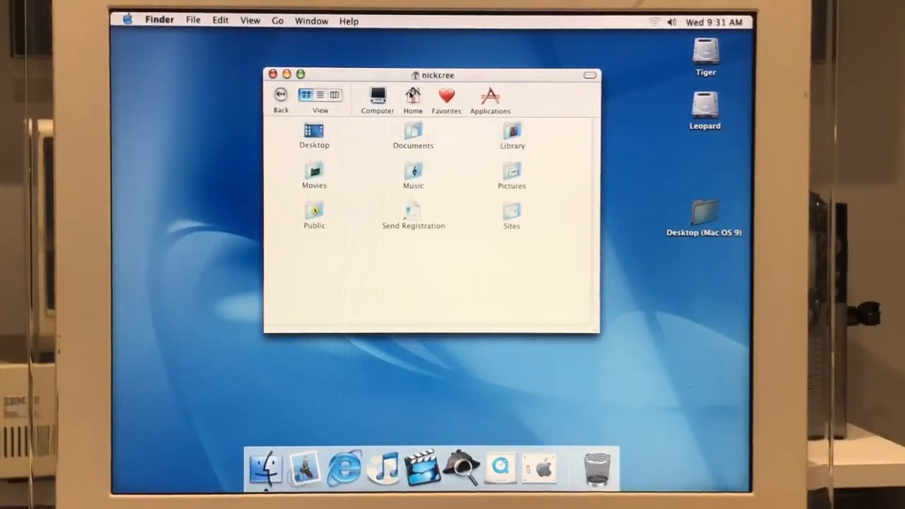
pyautogui.click(447, 97)
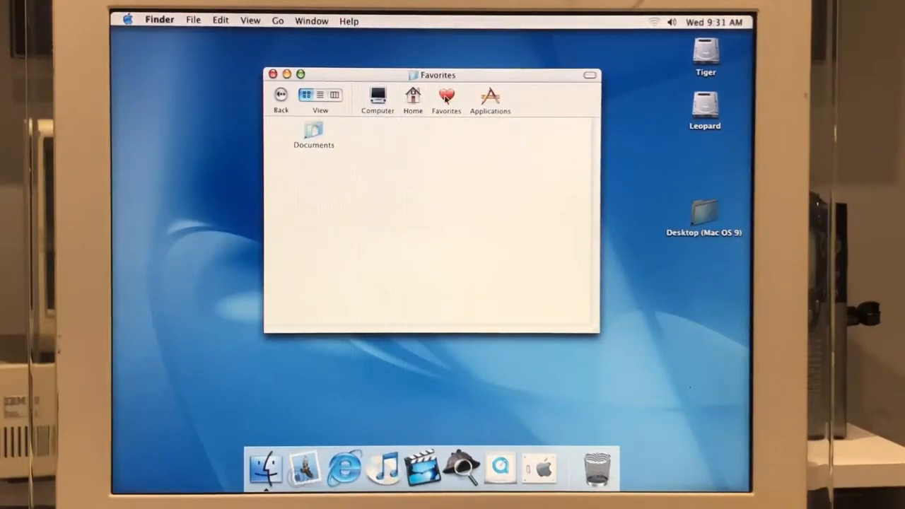
pyautogui.click(490, 98)
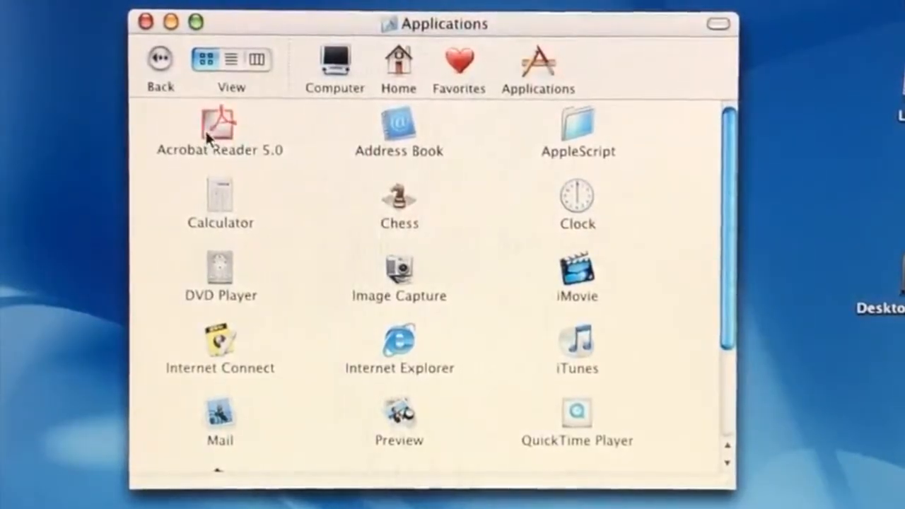
pyautogui.click(219, 128)
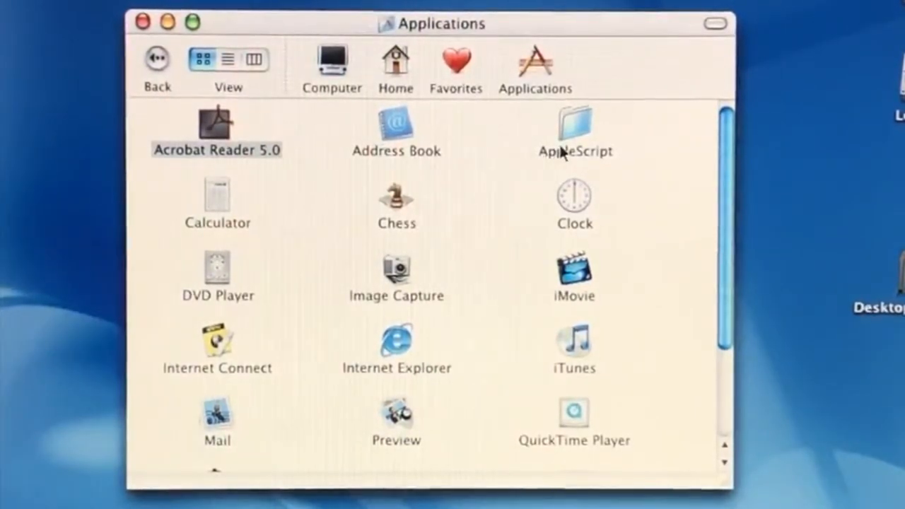
pyautogui.doubleClick(574, 127)
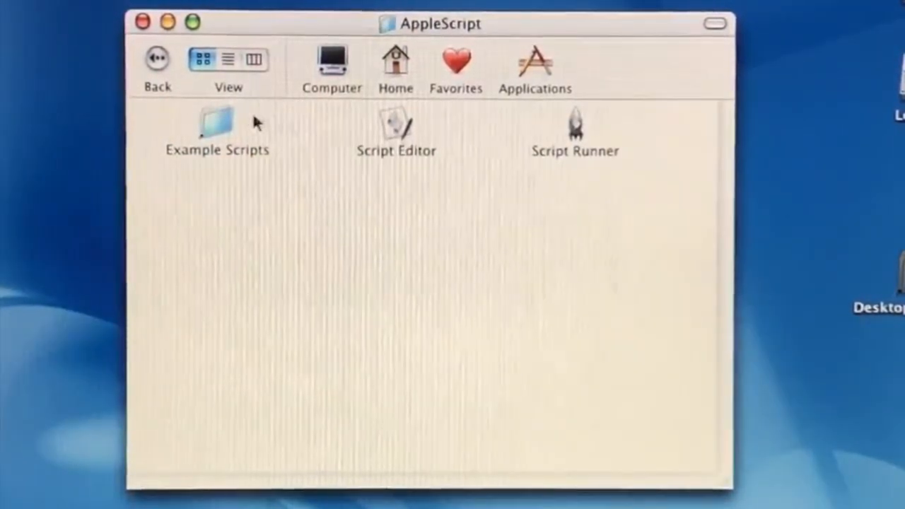
pyautogui.click(534, 60)
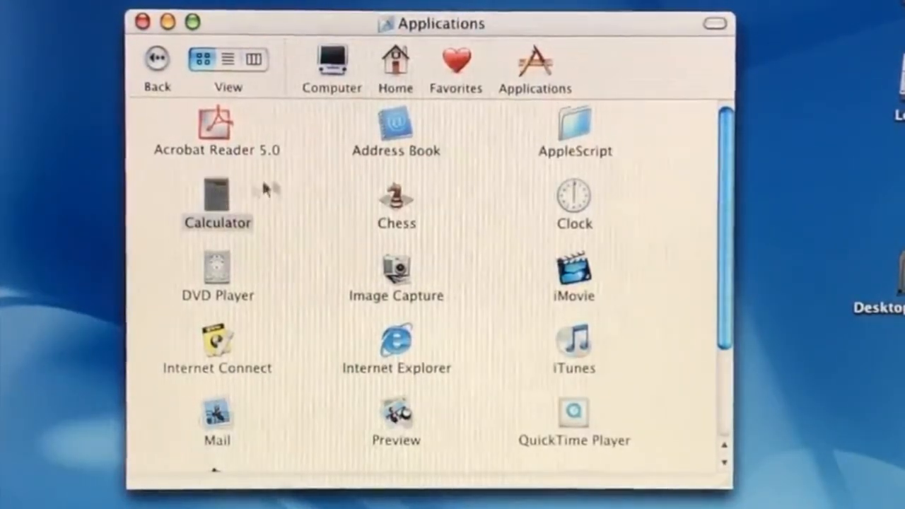
pyautogui.moveTo(463, 200)
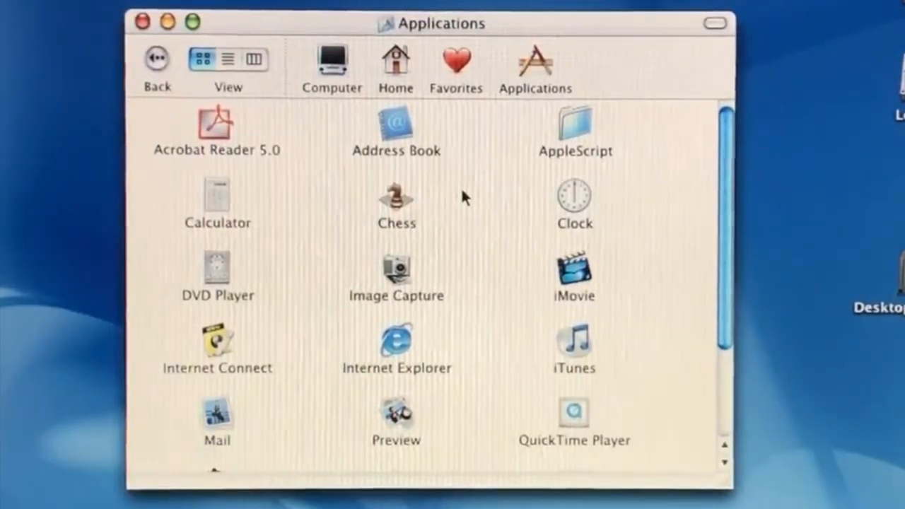
pyautogui.moveTo(449, 190)
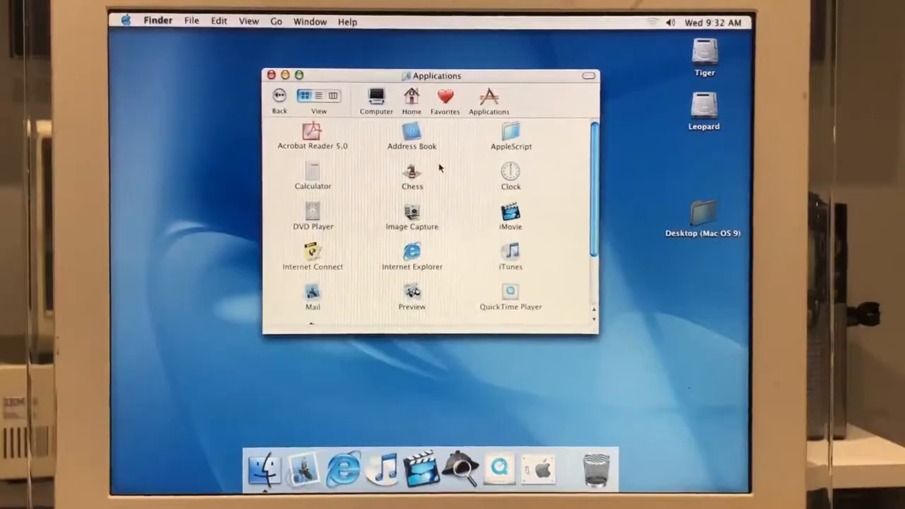
# Launch Clock, view its Dock menu, then scroll Applications to open Utilities
pyautogui.doubleClick(509, 175)
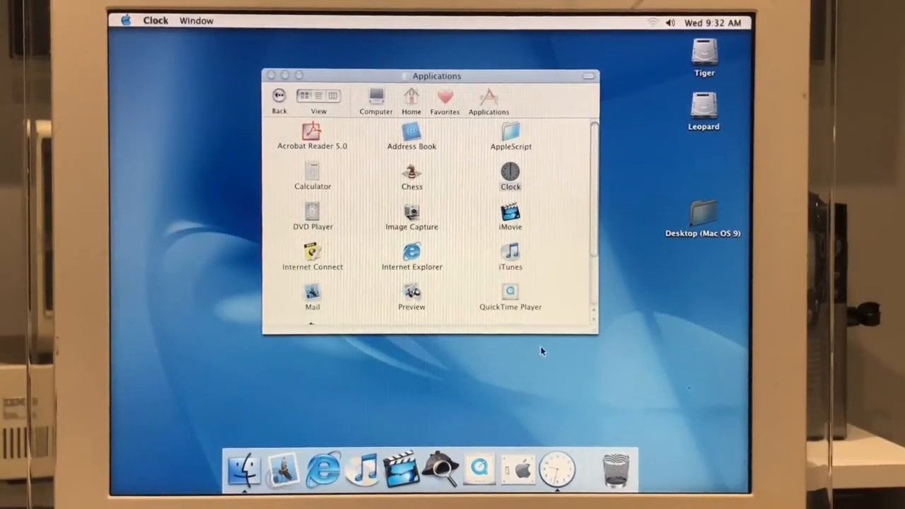
pyautogui.moveTo(558, 468)
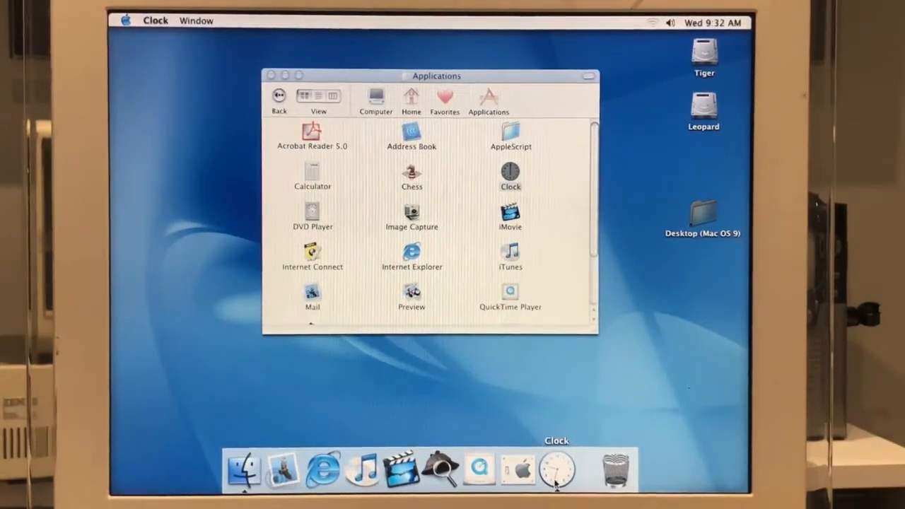
pyautogui.rightClick(557, 469)
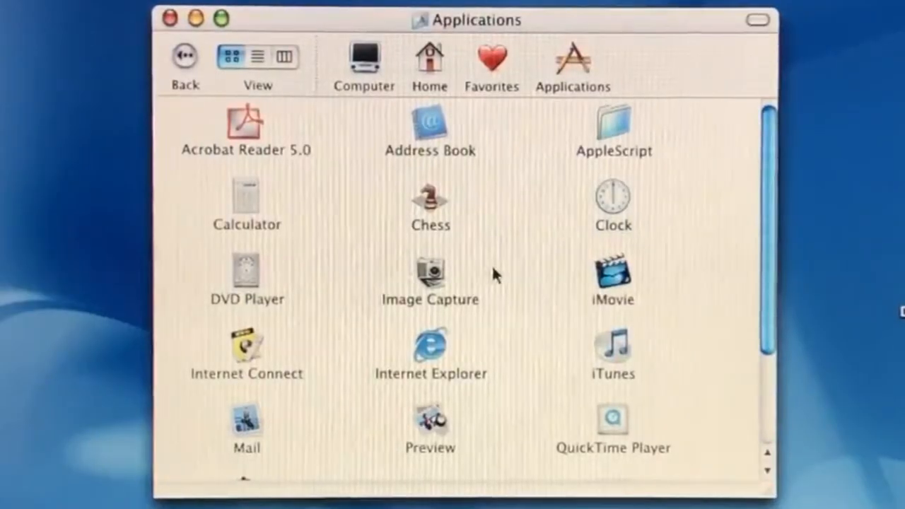
pyautogui.moveTo(534, 278)
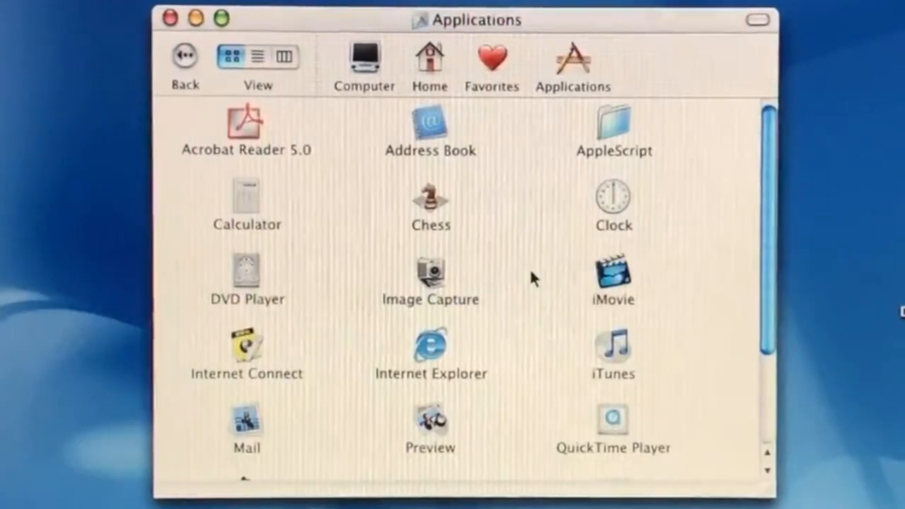
pyautogui.scroll(-3)
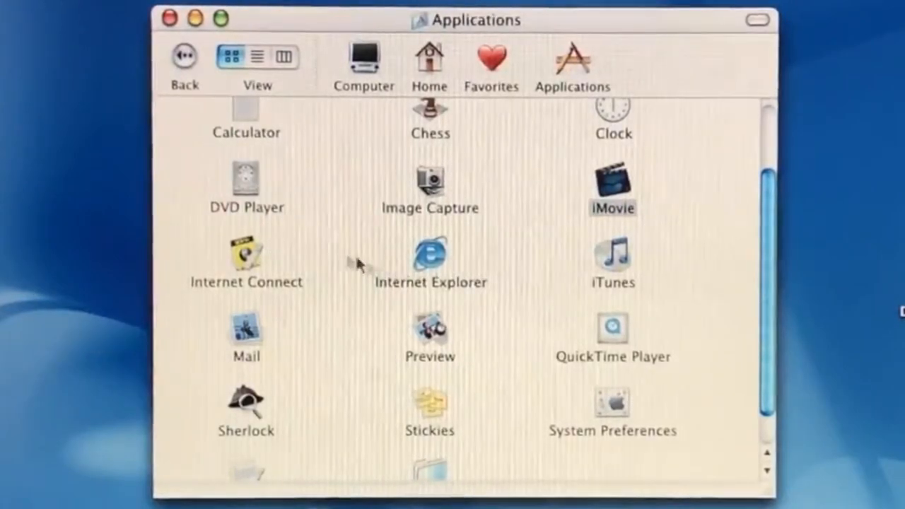
pyautogui.click(430, 262)
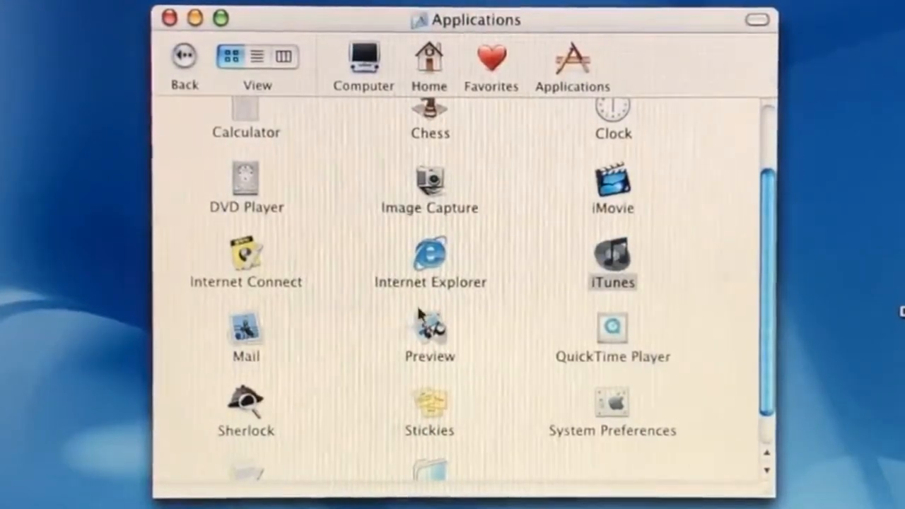
pyautogui.scroll(-3)
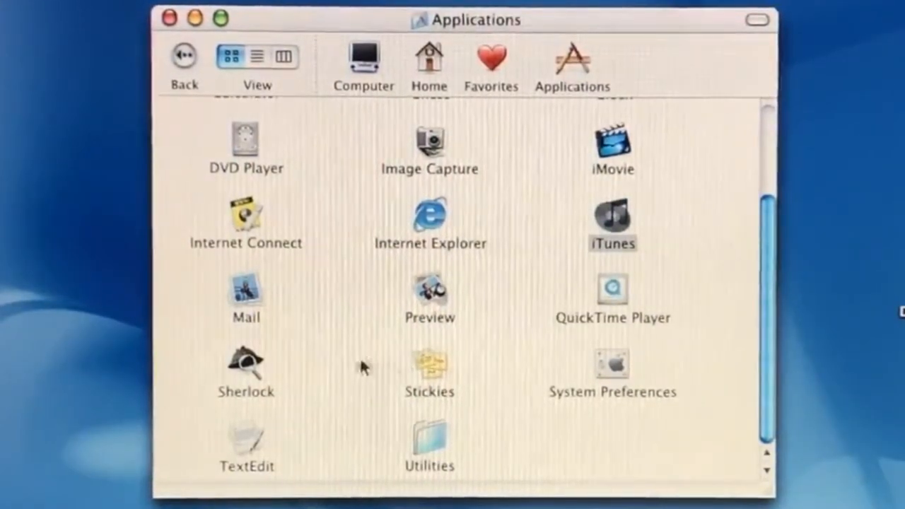
pyautogui.moveTo(308, 366)
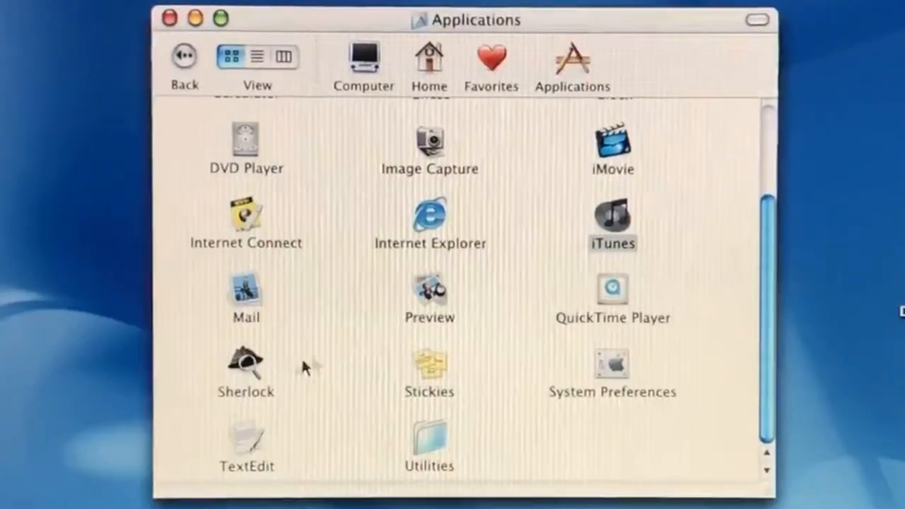
pyautogui.click(429, 368)
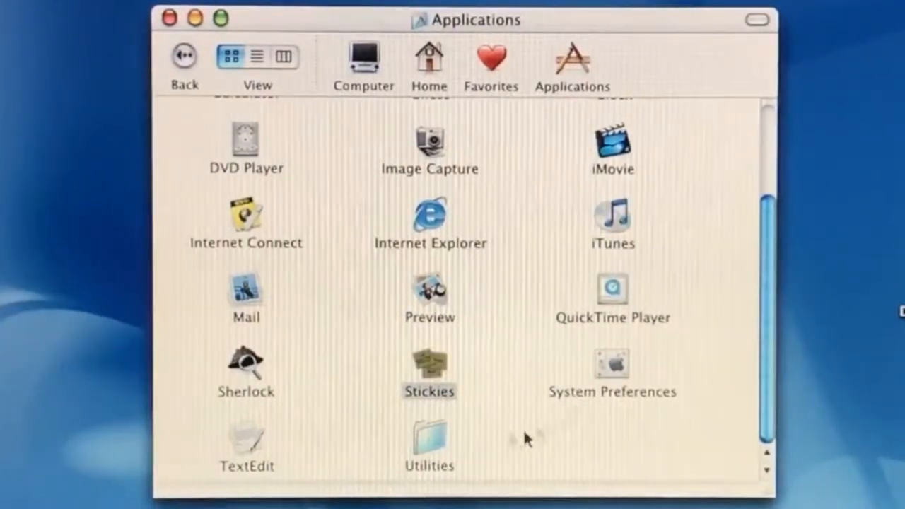
pyautogui.doubleClick(429, 438)
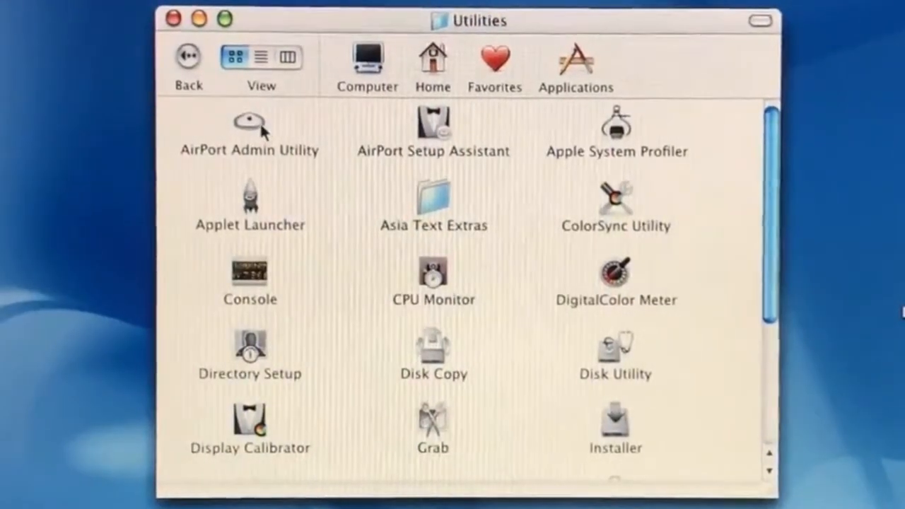
# Browse Utilities, select Disk Utility, and go back to the Applications folder
pyautogui.scroll(-3)
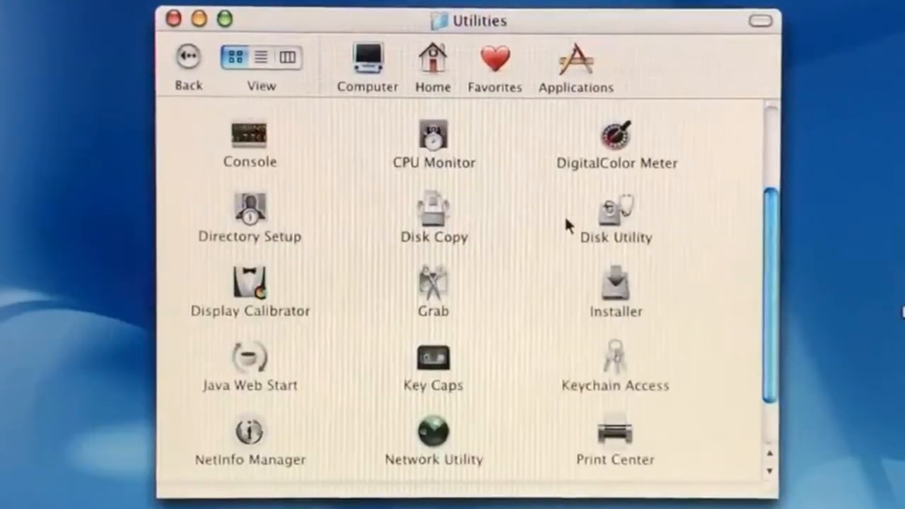
pyautogui.scroll(-3)
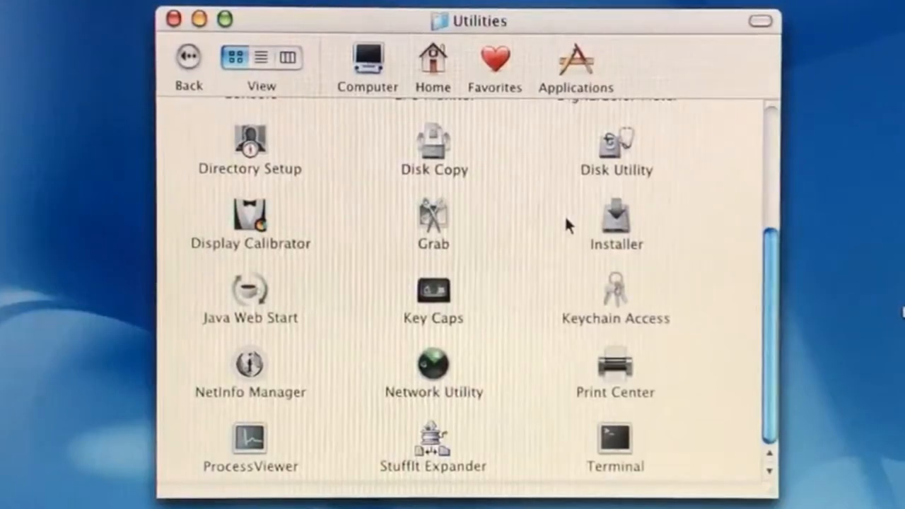
pyautogui.scroll(3)
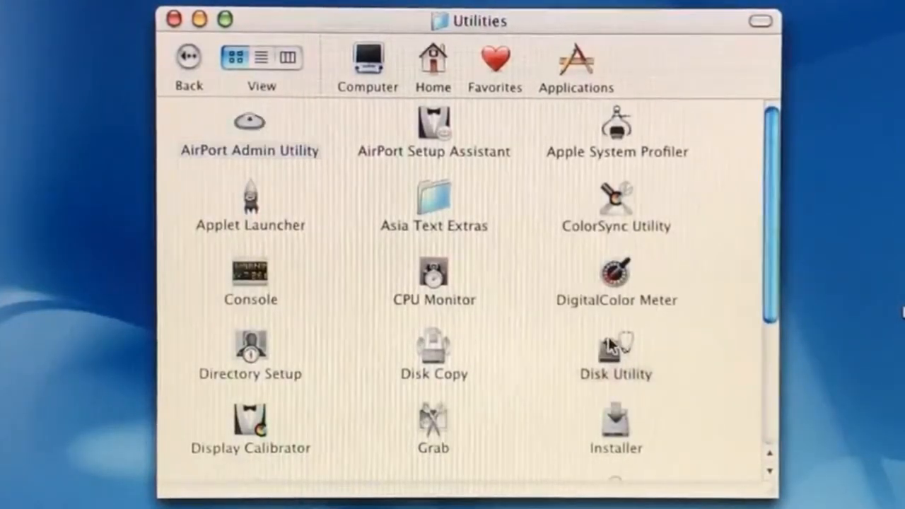
pyautogui.click(615, 350)
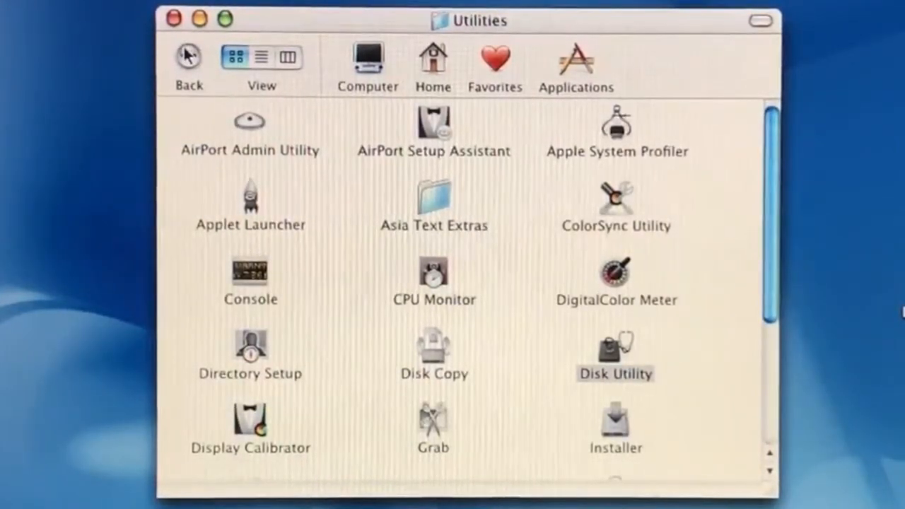
pyautogui.click(573, 64)
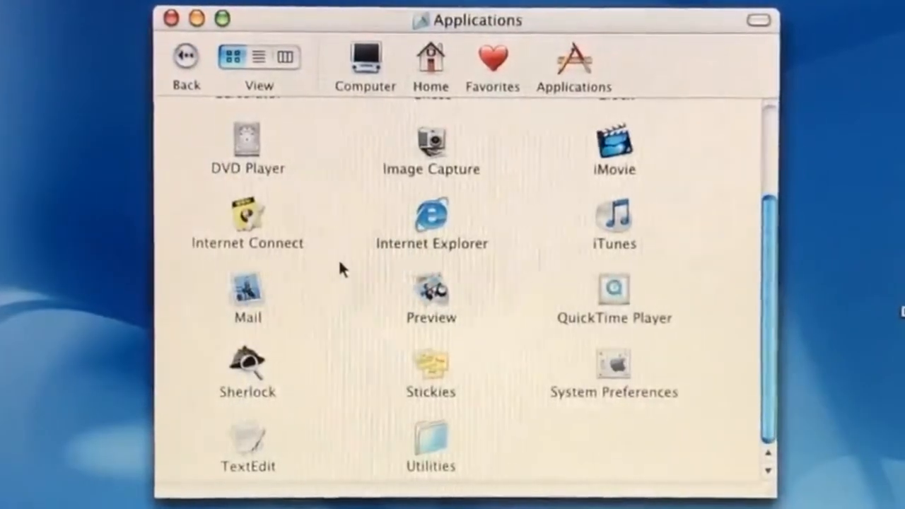
pyautogui.moveTo(360, 237)
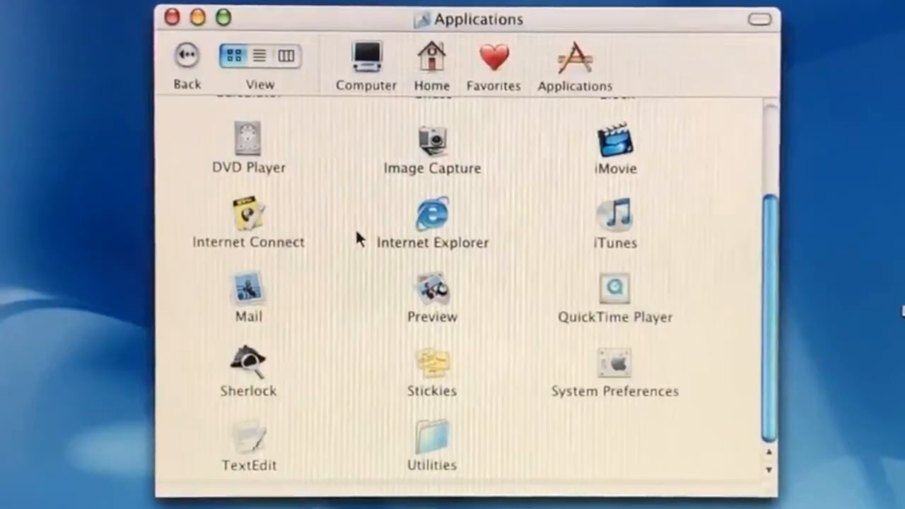
pyautogui.scroll(3)
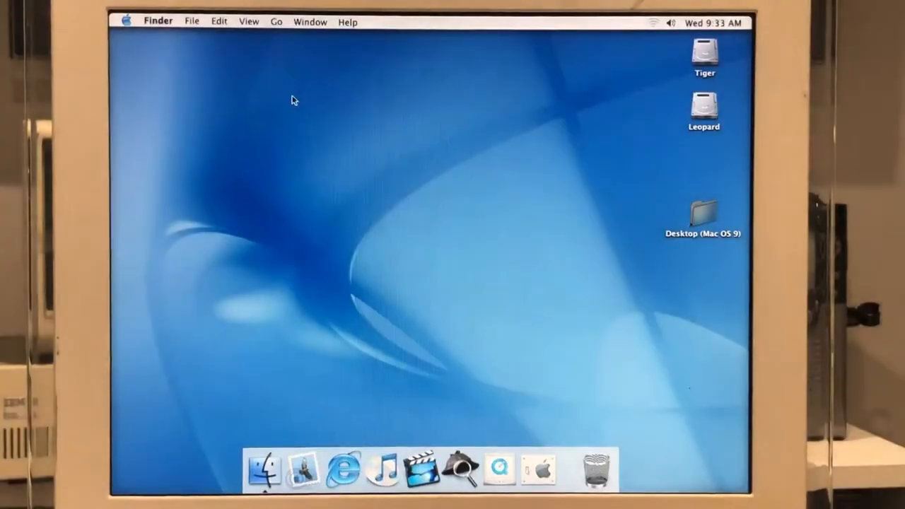
pyautogui.moveTo(428, 418)
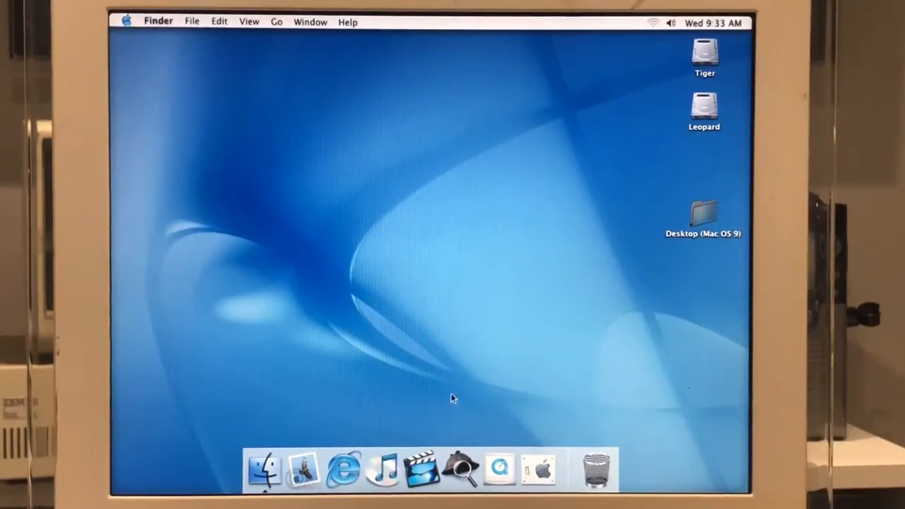
pyautogui.moveTo(318, 317)
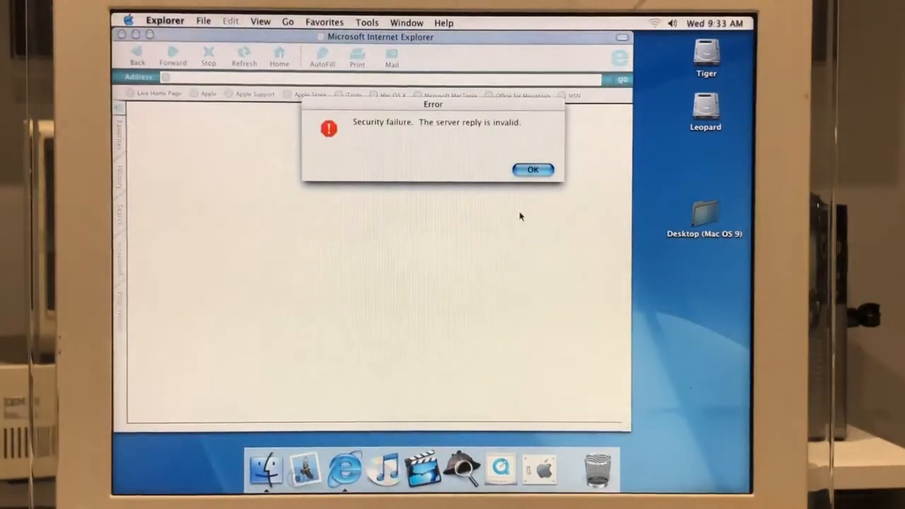
pyautogui.click(533, 169)
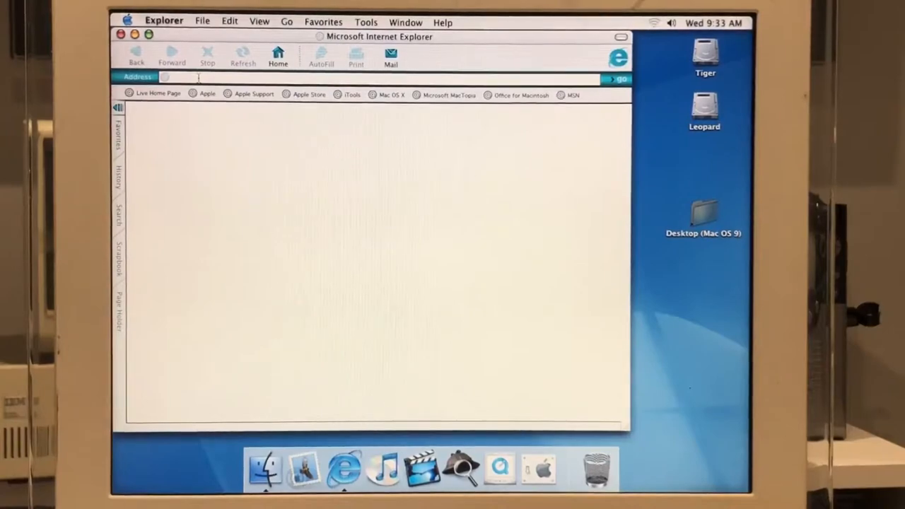
pyautogui.write('go')
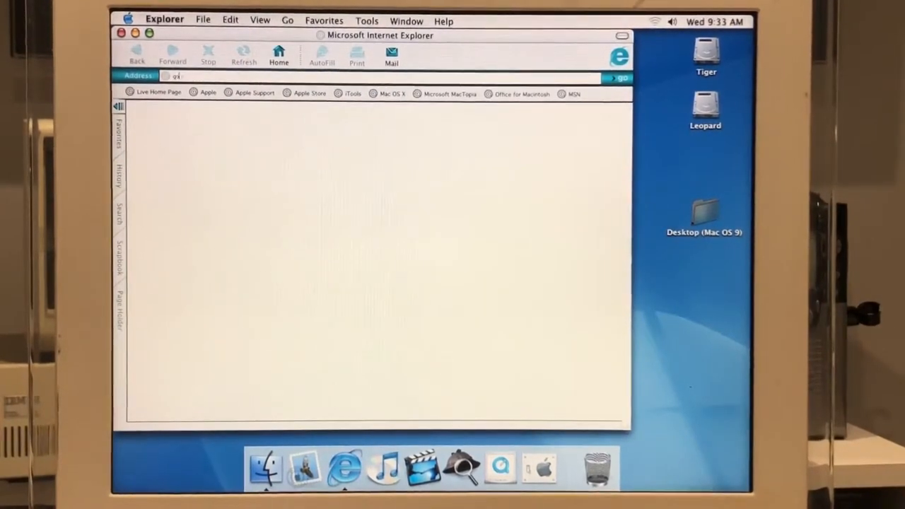
pyautogui.click(621, 77)
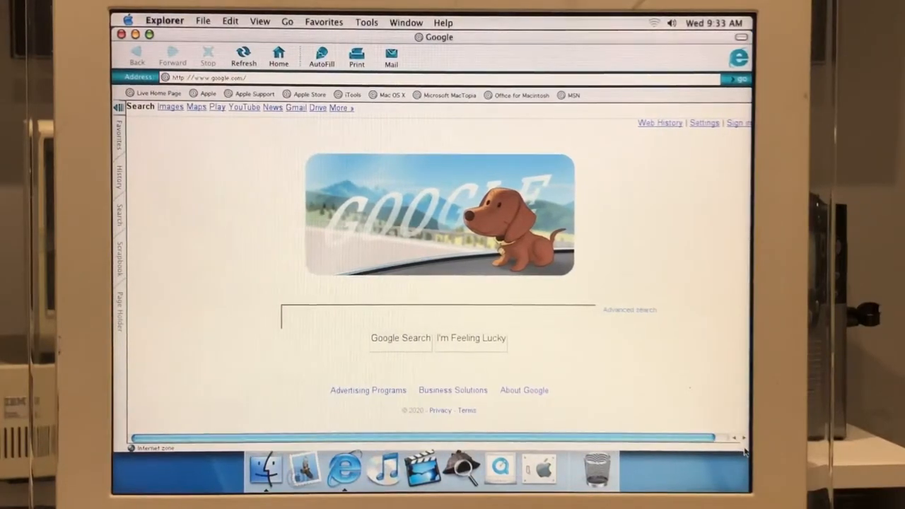
pyautogui.moveTo(384, 225)
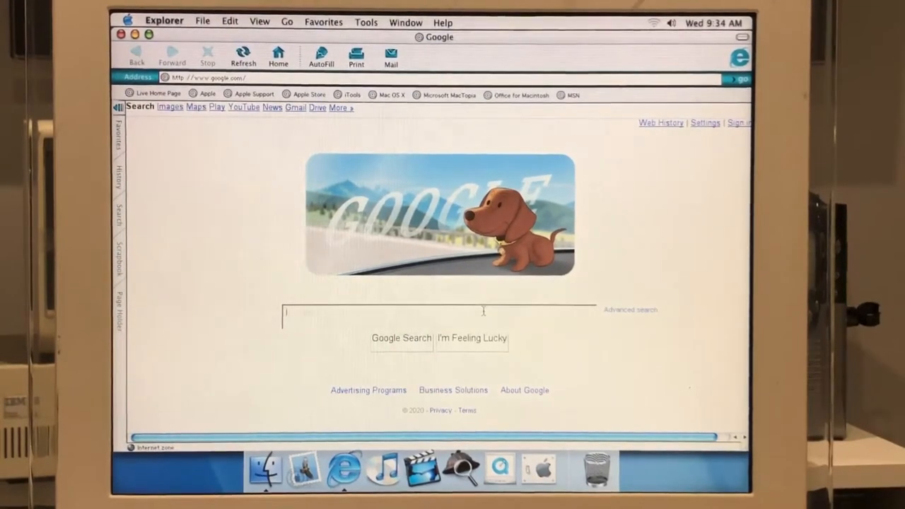
# Search Google for 'youtube', confirming the unsecured form notice
pyautogui.write('youtubre')
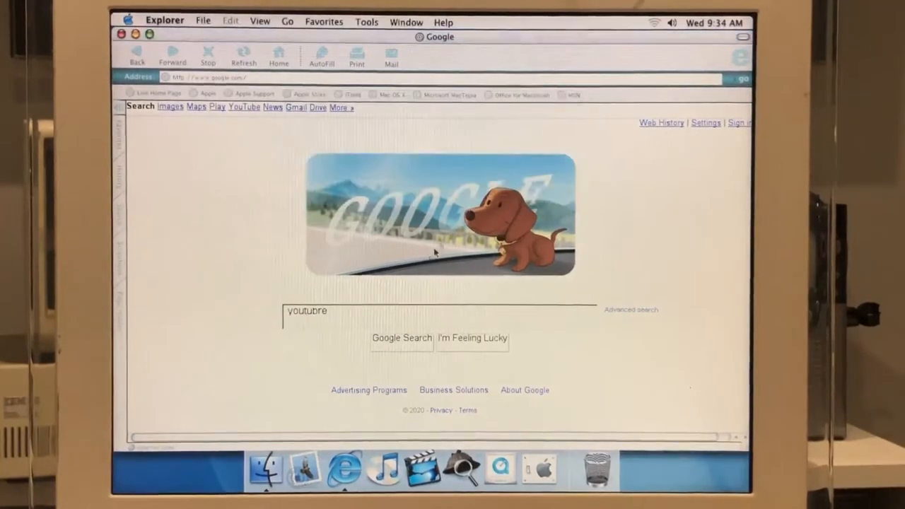
pyautogui.click(401, 337)
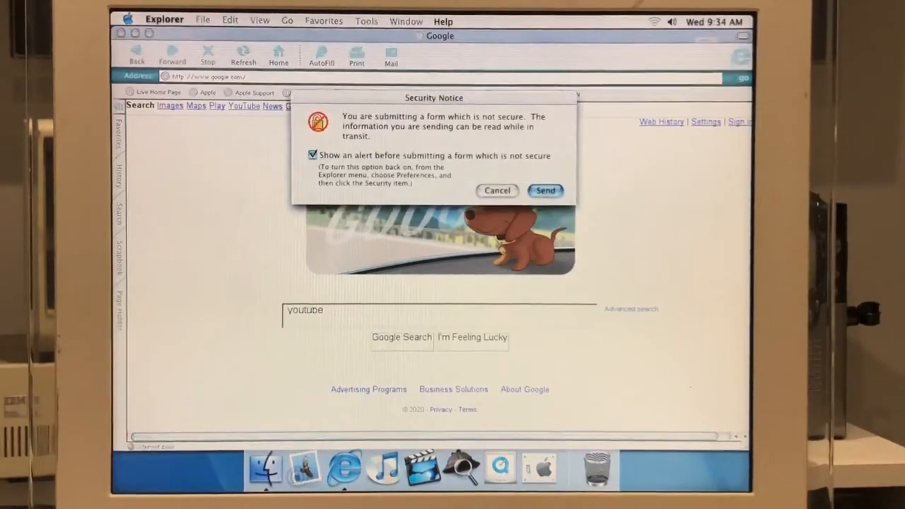
pyautogui.click(544, 190)
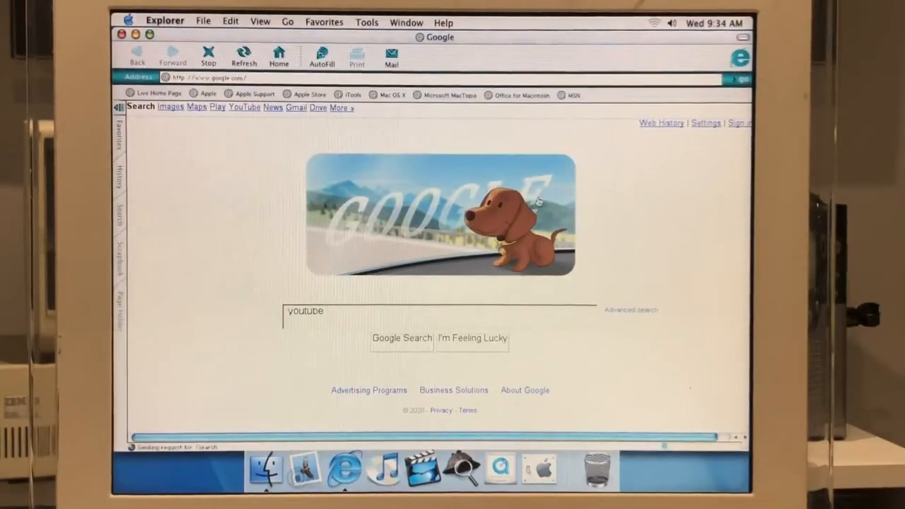
pyautogui.click(401, 338)
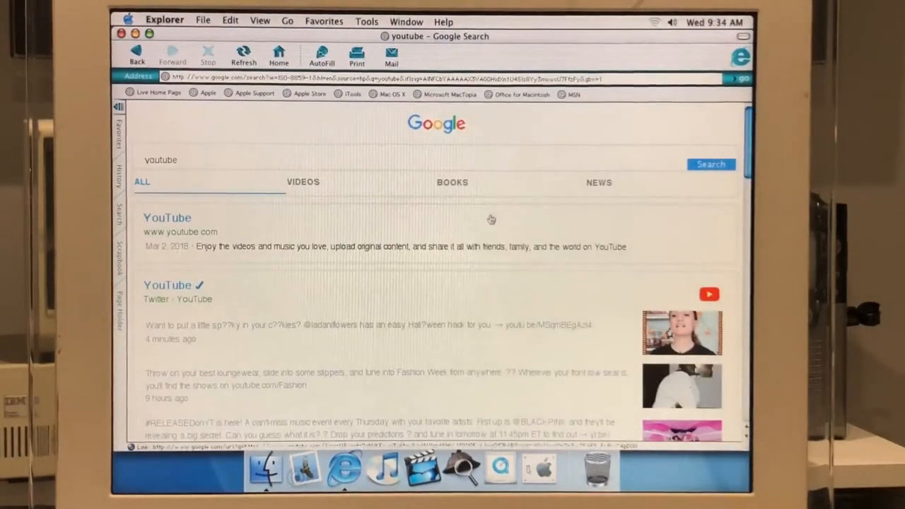
# Scroll through the search results, then quit Internet Explorer
pyautogui.scroll(-3)
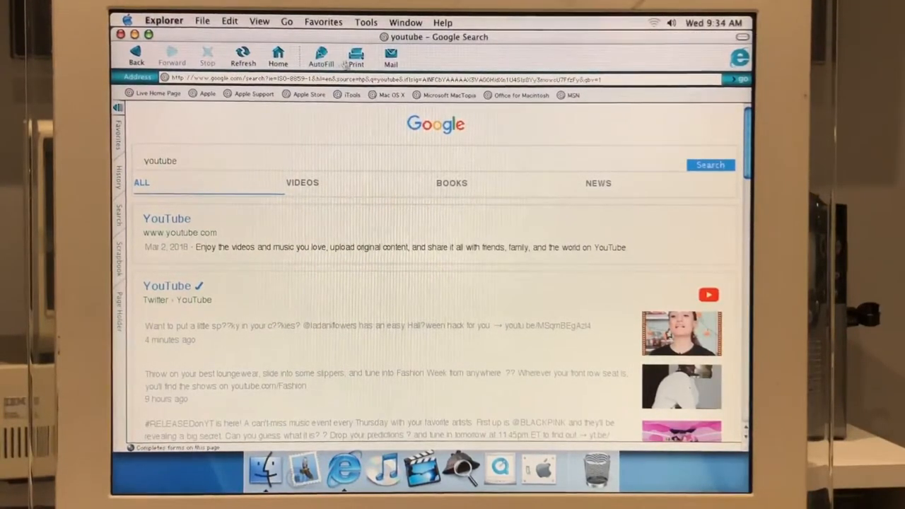
pyautogui.click(165, 21)
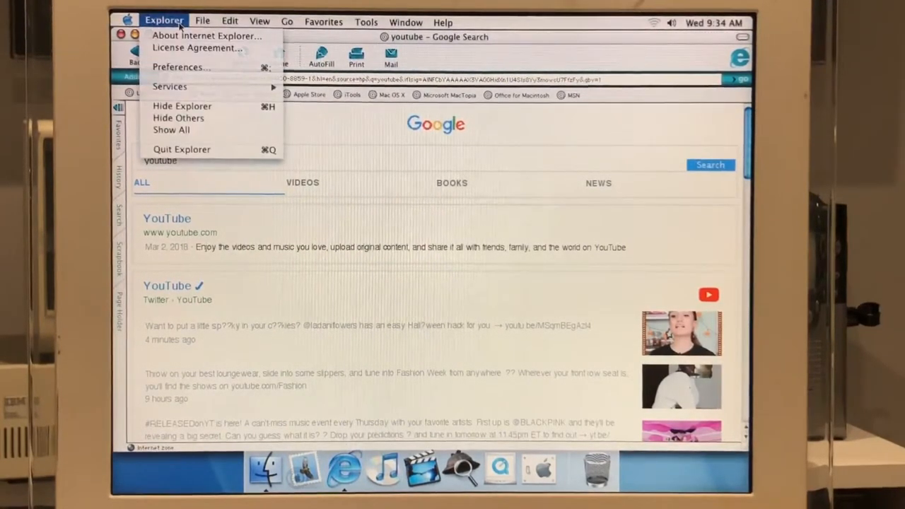
pyautogui.click(180, 66)
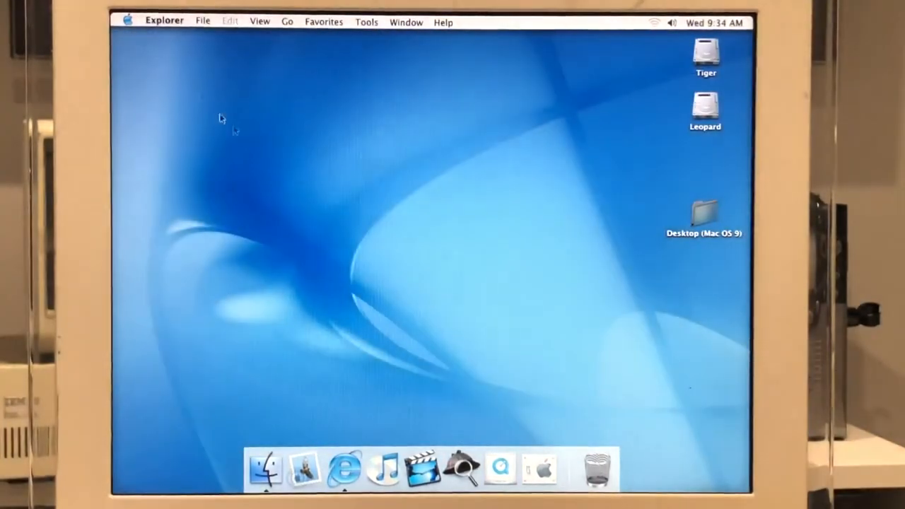
pyautogui.moveTo(304, 469)
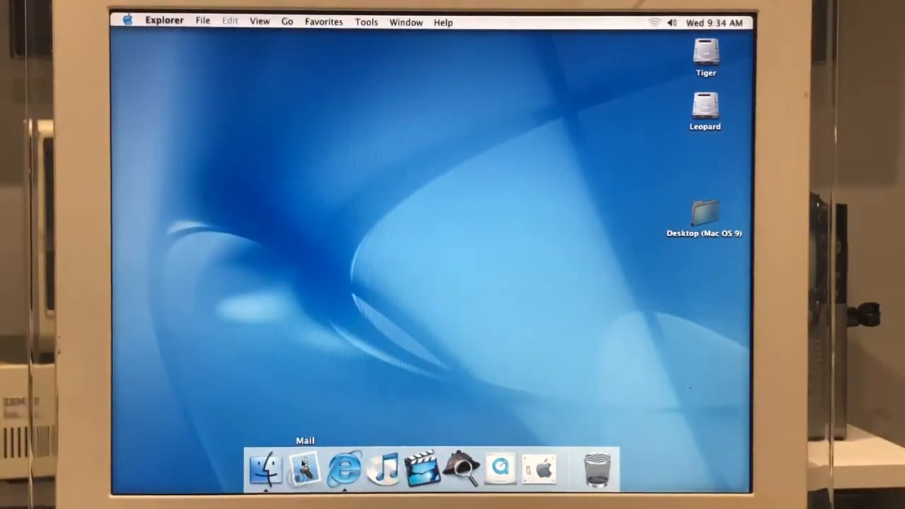
pyautogui.moveTo(460, 469)
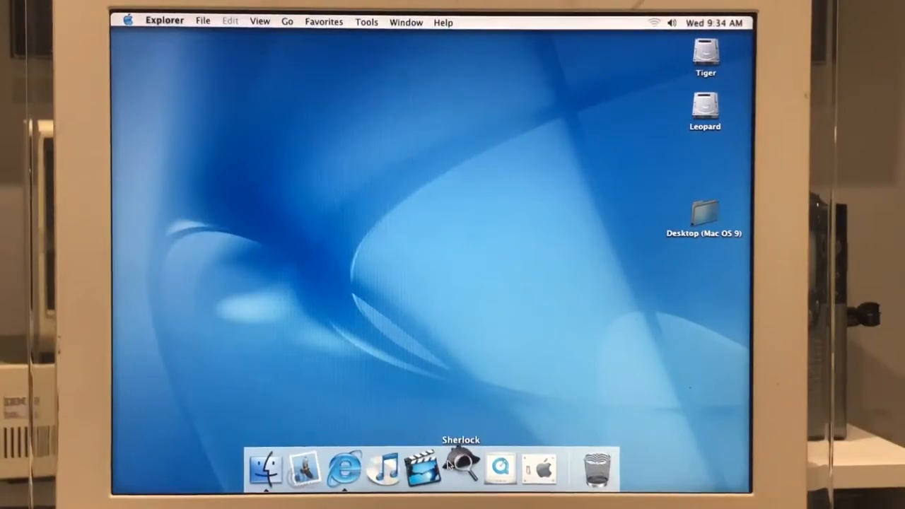
# Launch Sherlock from the Dock to its local file search
pyautogui.click(460, 469)
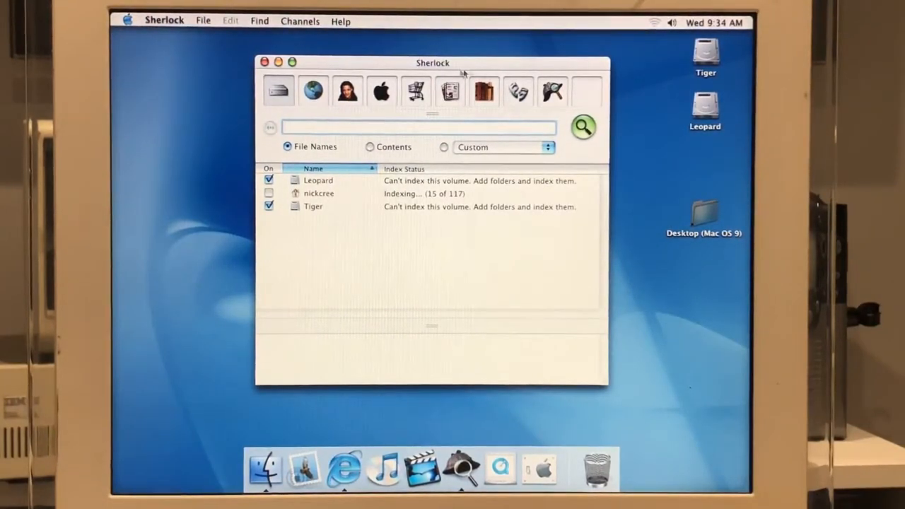
pyautogui.moveTo(551, 92)
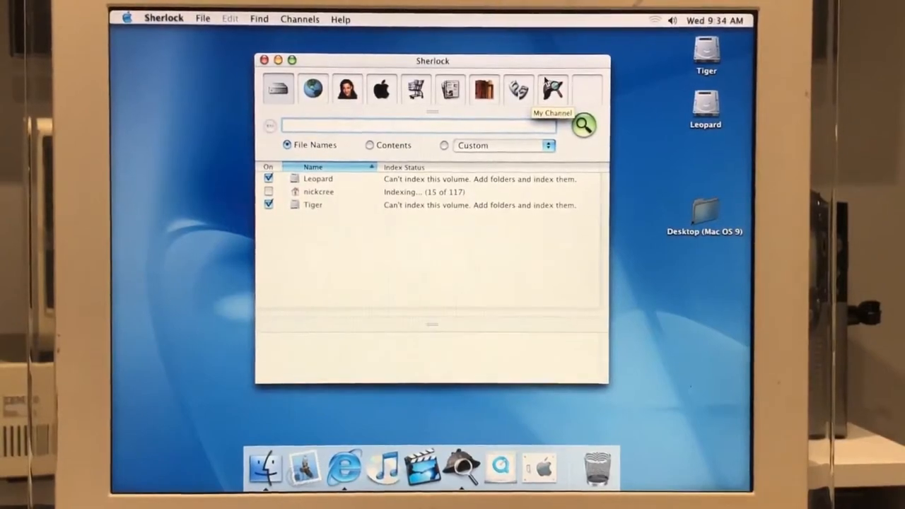
pyautogui.moveTo(347, 90)
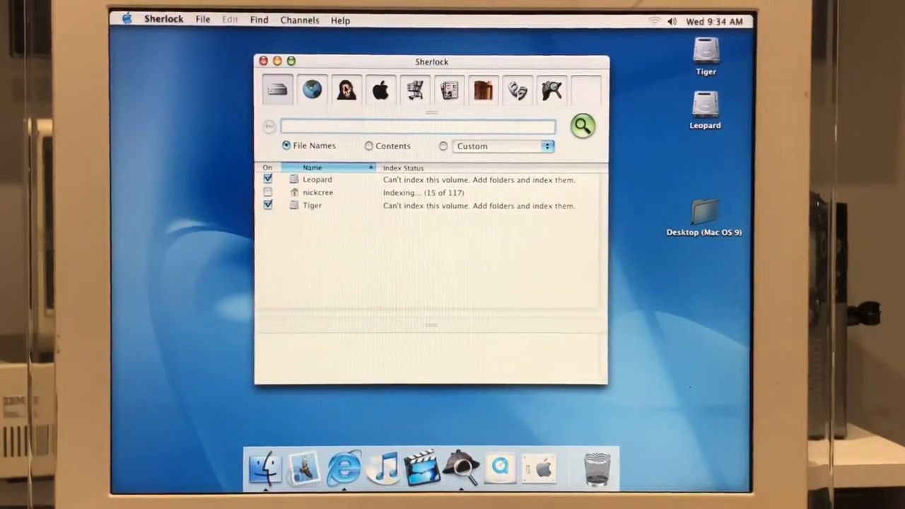
# Browse Sherlock's Apple, Shopping, Reference and Internet channels, return to Files, then close Sherlock
pyautogui.click(380, 90)
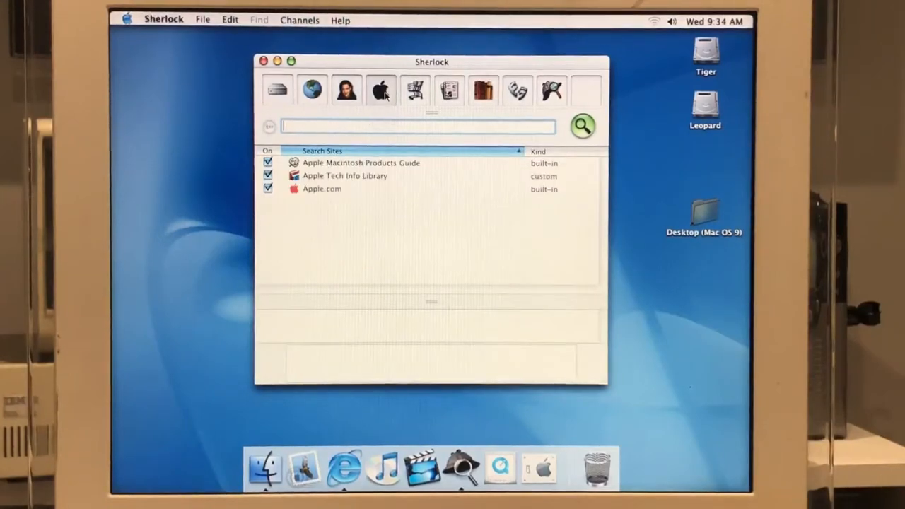
pyautogui.click(414, 90)
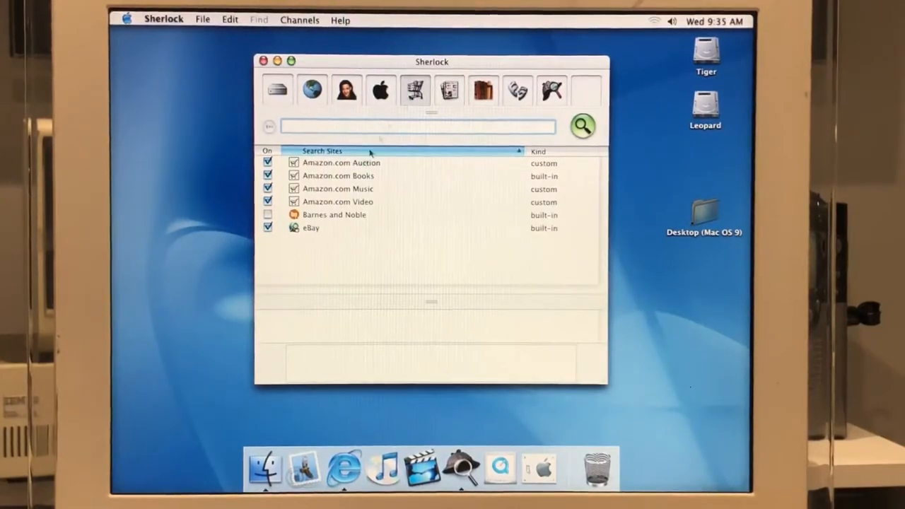
pyautogui.click(449, 90)
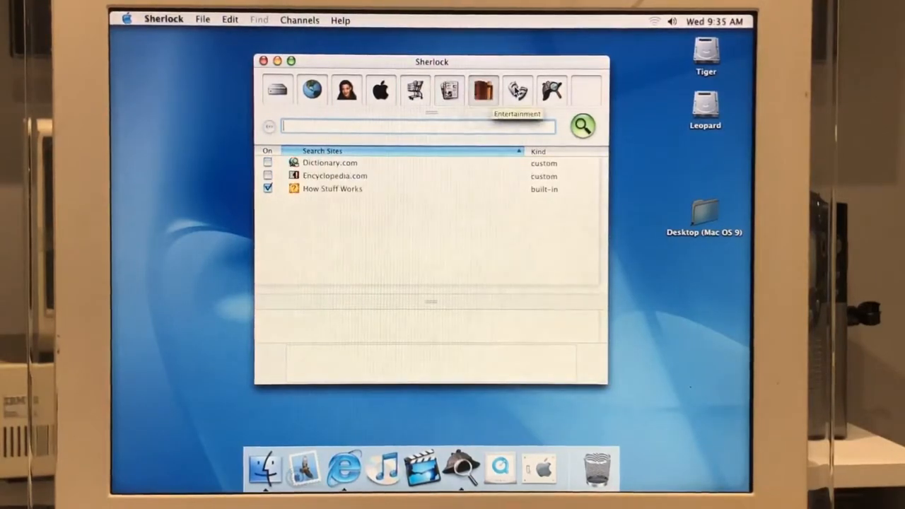
pyautogui.click(552, 90)
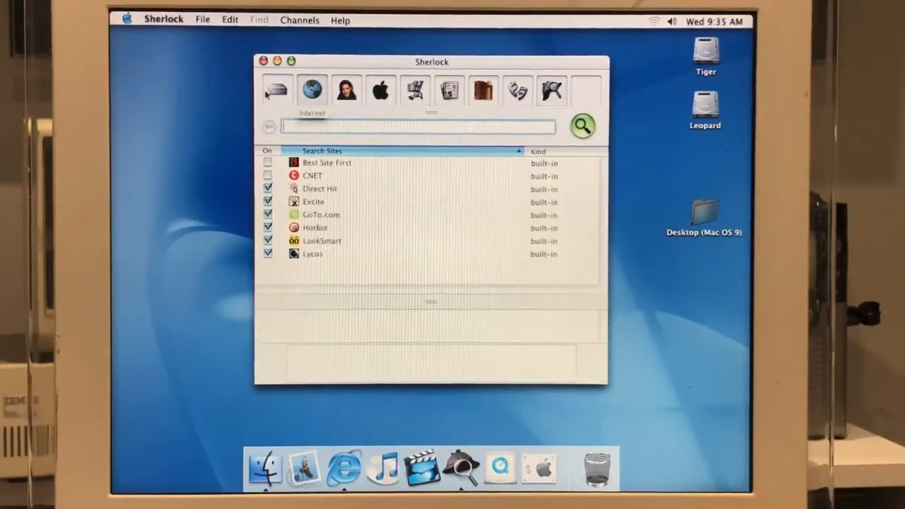
pyautogui.click(276, 90)
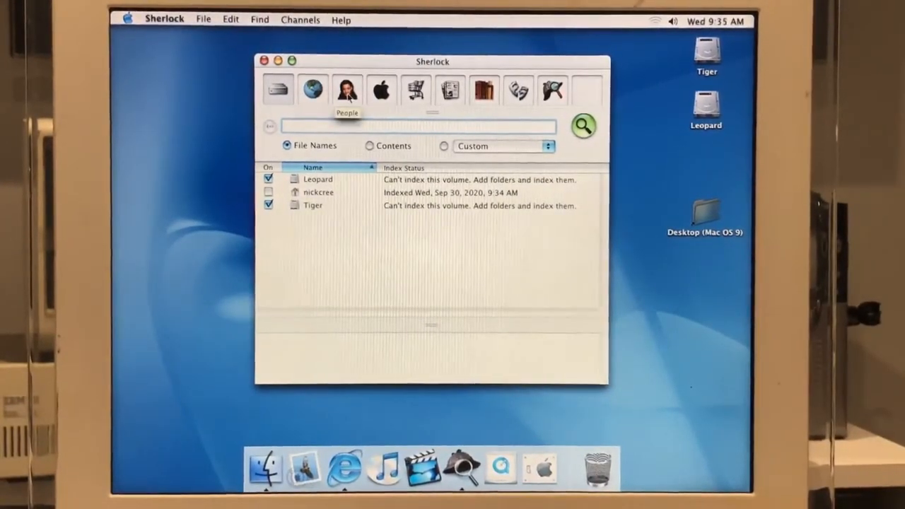
pyautogui.click(263, 61)
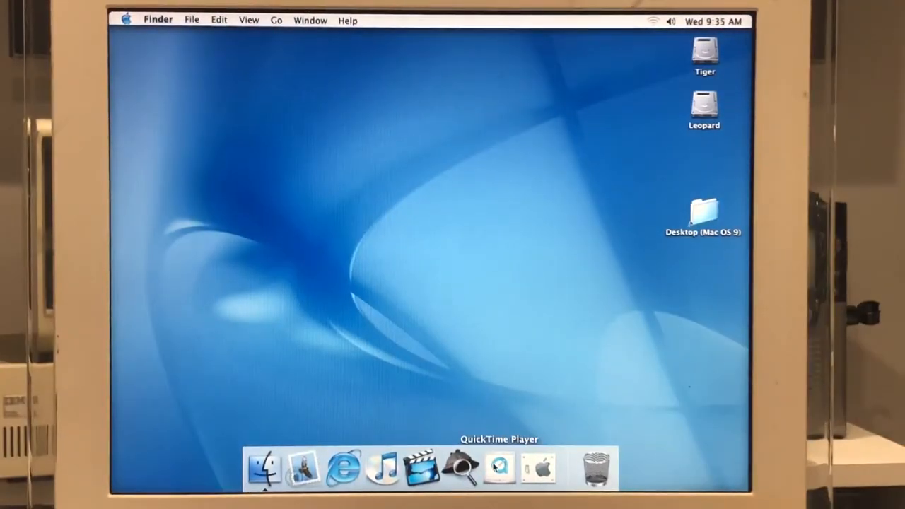
# Launch QuickTime Player, postpone the Pro upgrade, and view the Favorites channels
pyautogui.click(499, 468)
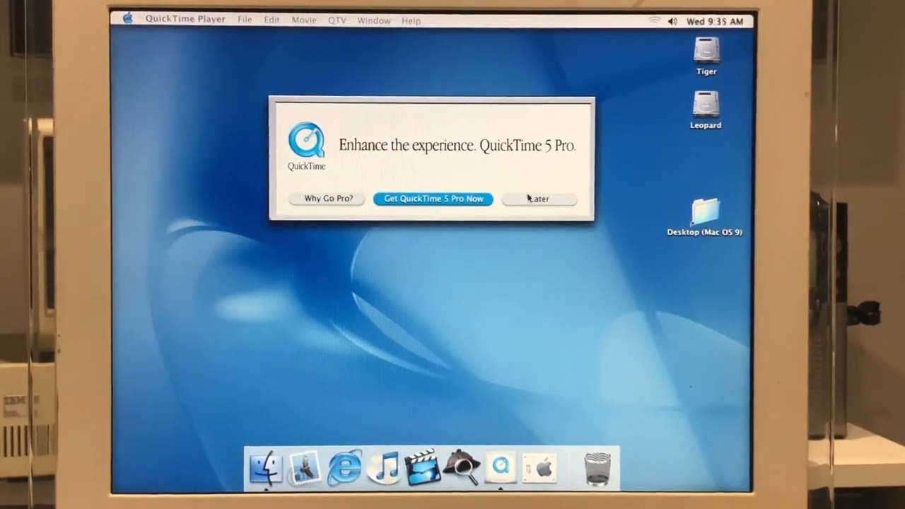
pyautogui.click(539, 198)
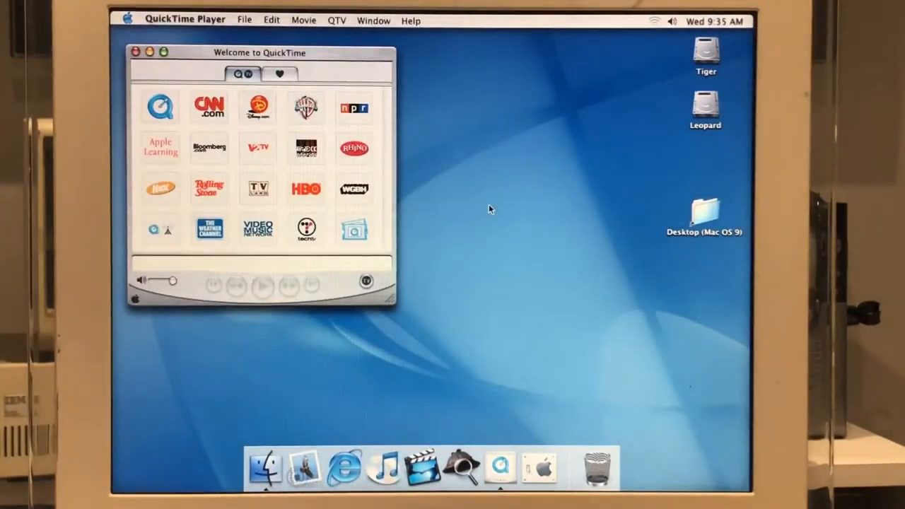
pyautogui.click(280, 73)
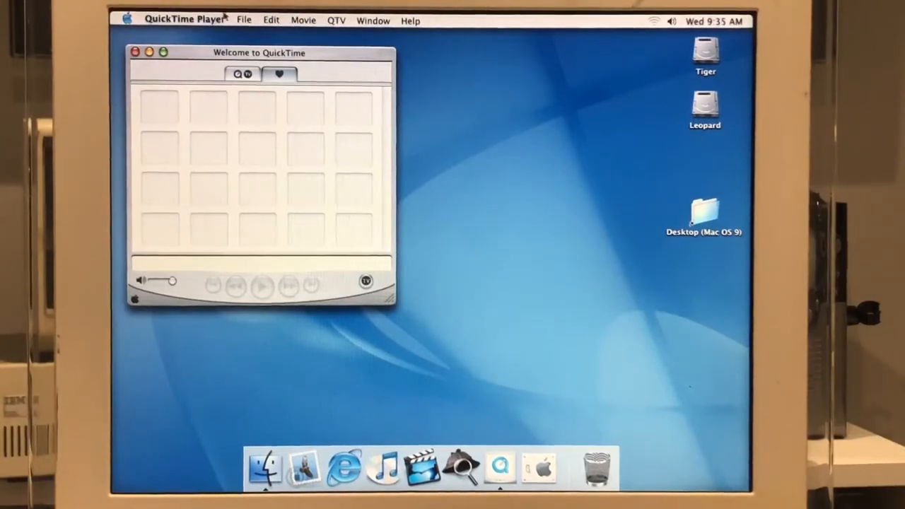
# Check QuickTime Player 5.0.2 in About, then close the About and Welcome windows
pyautogui.click(302, 19)
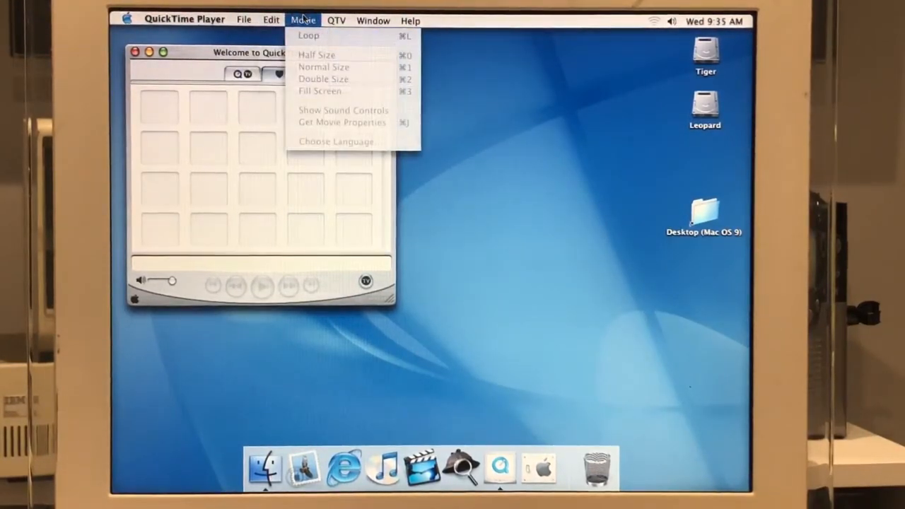
pyautogui.click(271, 19)
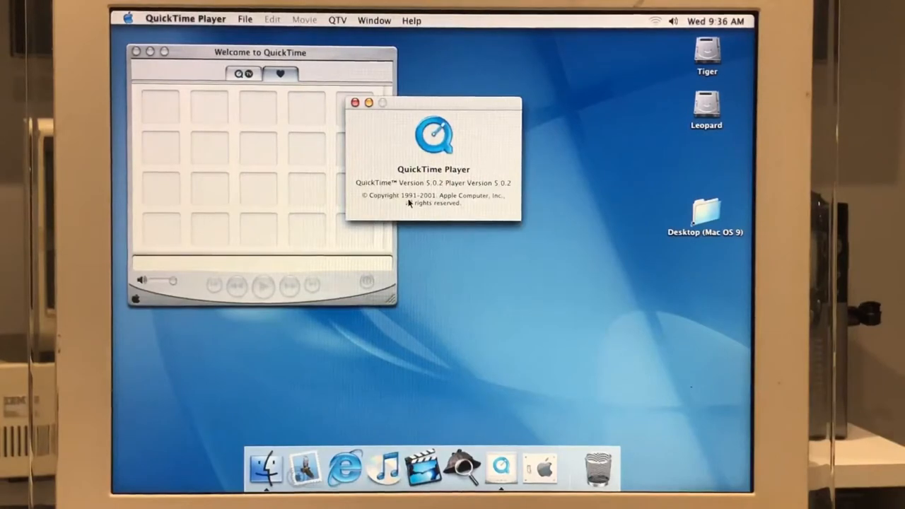
pyautogui.click(355, 102)
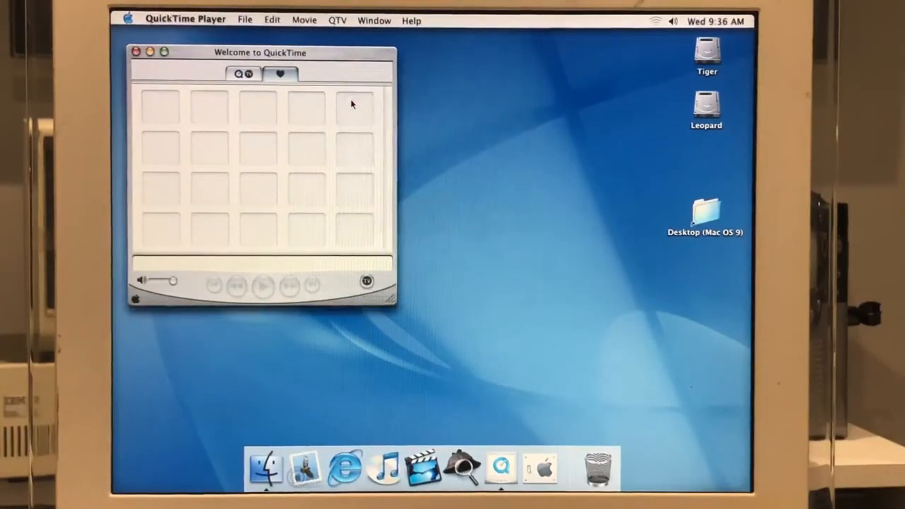
pyautogui.click(137, 52)
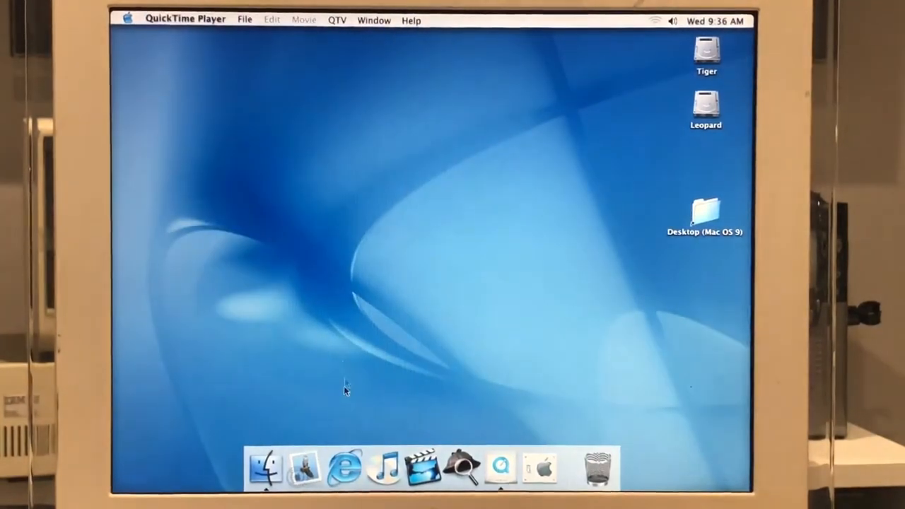
pyautogui.moveTo(382, 468)
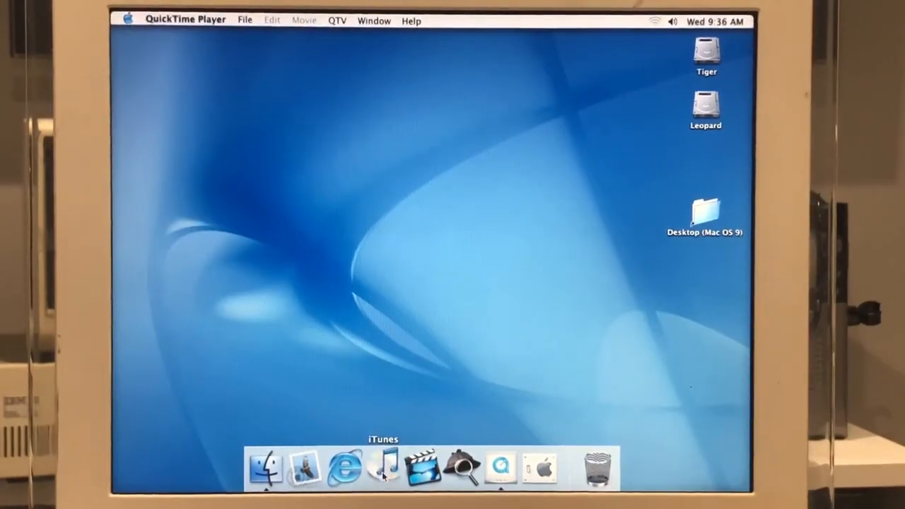
# Launch iTunes, accept the licence, and finish Setup Assistant with default Internet settings
pyautogui.click(383, 468)
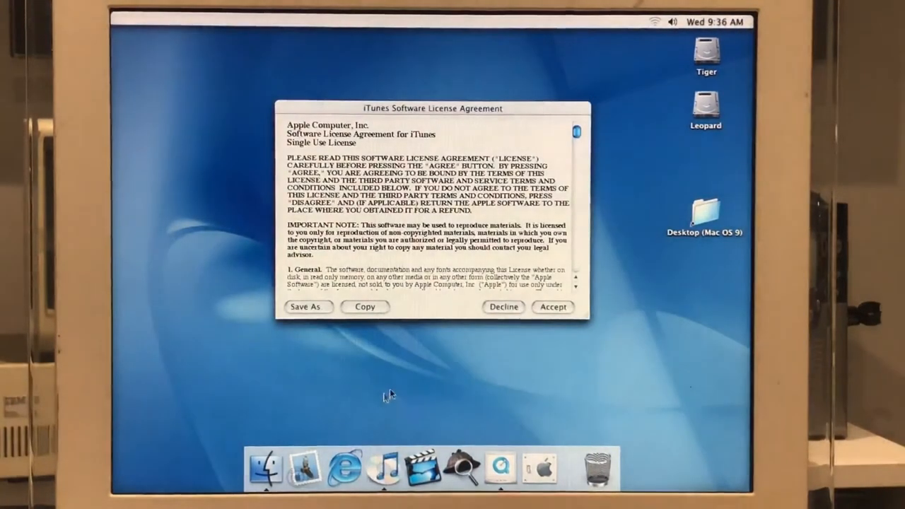
pyautogui.click(553, 307)
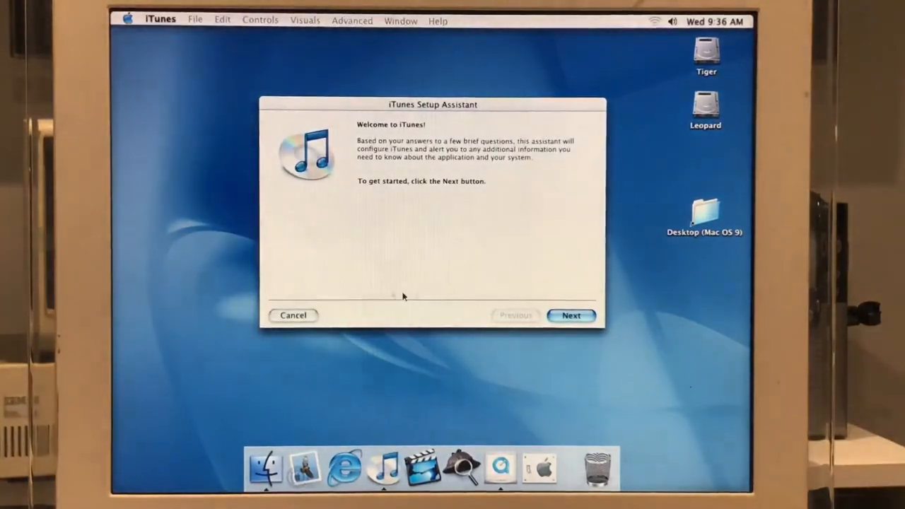
pyautogui.click(571, 316)
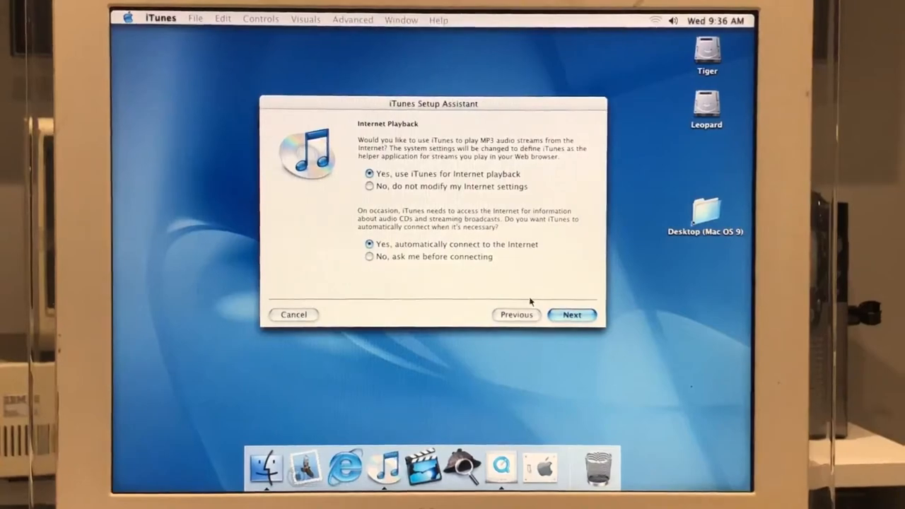
pyautogui.click(571, 315)
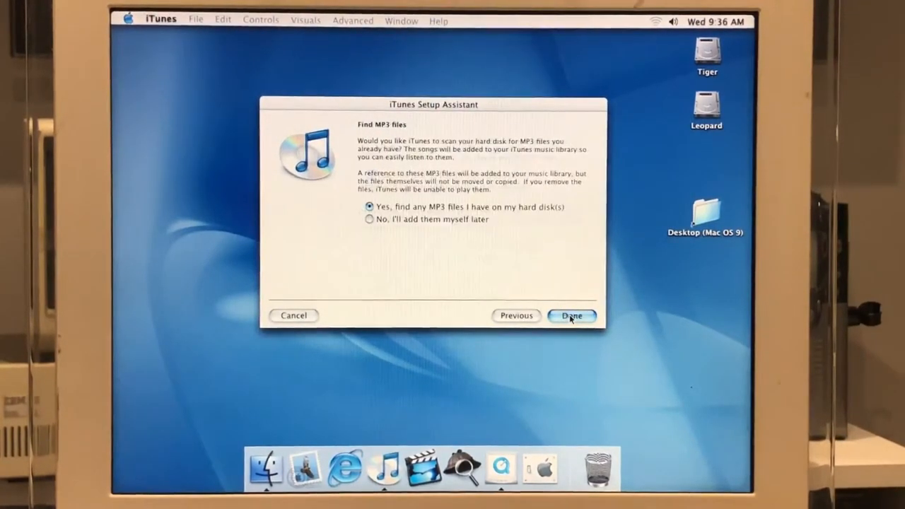
pyautogui.click(571, 315)
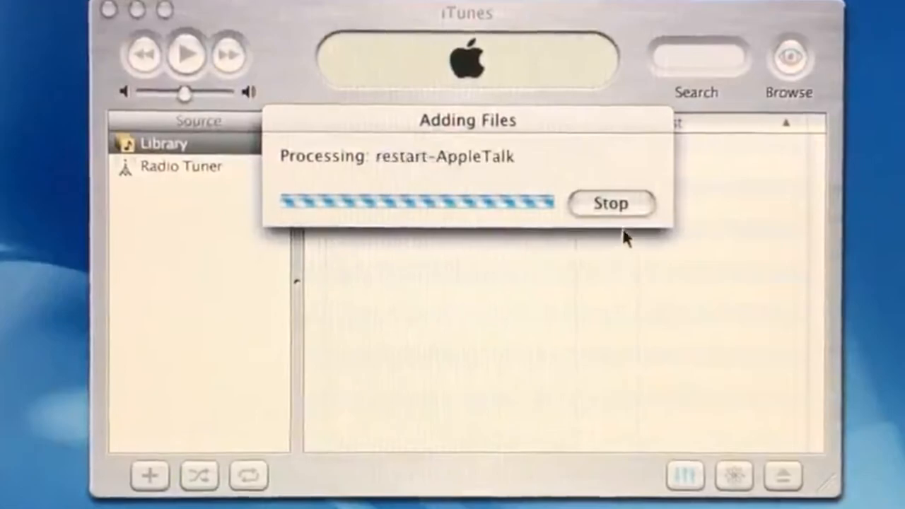
# Stop importing files and switch between the Radio Tuner and Library sources
pyautogui.click(611, 203)
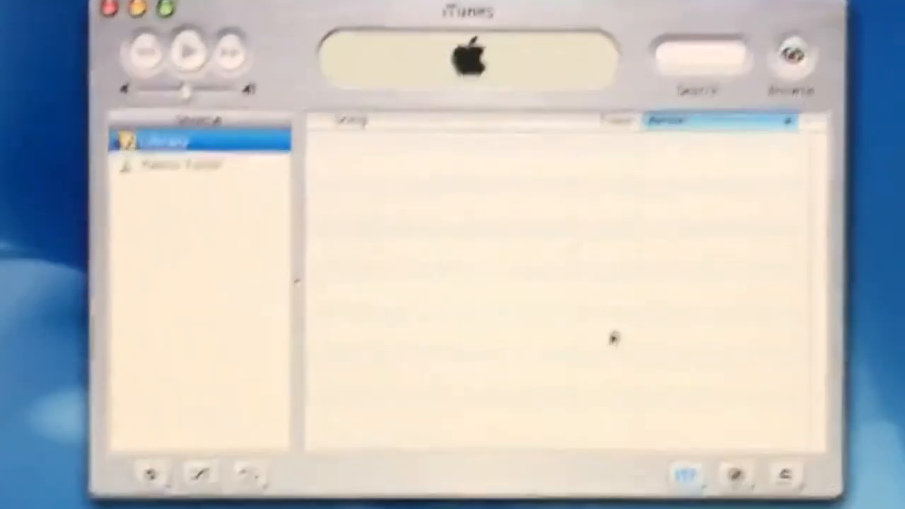
pyautogui.click(182, 168)
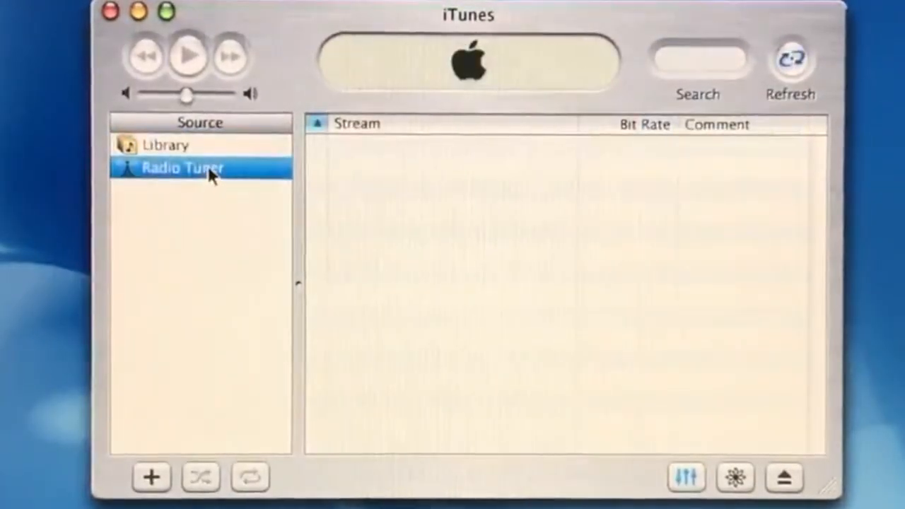
pyautogui.click(166, 145)
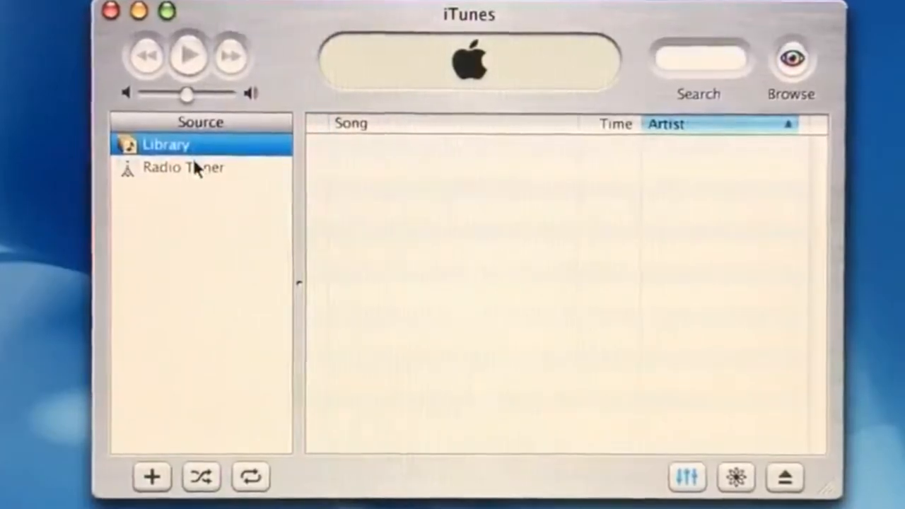
pyautogui.click(183, 168)
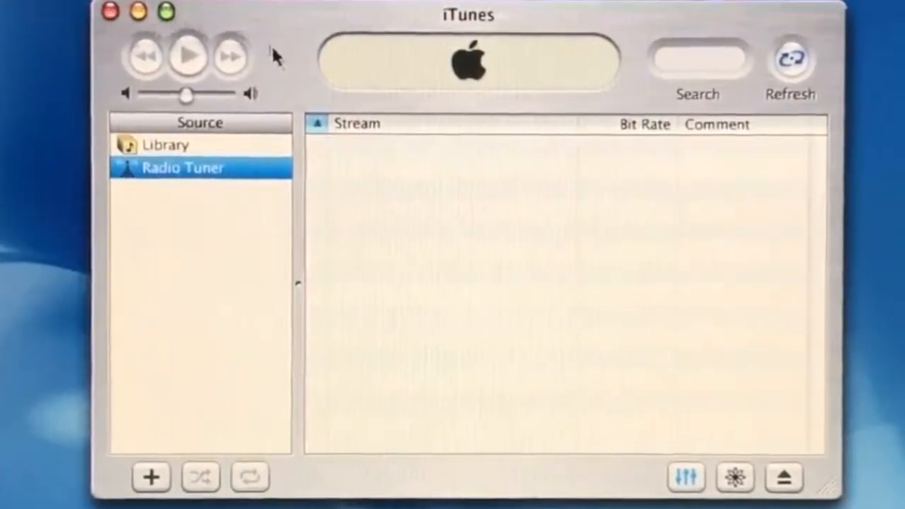
pyautogui.moveTo(368, 99)
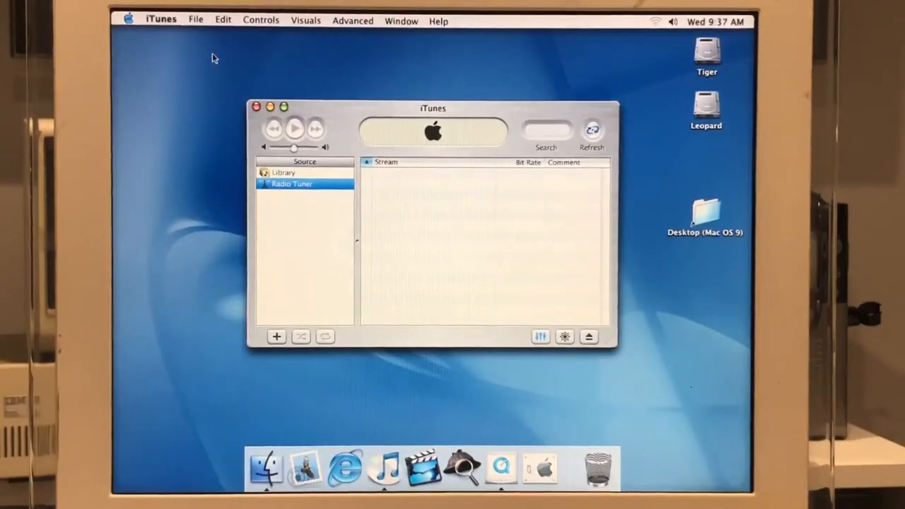
# Open and dismiss the iTunes menu, then close the iTunes window
pyautogui.click(161, 20)
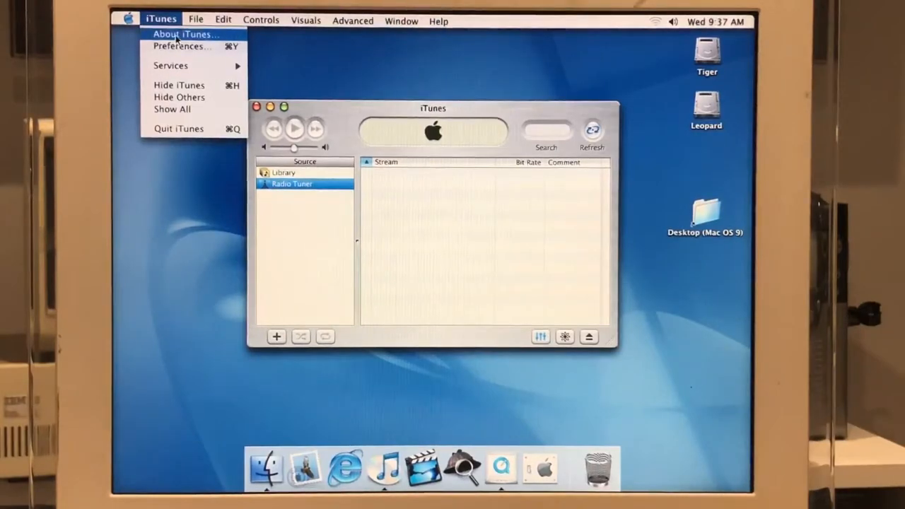
pyautogui.click(186, 34)
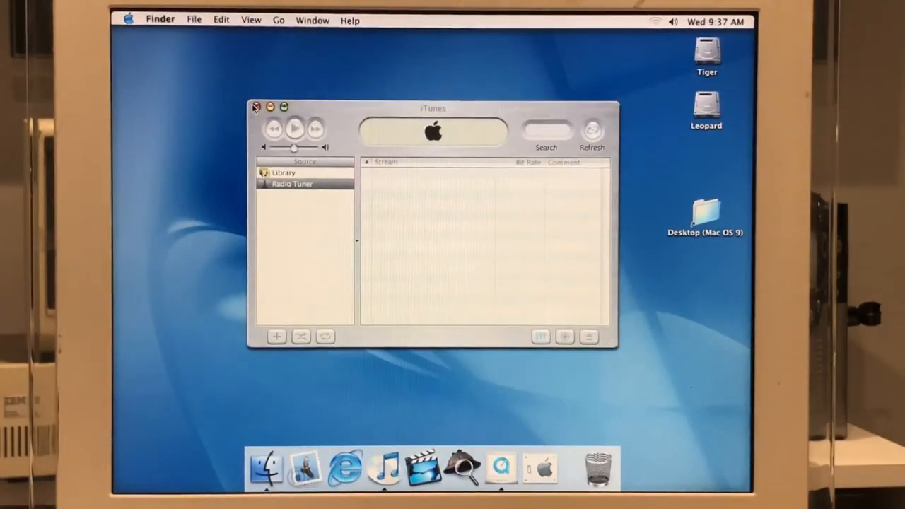
pyautogui.click(256, 107)
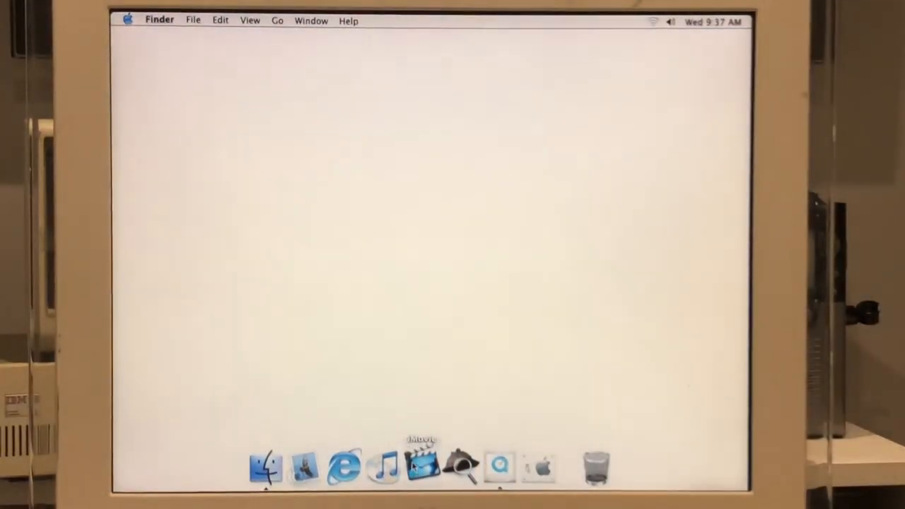
# Launch iMovie and create a new movie project saved in Documents
pyautogui.click(421, 467)
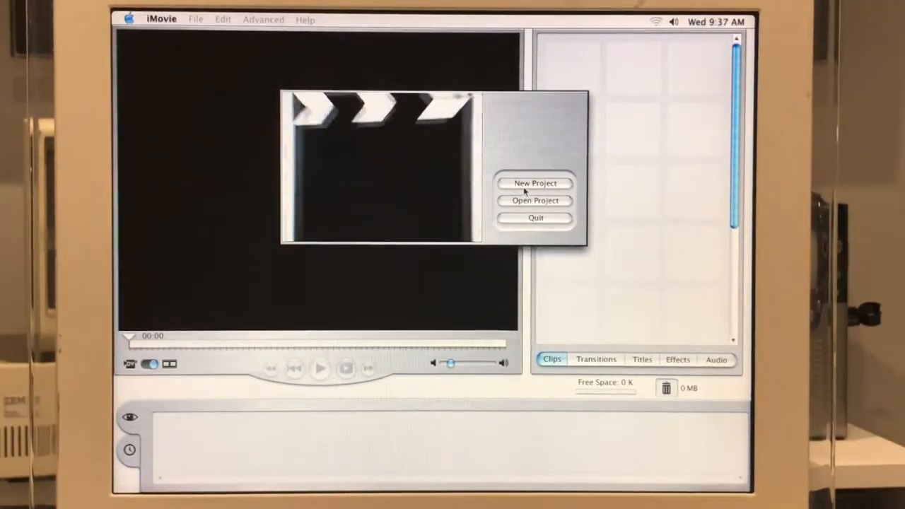
pyautogui.click(535, 184)
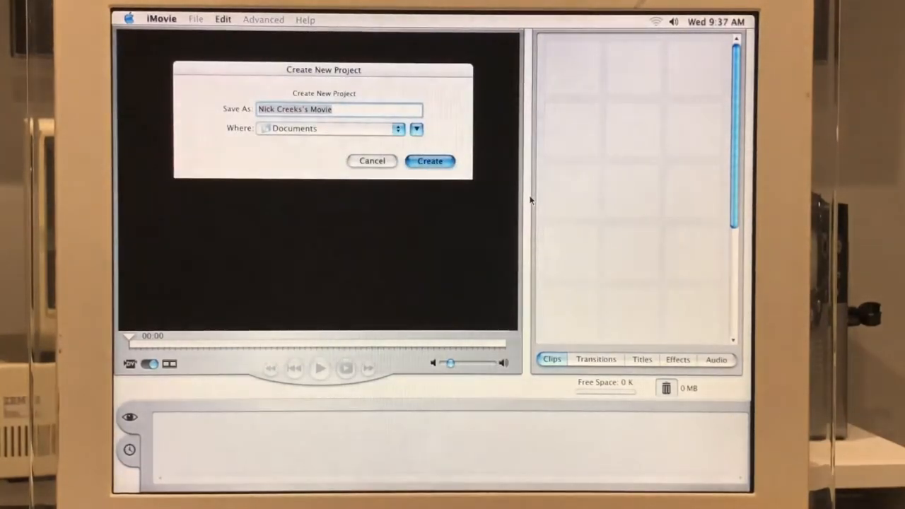
pyautogui.click(430, 161)
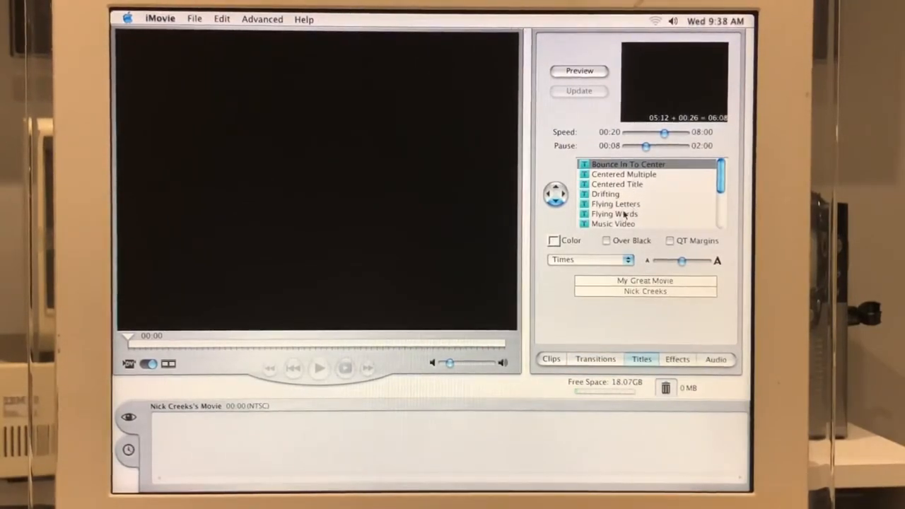
# View iMovie's audio sound effects list, then quit iMovie
pyautogui.scroll(-3)
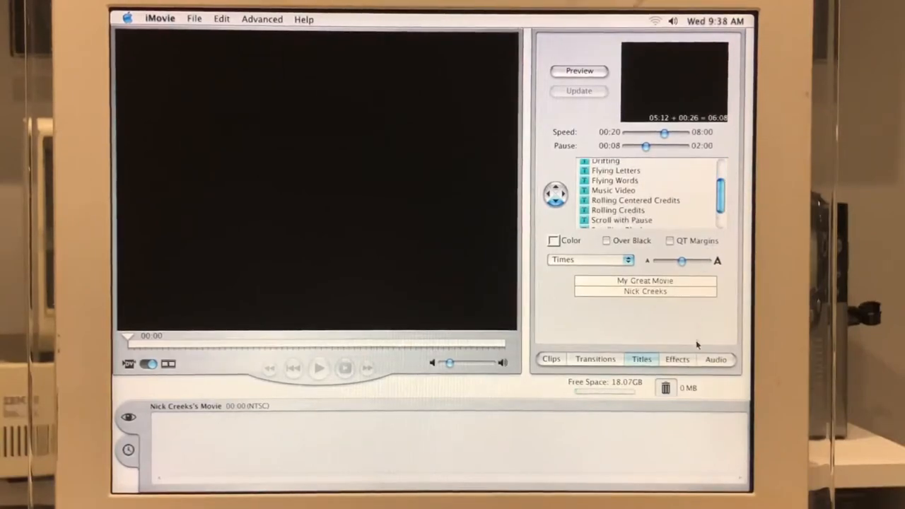
pyautogui.click(677, 359)
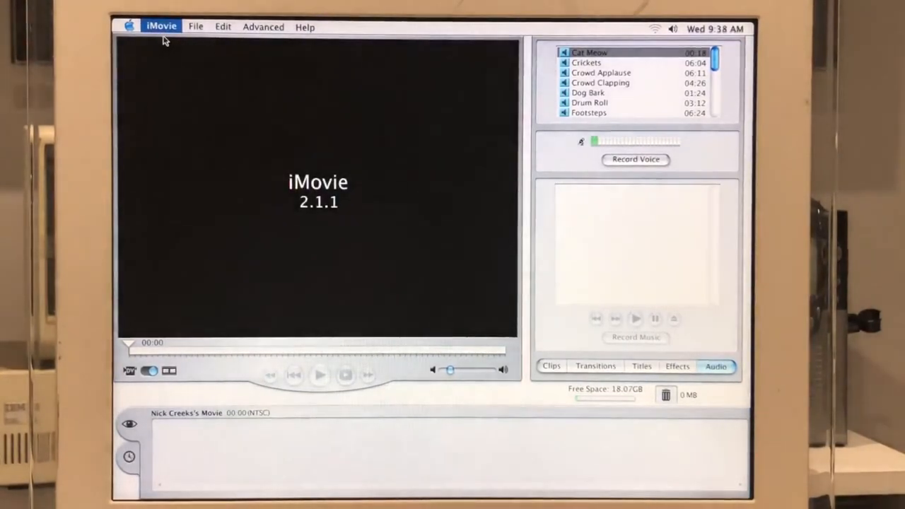
pyautogui.click(128, 26)
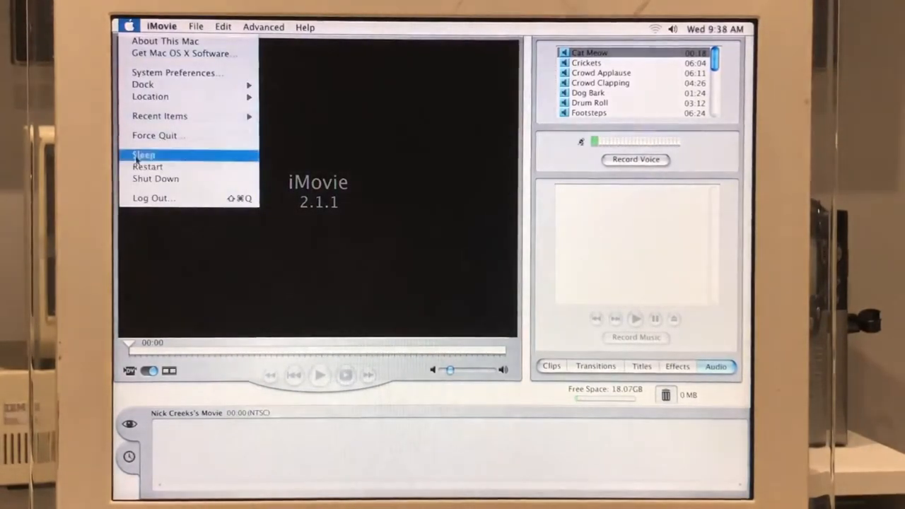
pyautogui.click(161, 27)
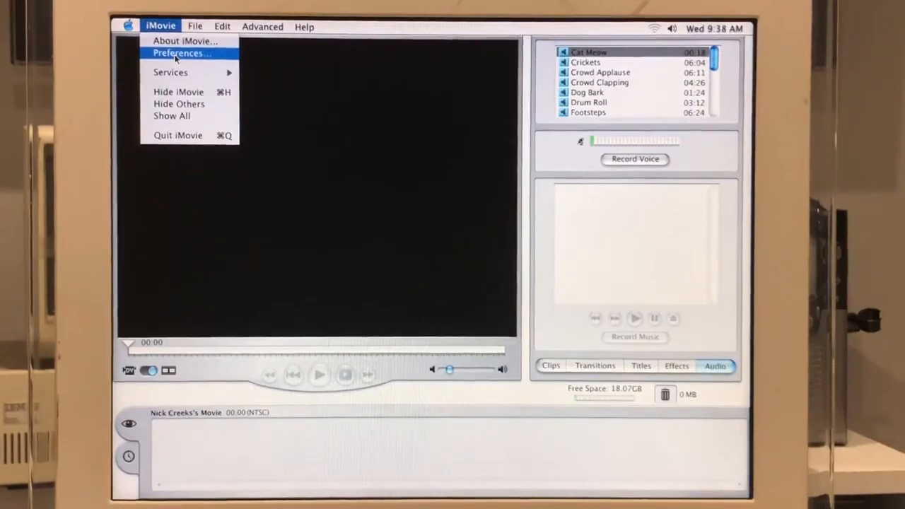
pyautogui.moveTo(179, 135)
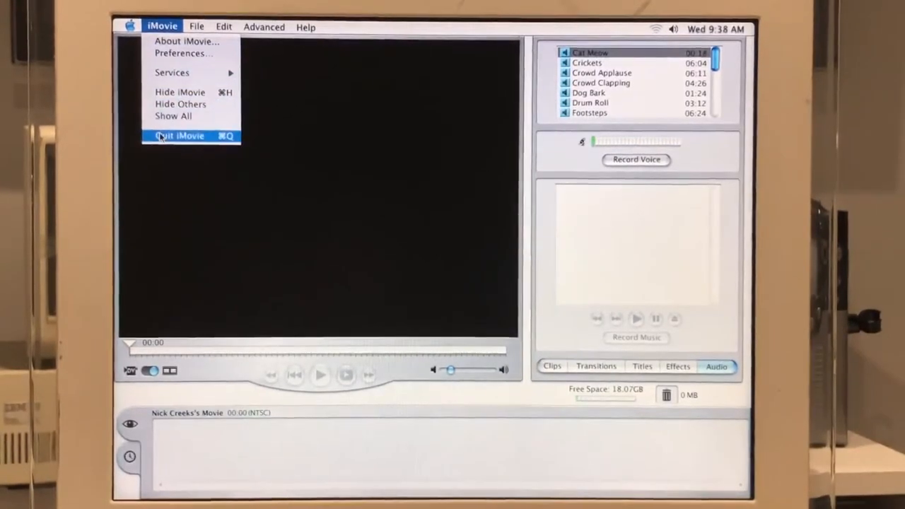
pyautogui.click(179, 135)
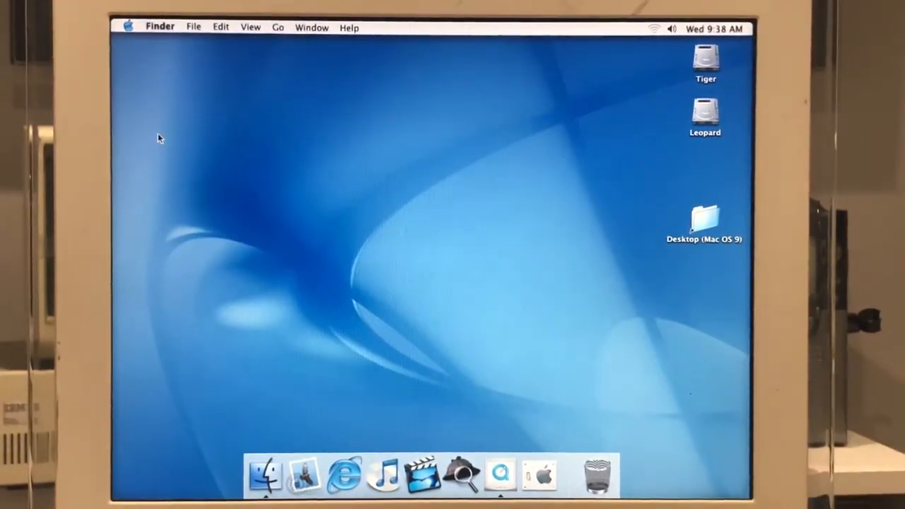
pyautogui.moveTo(186, 170)
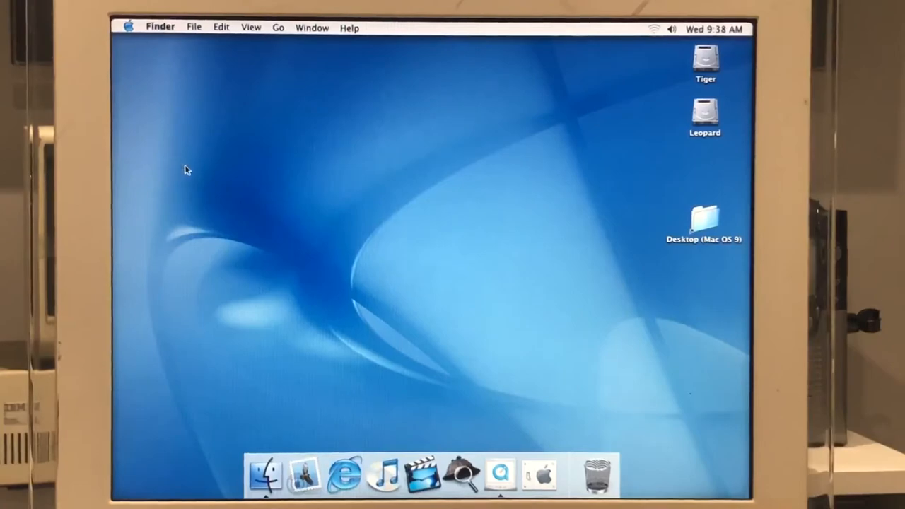
# Launch System Preferences from the Apple menu, landing on the Color LCD Display pane
pyautogui.click(130, 28)
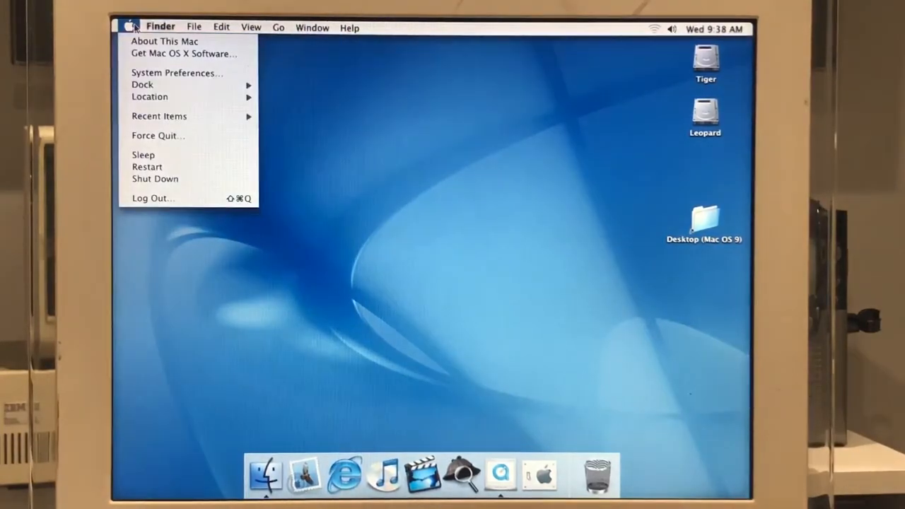
pyautogui.moveTo(159, 135)
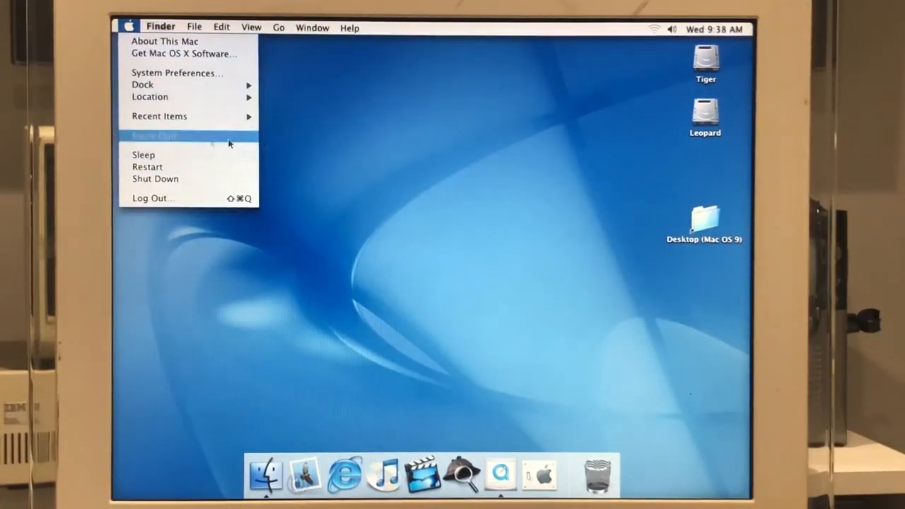
pyautogui.moveTo(165, 41)
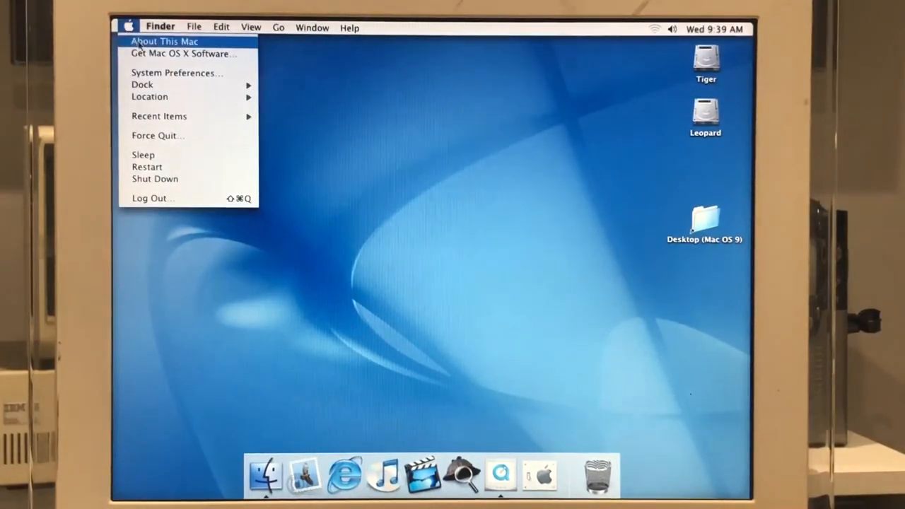
pyautogui.moveTo(173, 72)
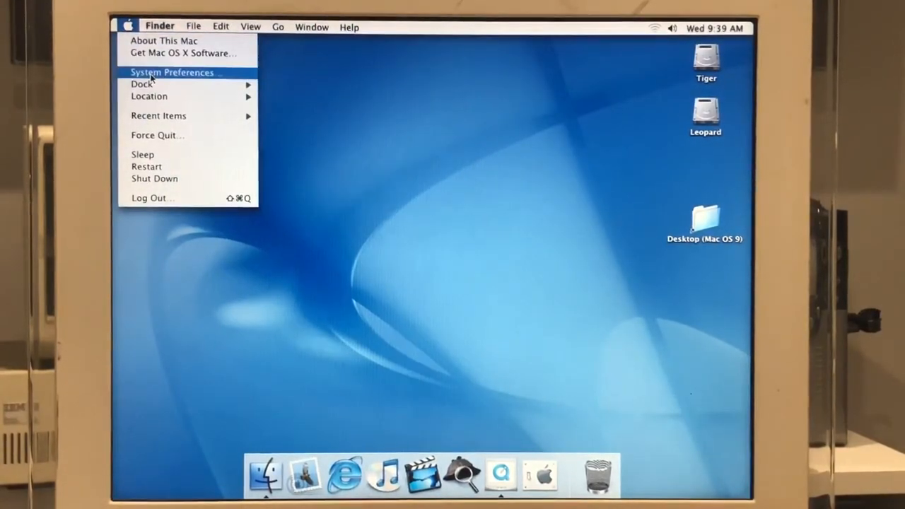
pyautogui.click(172, 72)
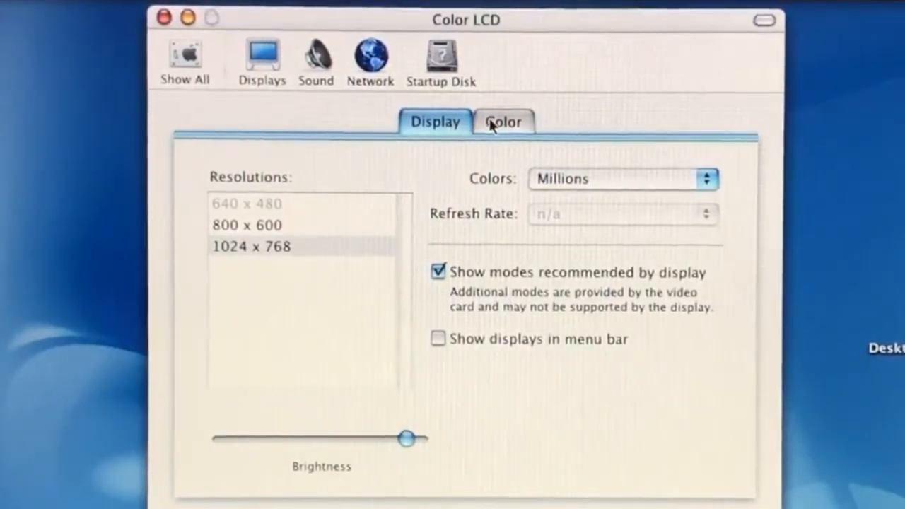
# Pick the Color LCD display profile and make Sosumi the alert sound after trying Funk
pyautogui.click(503, 122)
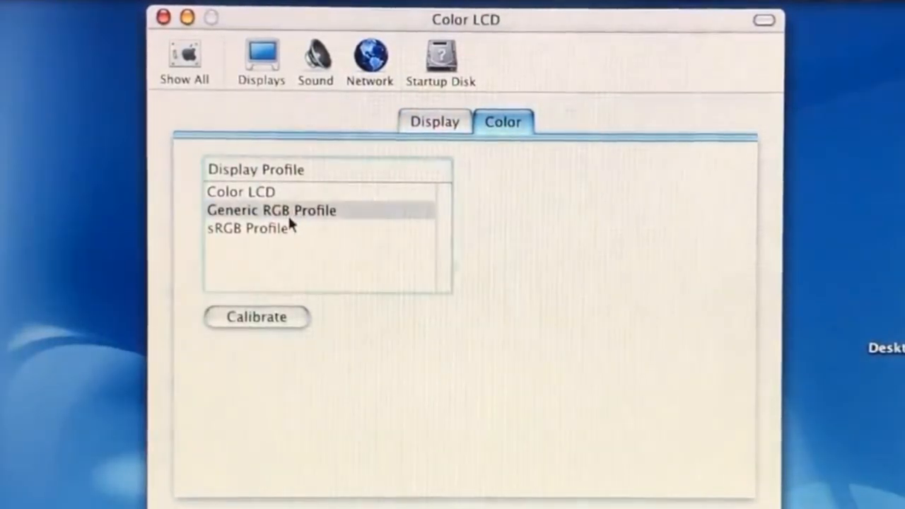
pyautogui.click(240, 192)
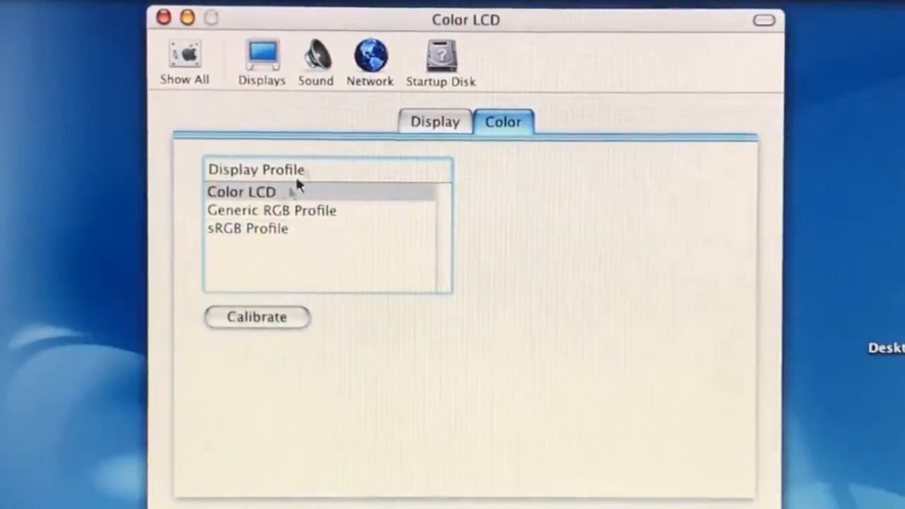
pyautogui.click(315, 56)
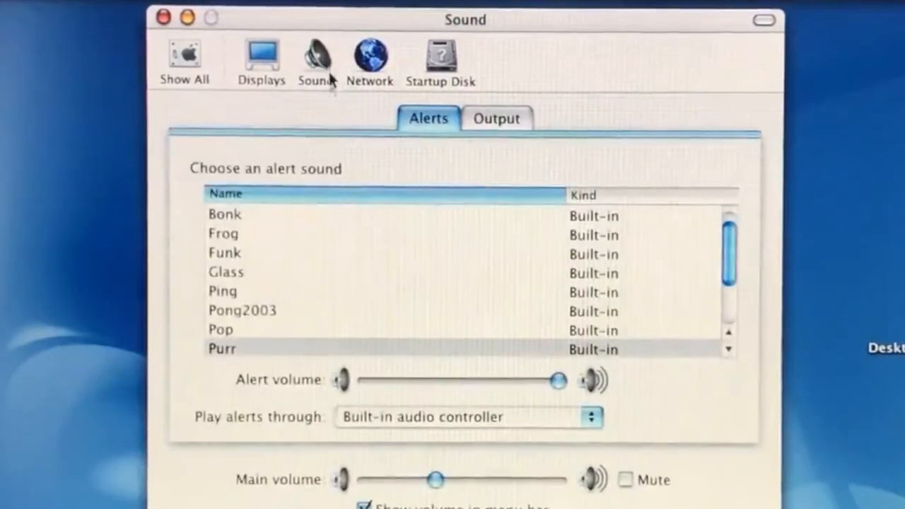
pyautogui.click(224, 252)
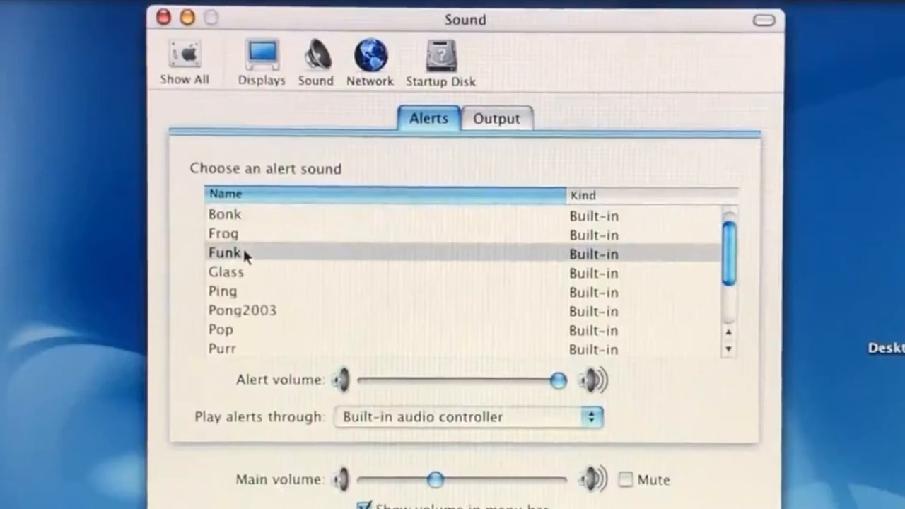
pyautogui.moveTo(257, 237)
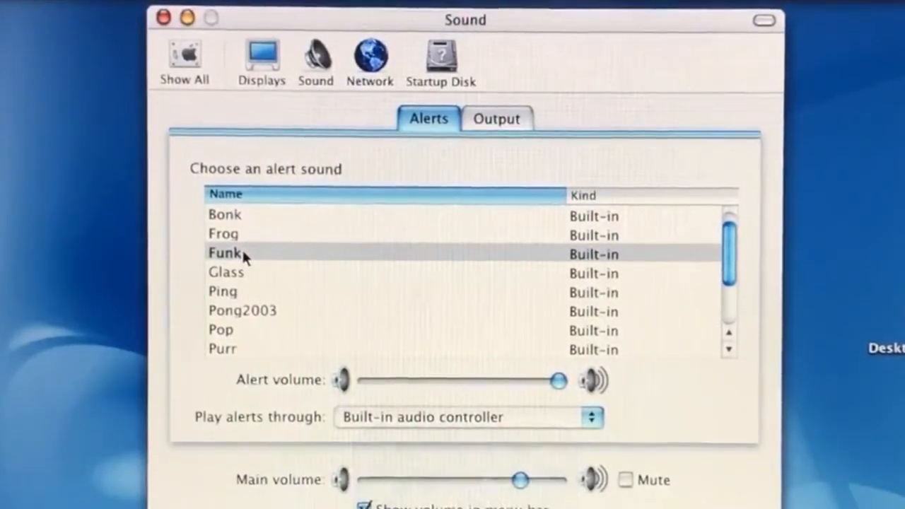
pyautogui.scroll(-3)
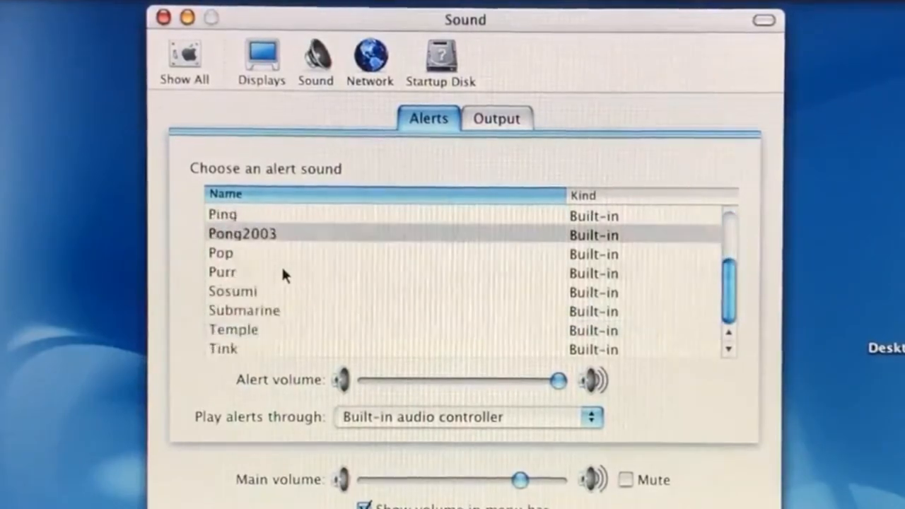
pyautogui.click(233, 291)
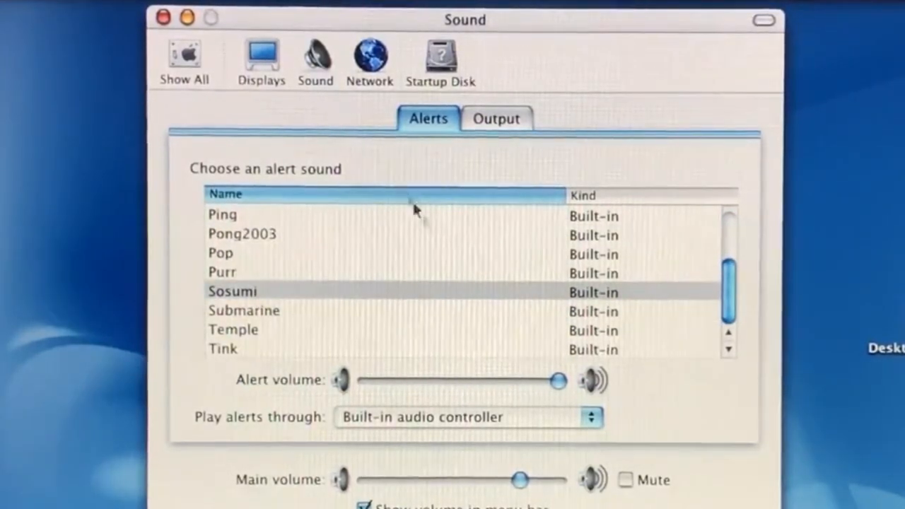
pyautogui.click(497, 118)
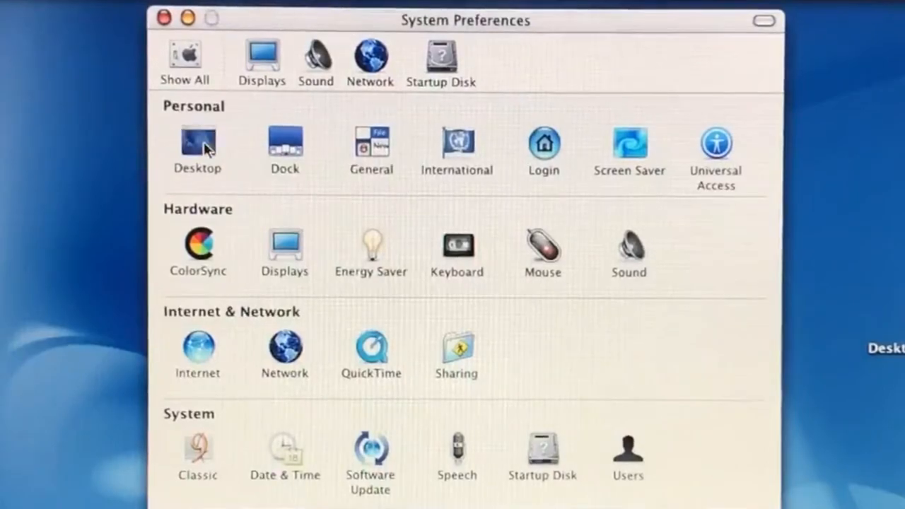
# Browse the Apple desktop background collection, keeping Aqua Blue, and go back to Show All
pyautogui.click(198, 144)
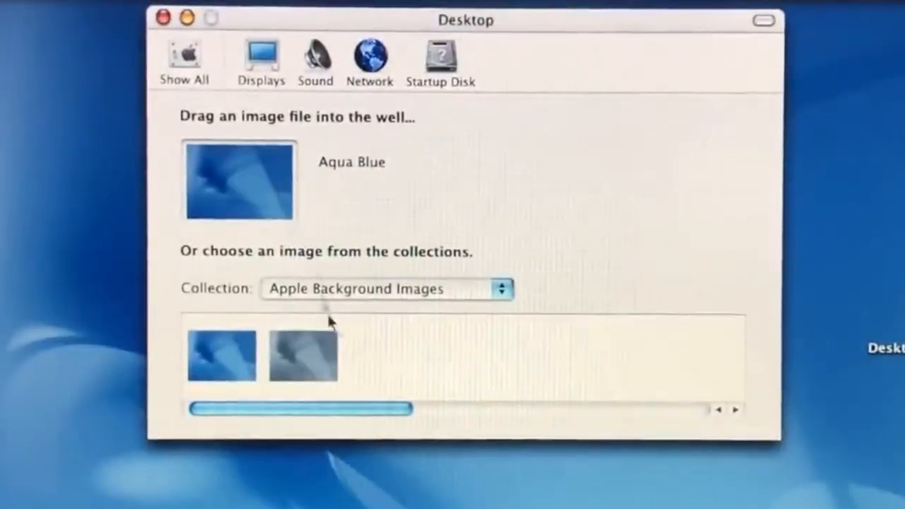
pyautogui.moveTo(301, 409); pyautogui.dragTo(510, 409)
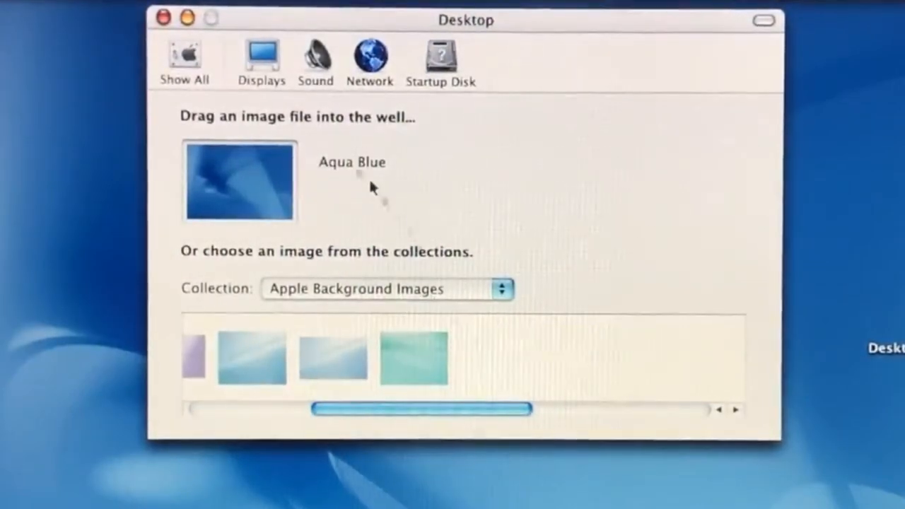
pyautogui.click(183, 60)
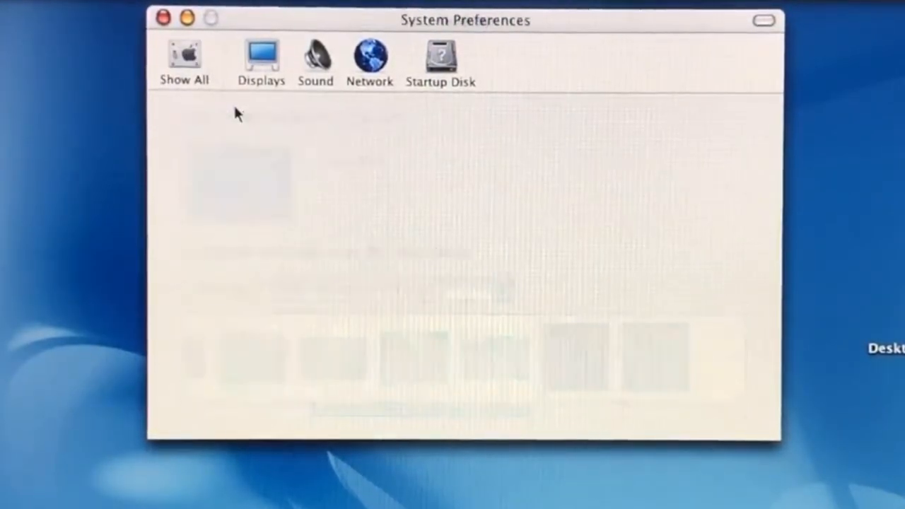
pyautogui.click(183, 60)
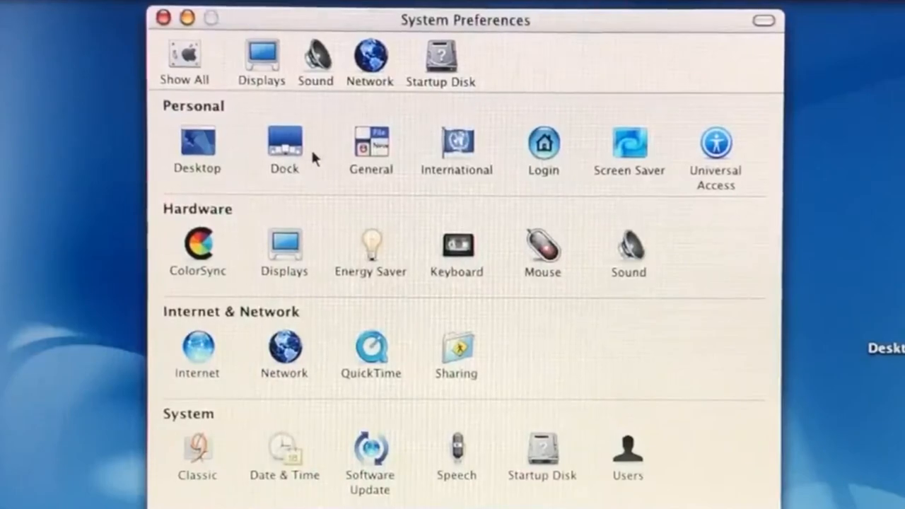
pyautogui.moveTo(628, 145)
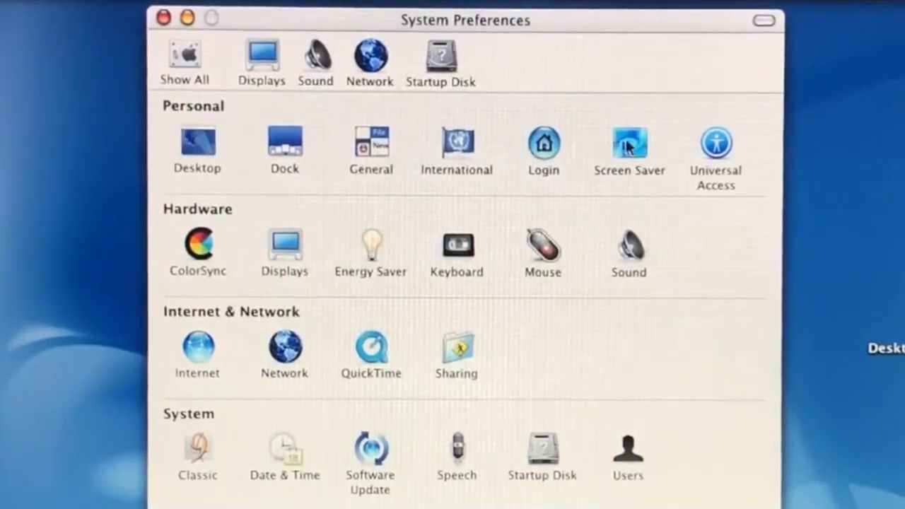
# Preview Aqua Icons, Abstract, Slide Show and Forest screen savers, then view the 5-minute Activation setting
pyautogui.click(628, 140)
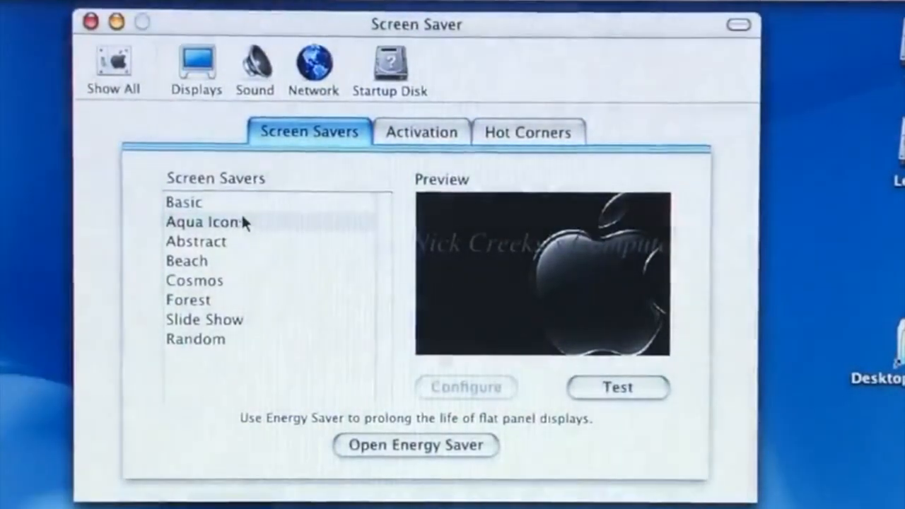
pyautogui.click(208, 222)
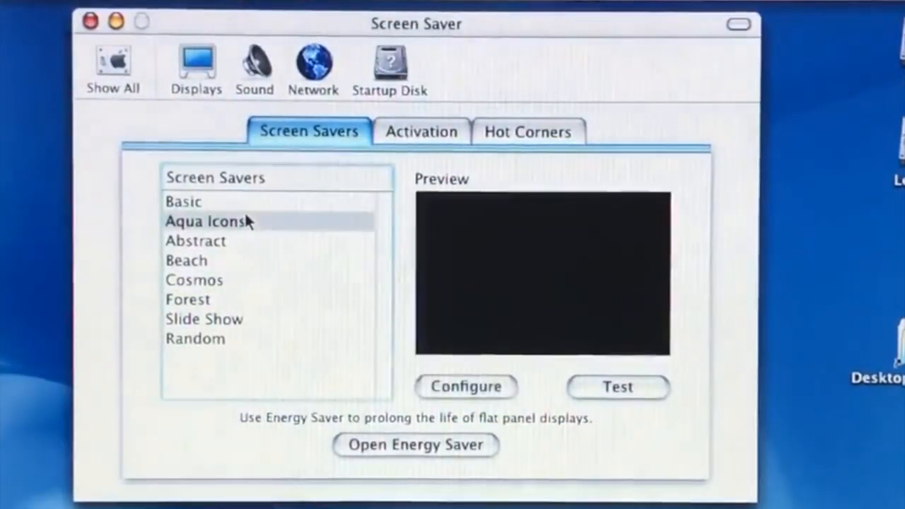
pyautogui.click(617, 387)
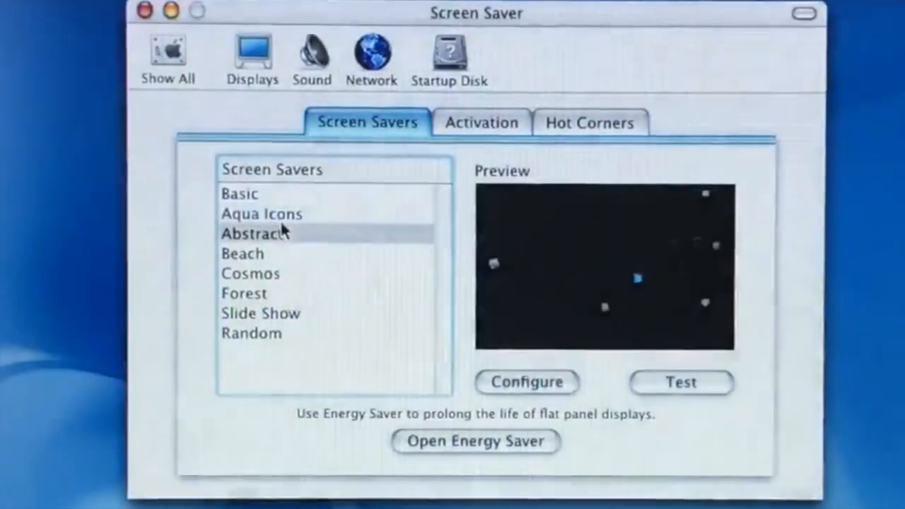
pyautogui.click(255, 233)
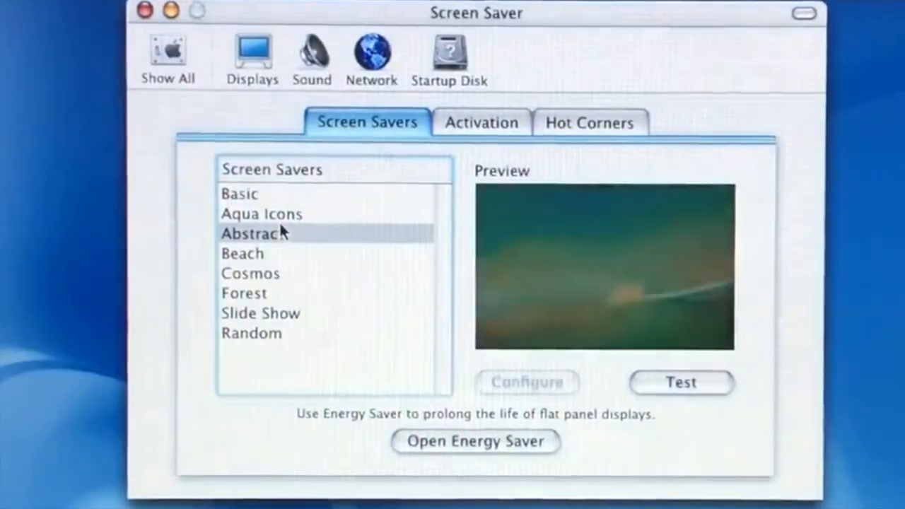
pyautogui.click(242, 253)
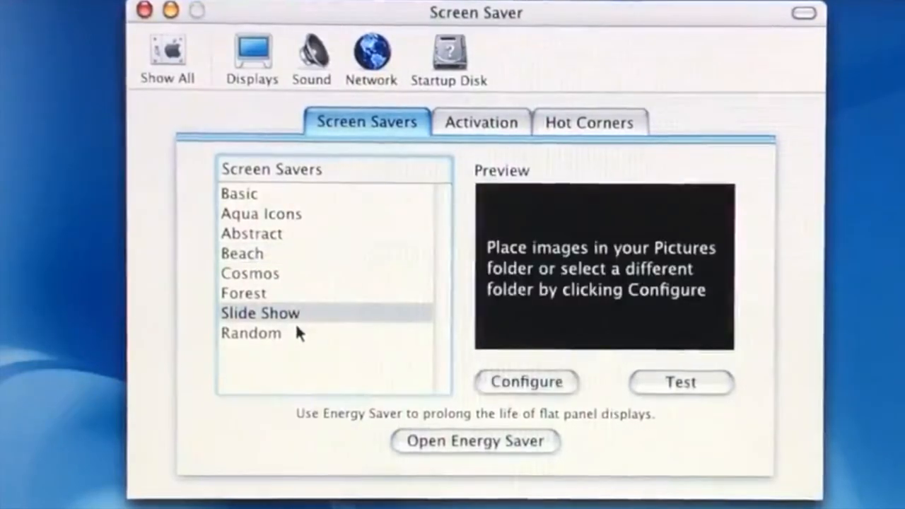
pyautogui.click(243, 292)
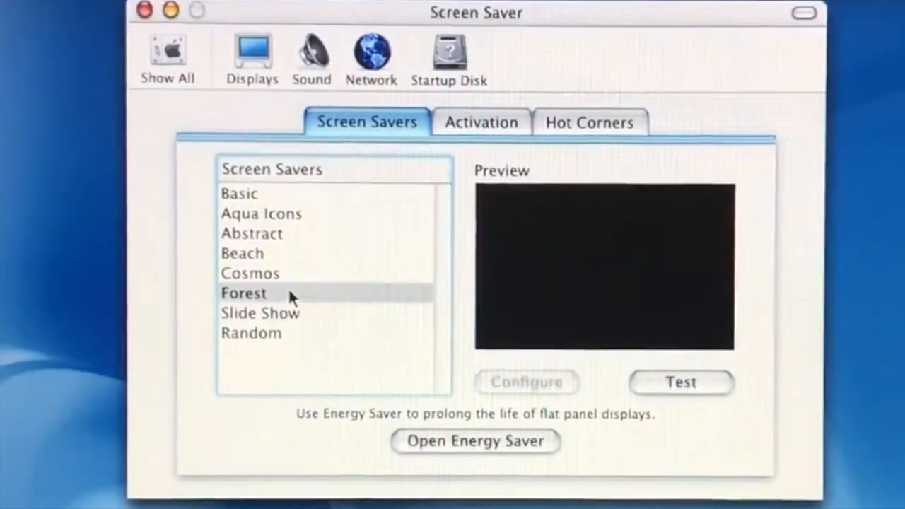
pyautogui.click(480, 122)
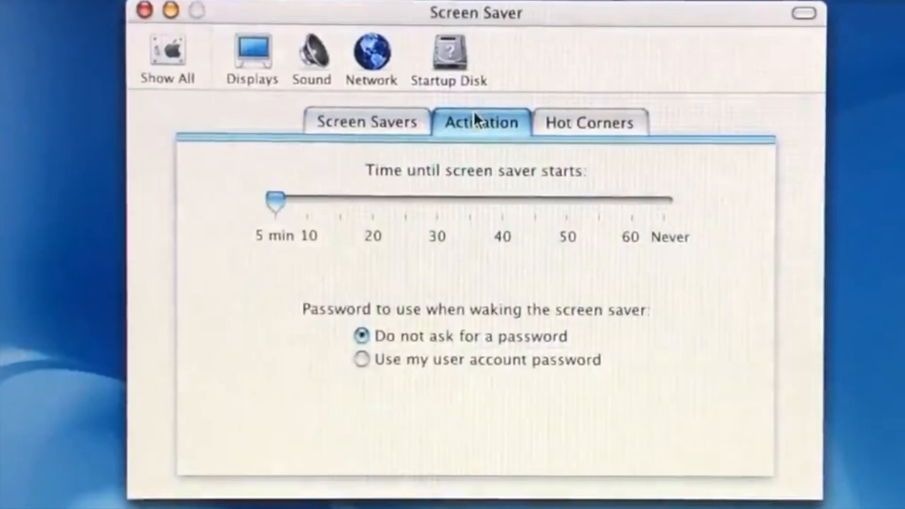
# Check the top-right Hot Corners box to start the screen saver, then return to Show All
pyautogui.click(589, 121)
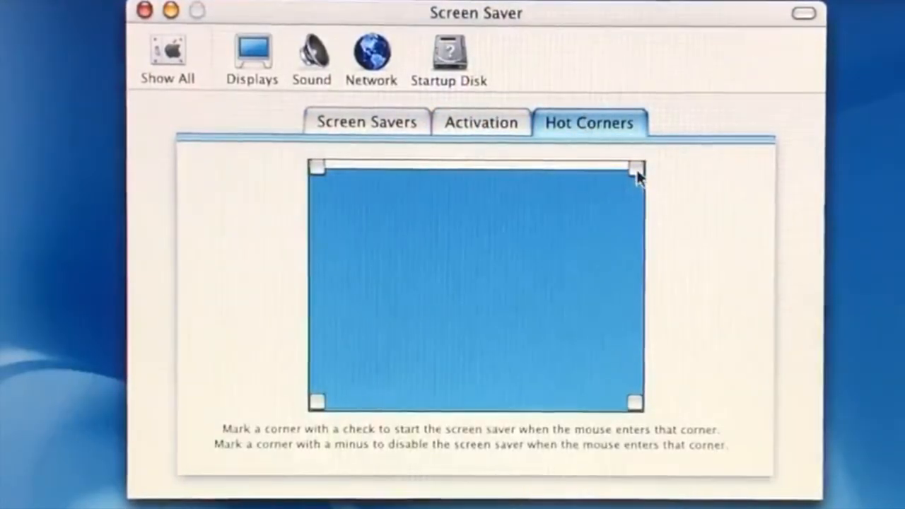
pyautogui.click(634, 170)
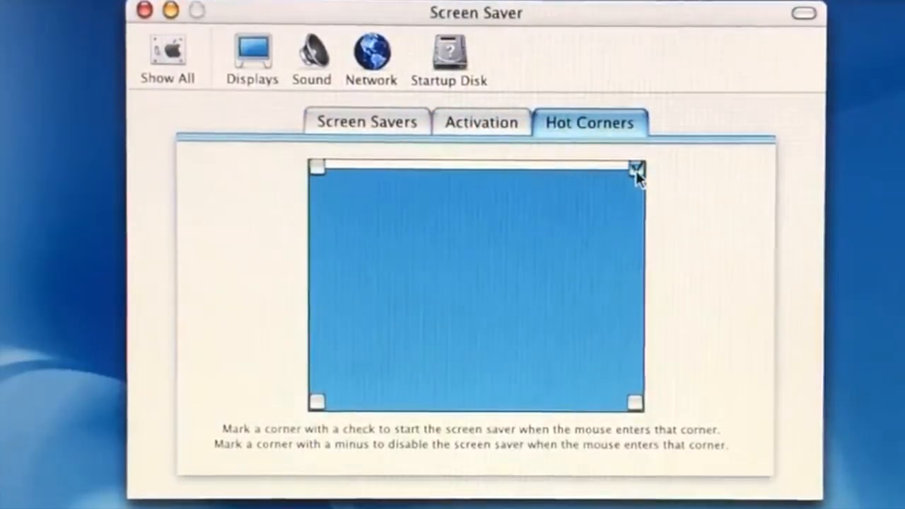
pyautogui.click(634, 168)
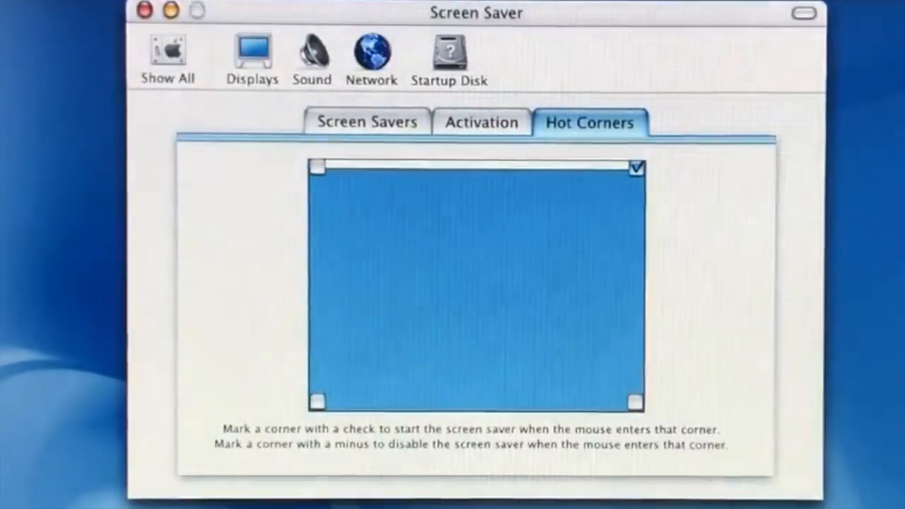
pyautogui.click(635, 168)
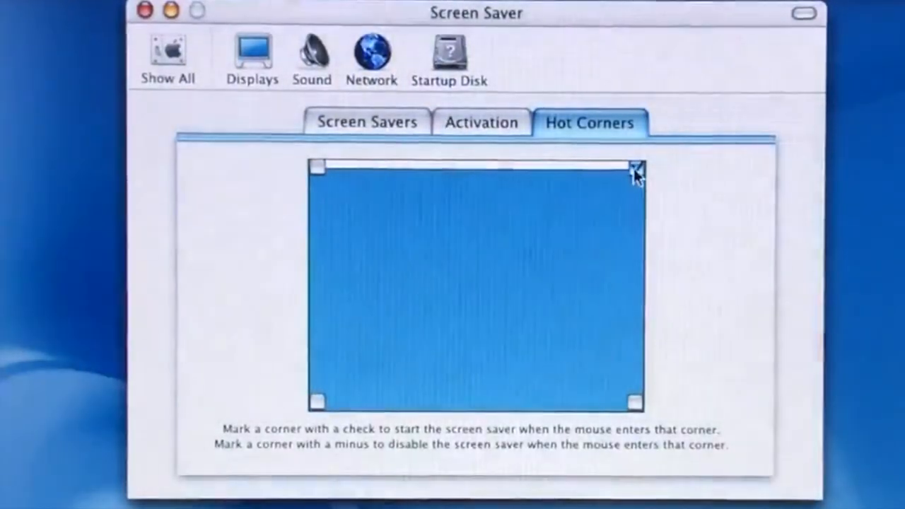
pyautogui.click(366, 121)
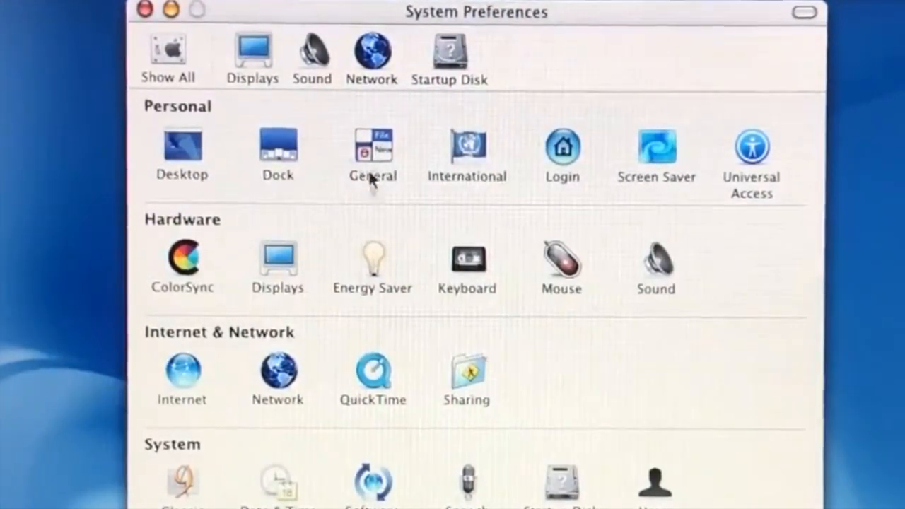
# View the Mouse speed and Classic panes, returning to the full overview each time
pyautogui.click(561, 265)
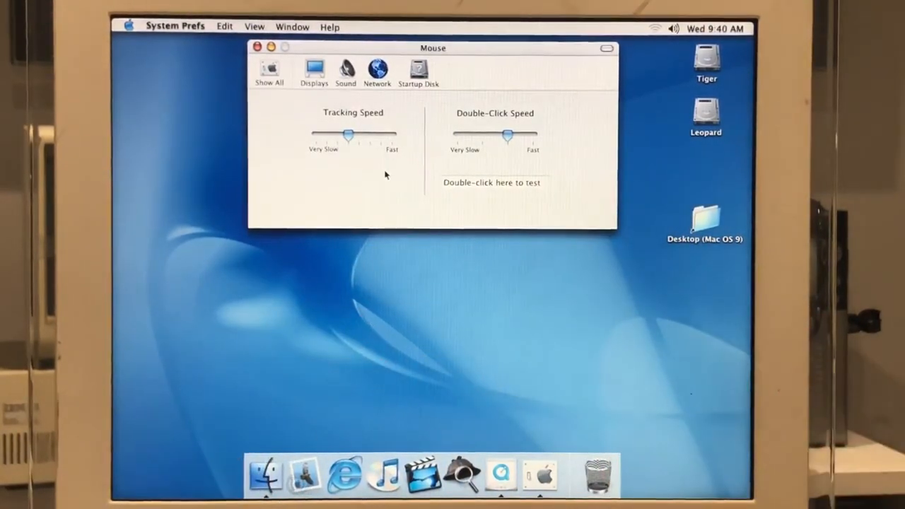
pyautogui.click(268, 70)
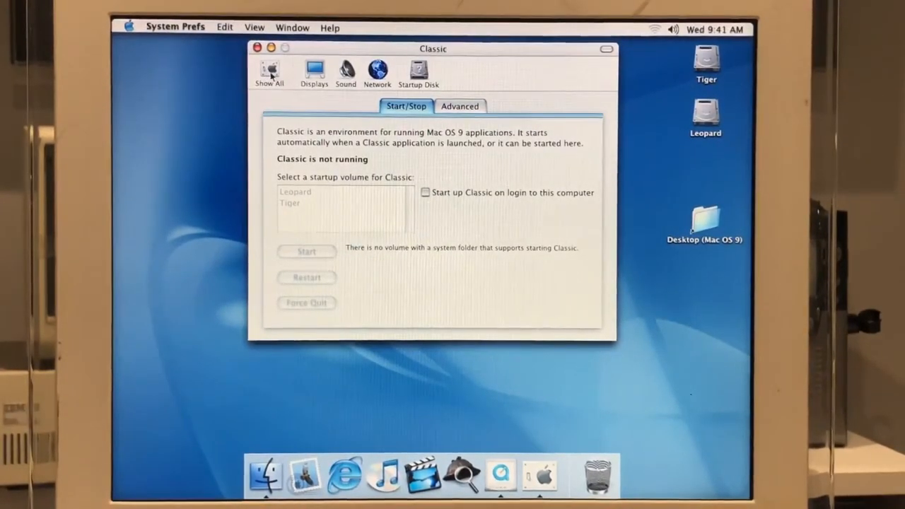
pyautogui.click(270, 70)
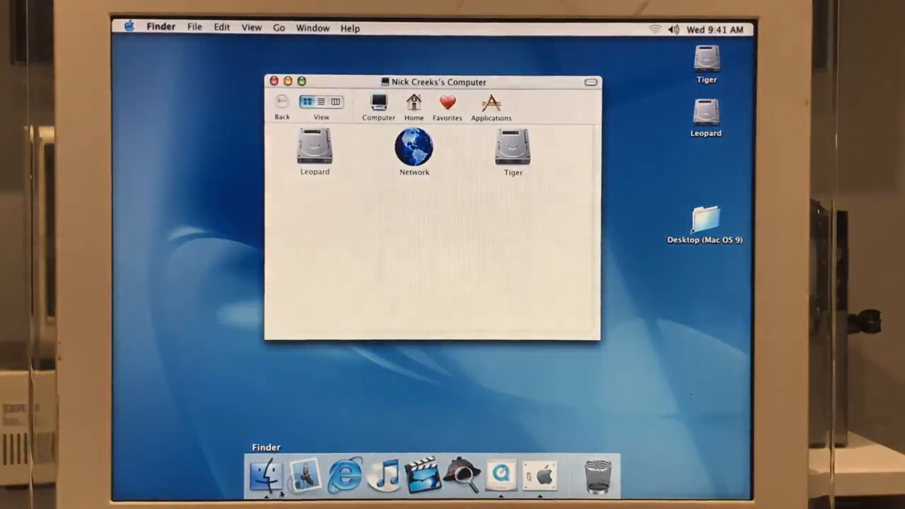
# Browse the Applications folder, launch Clock, and quit it from its Dock icon
pyautogui.click(491, 104)
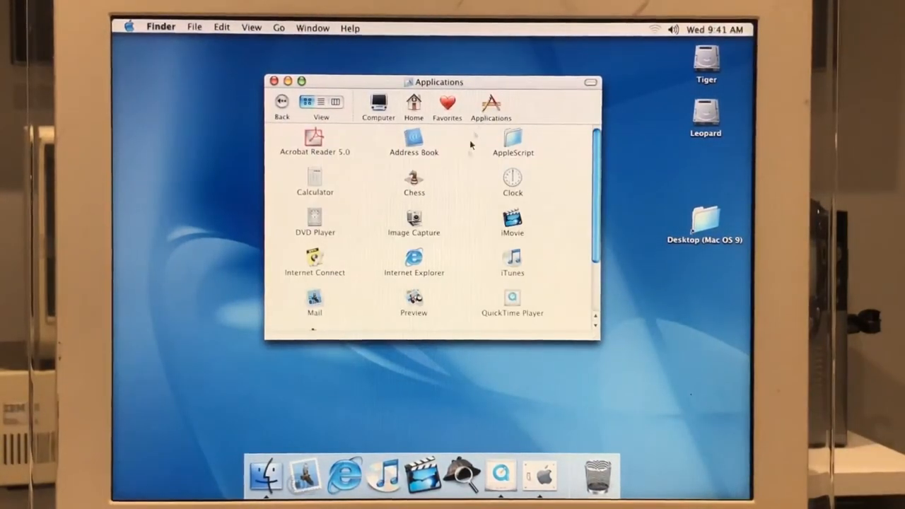
pyautogui.scroll(-3)
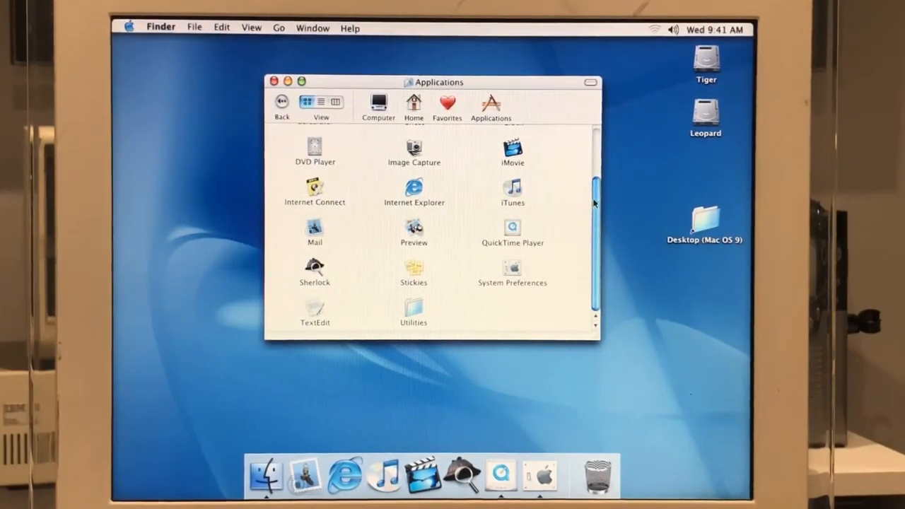
pyautogui.scroll(3)
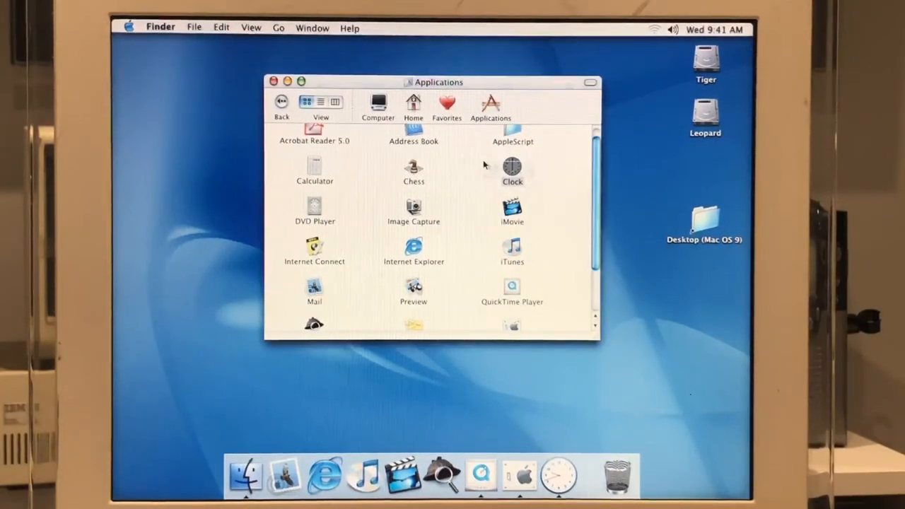
pyautogui.click(558, 476)
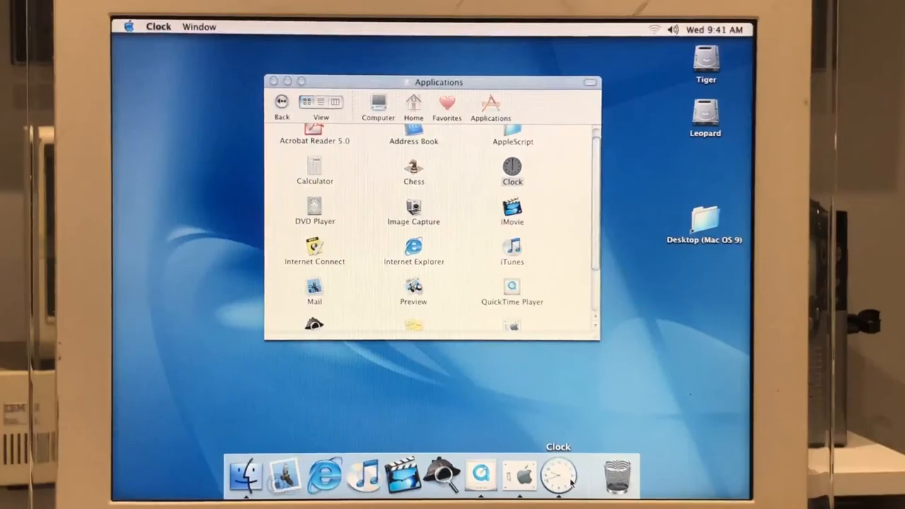
pyautogui.rightClick(558, 475)
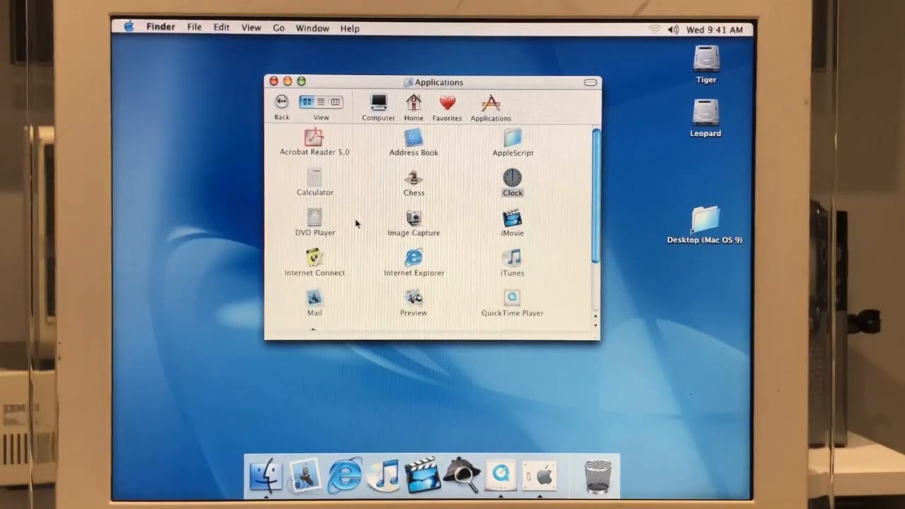
# Close the Applications window and open the Apple menu showing Shut Down
pyautogui.click(272, 82)
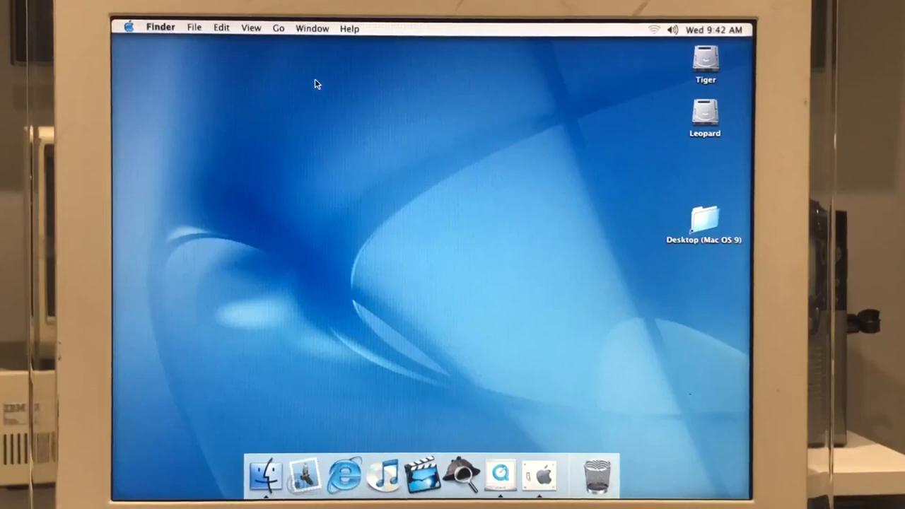
pyautogui.moveTo(113, 23)
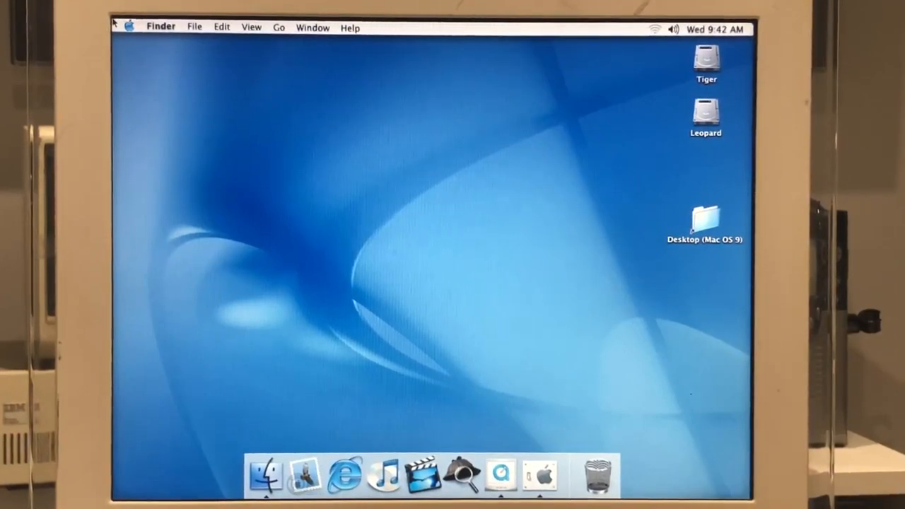
pyautogui.click(128, 28)
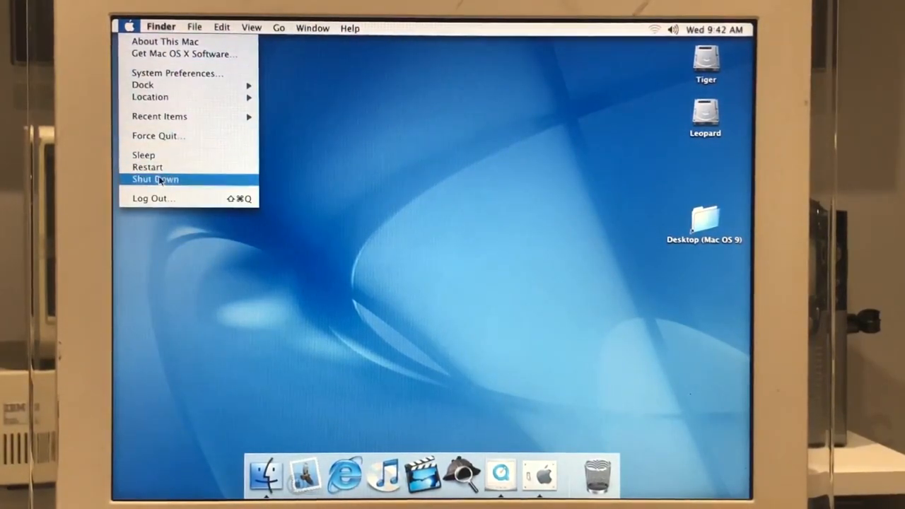